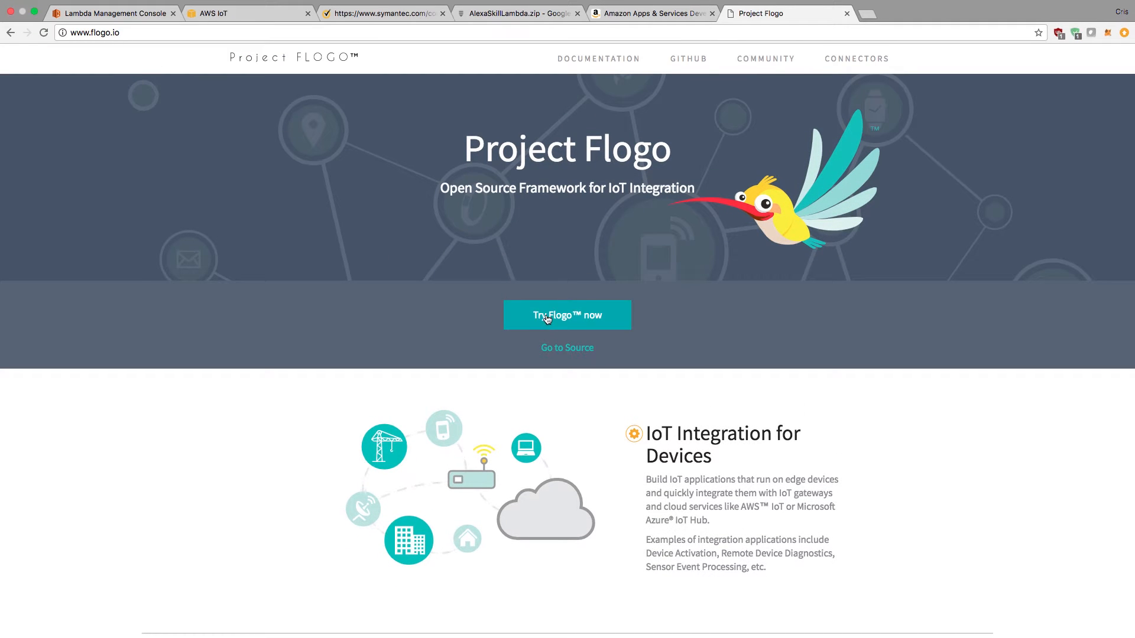
- Start trying Flogo from flogo.io and accept the end user license agreement
click(567, 315)
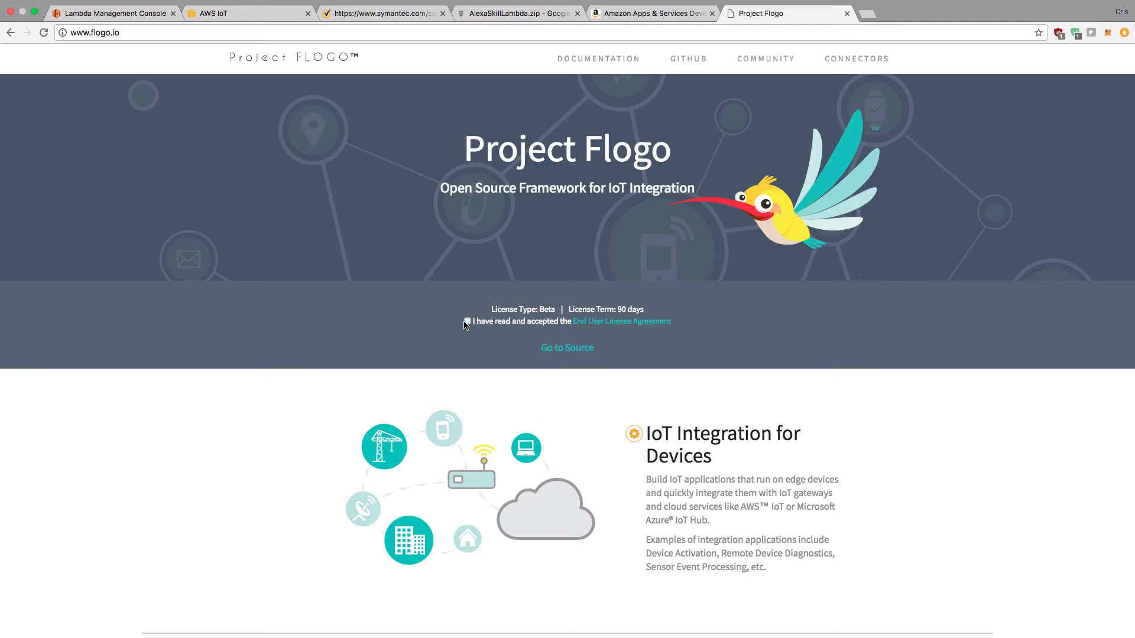
click(465, 321)
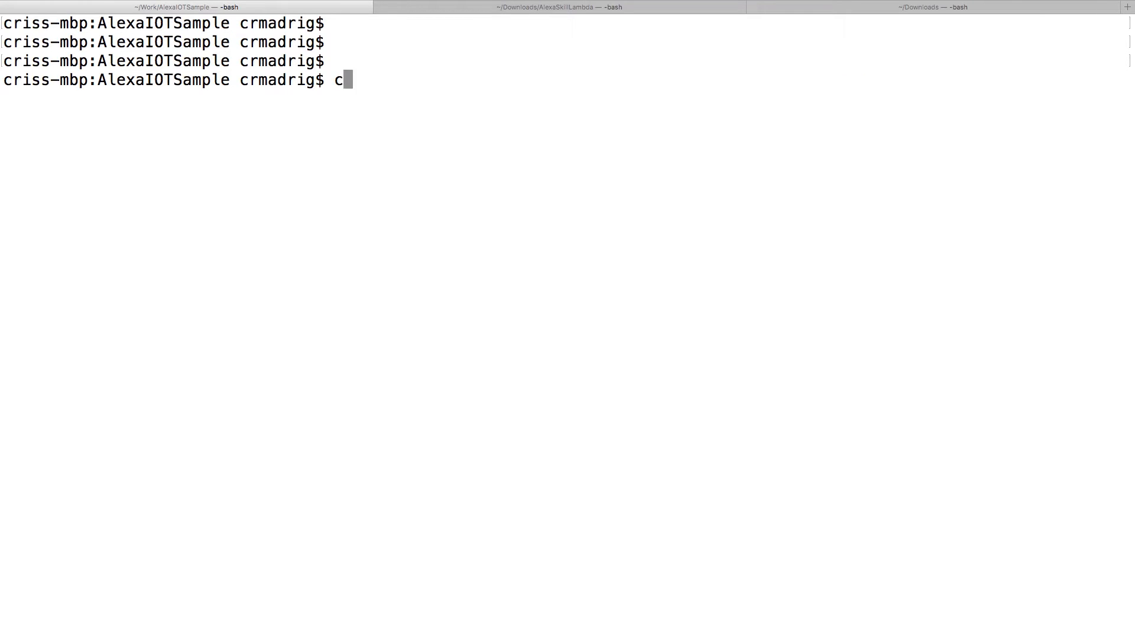
- Run 'docker images' and 'docker ps', highlighting the running flogo/flogo-docker:latest container
text(docker images)
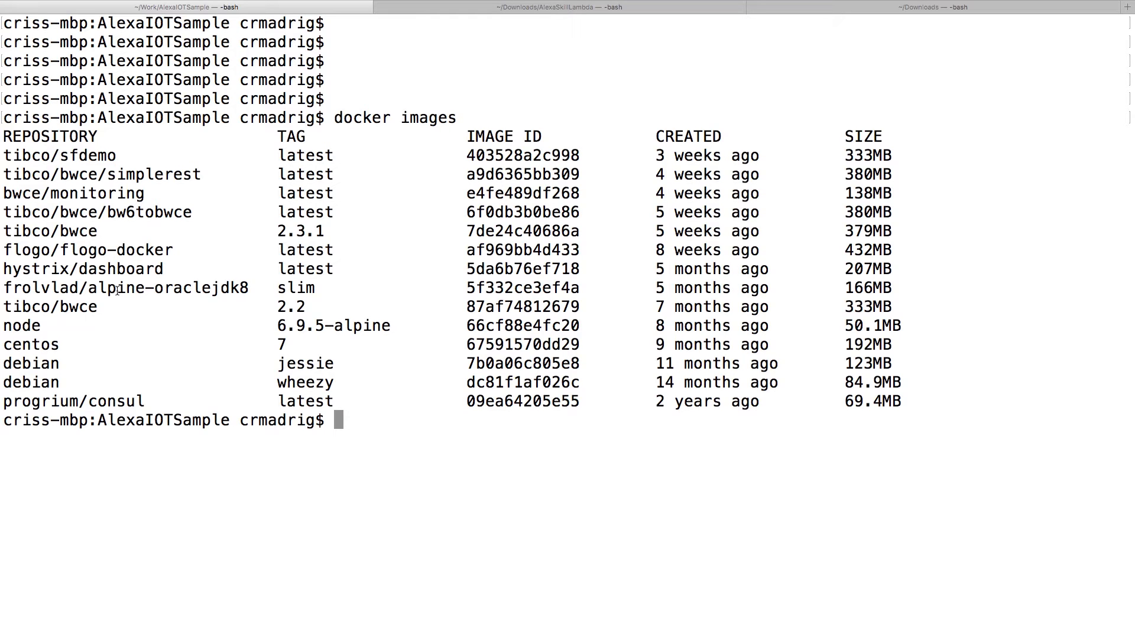
double_click(84, 249)
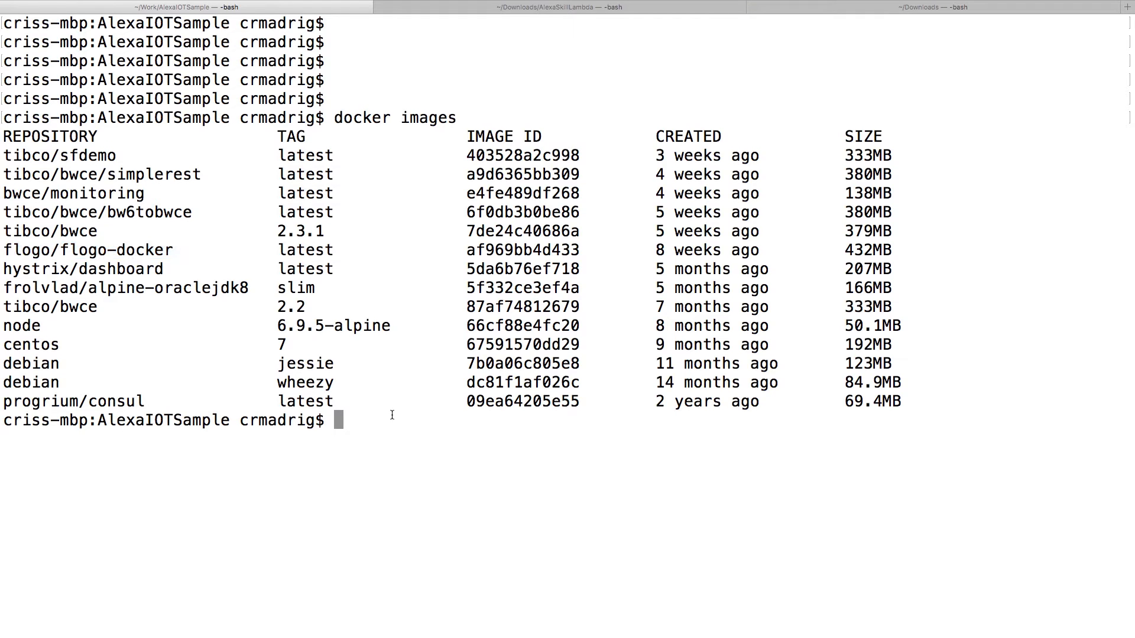
text(docker ps)
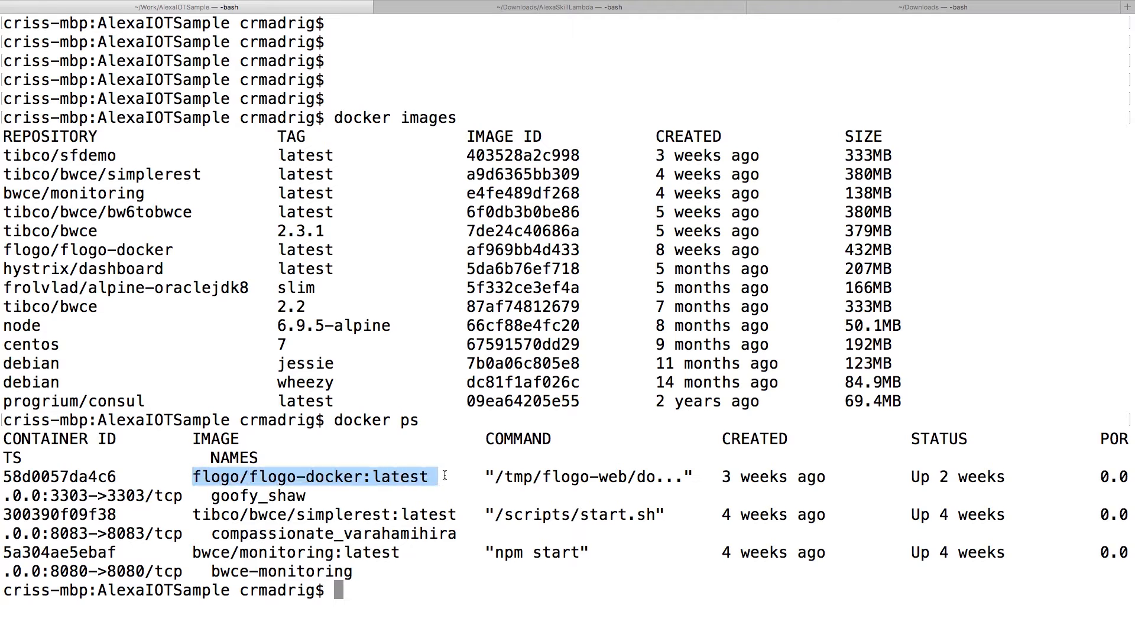
click(155, 487)
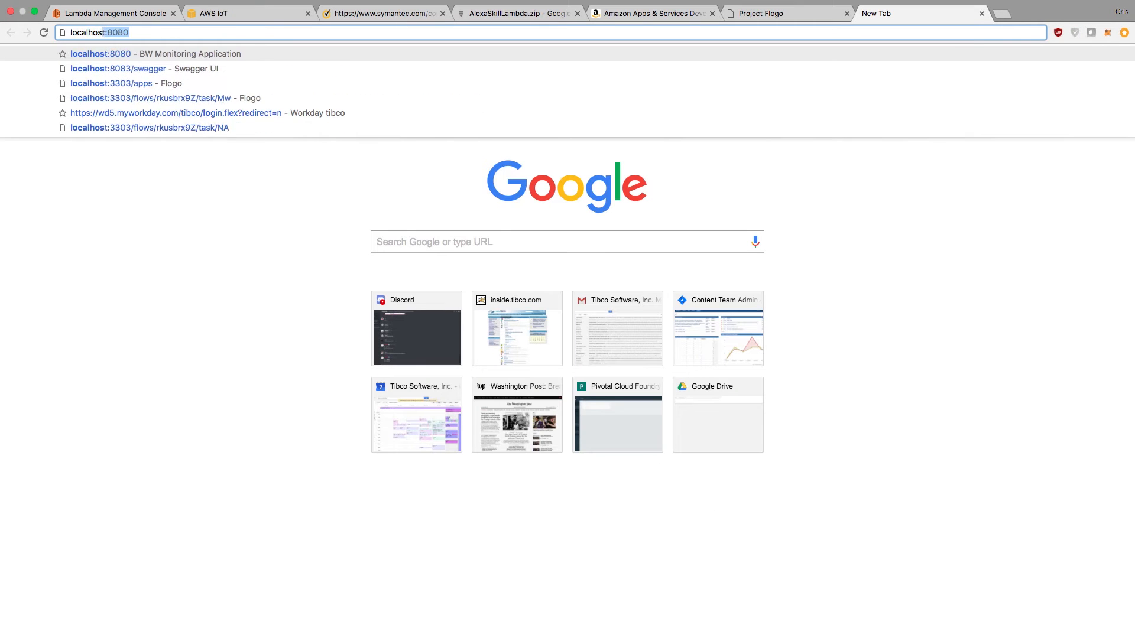
- Load the local Flogo web UI's apps list at localhost:3303/apps
text(localhost:3303/apps)
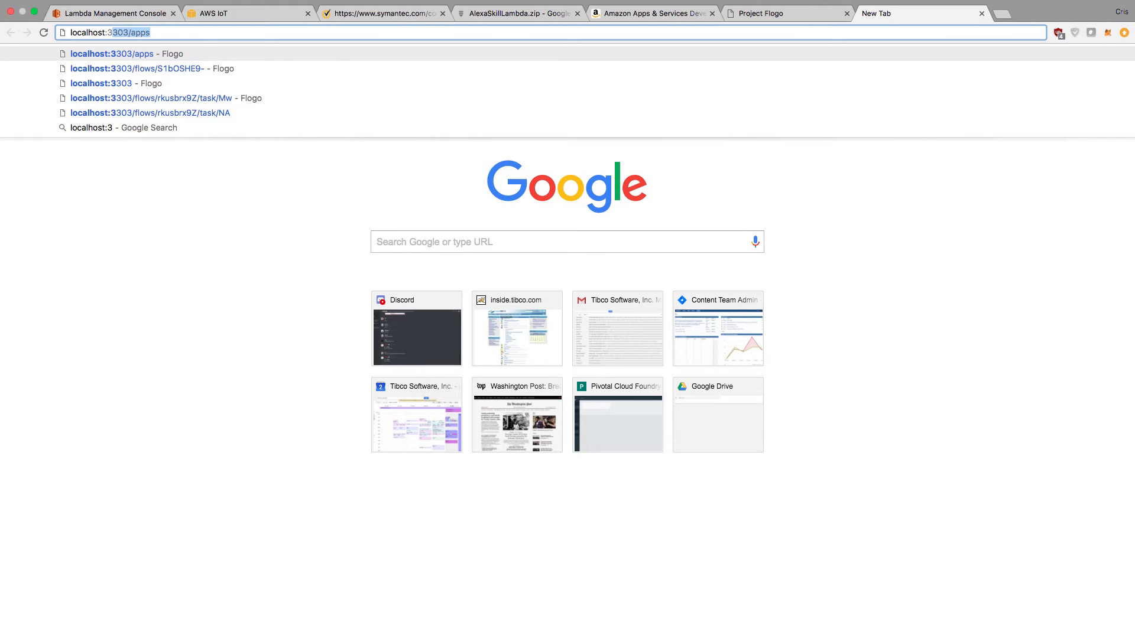
key(Enter)
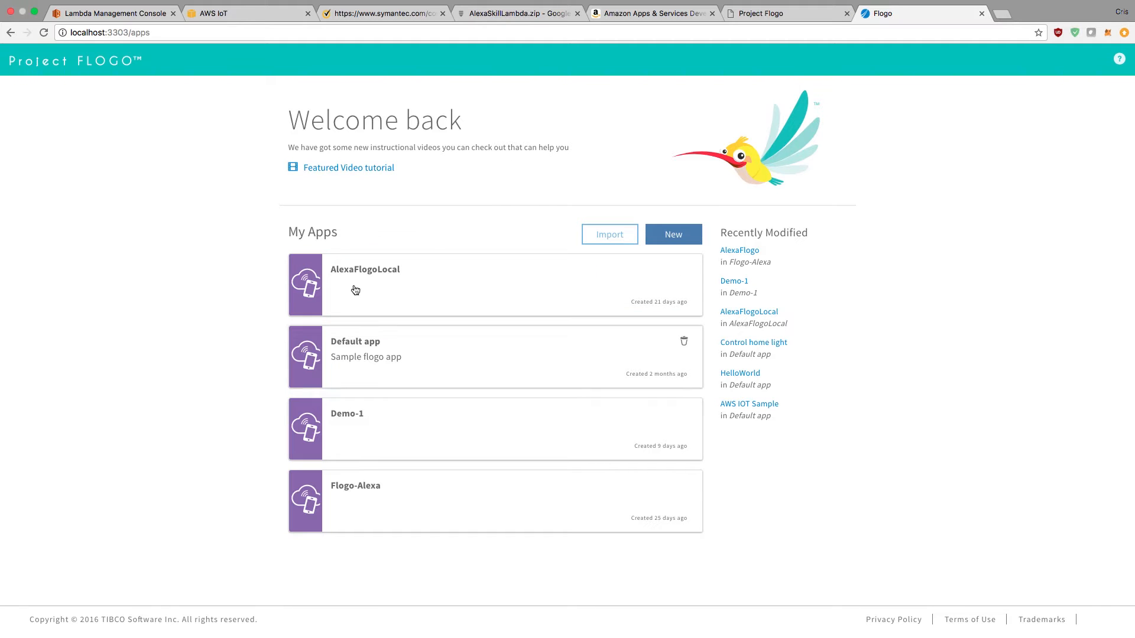
mouse_move(1003, 354)
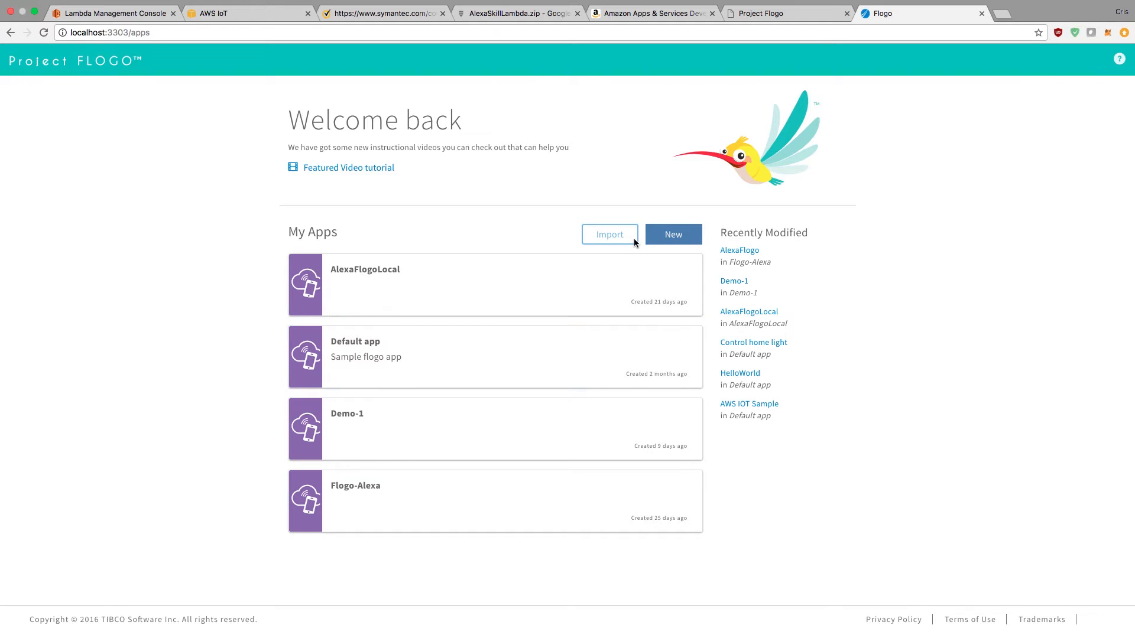
- Create a new Microservice-profile app and name it FlogoAppAlexaDemo
click(673, 234)
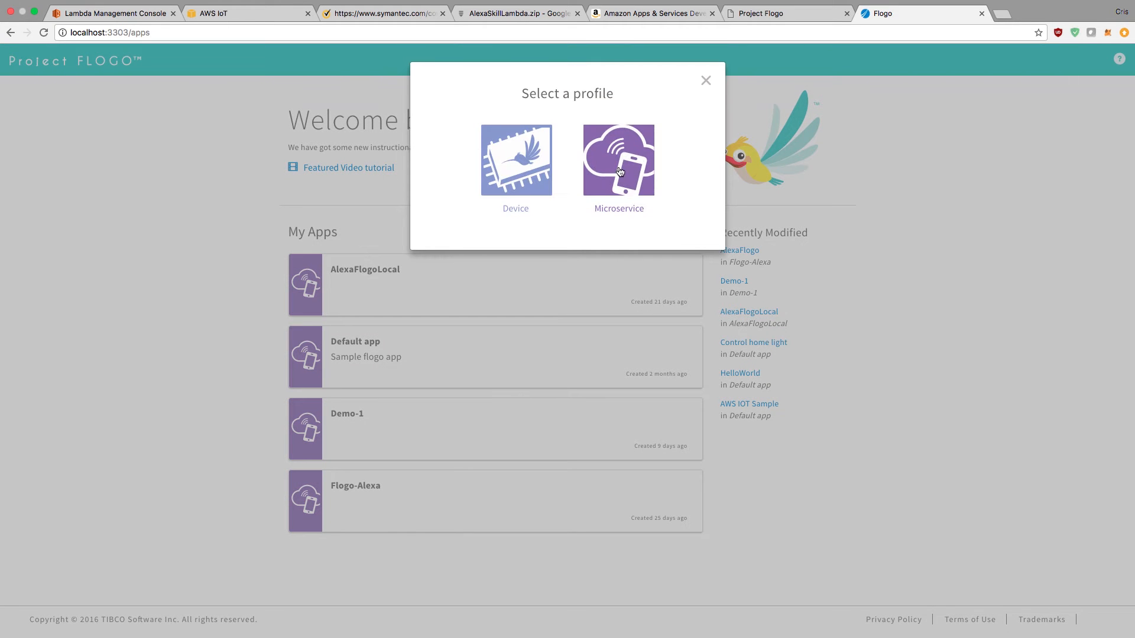
click(618, 161)
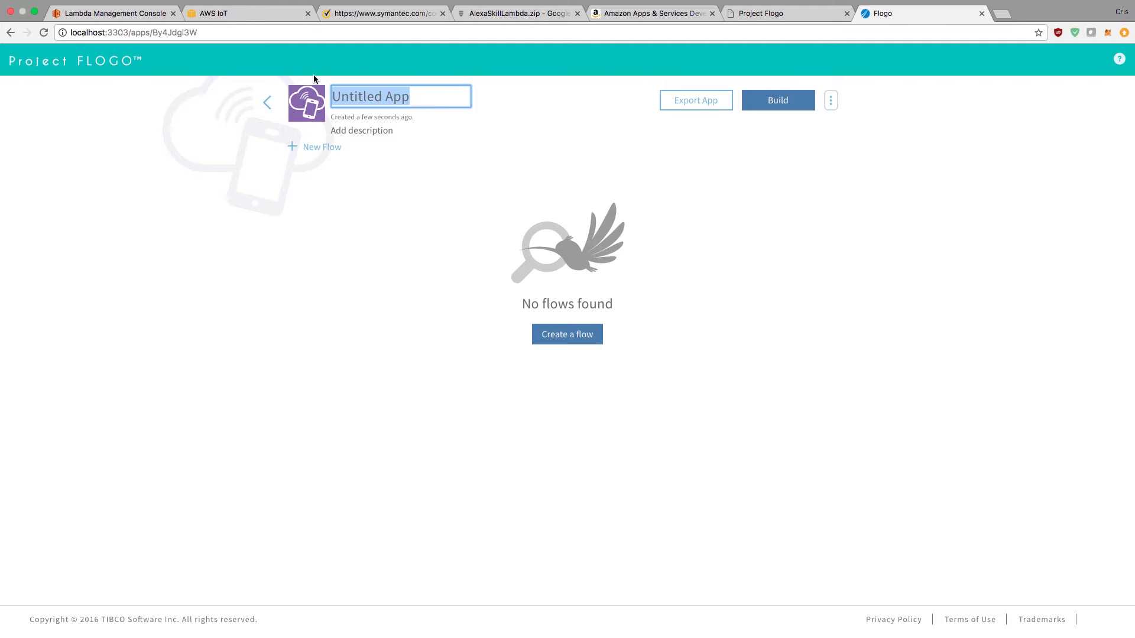
text(FlogoAppAlexaDemo)
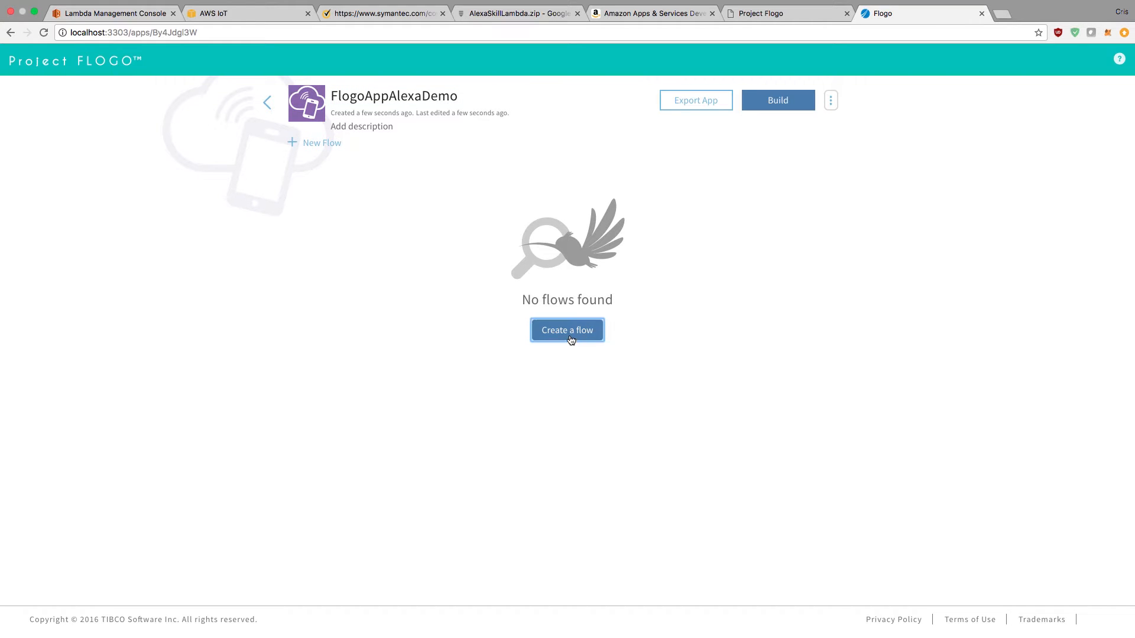
- Create the AlexaLights flow described as 'Turn on lights on RasPi with Flogo + Alexa'
click(567, 330)
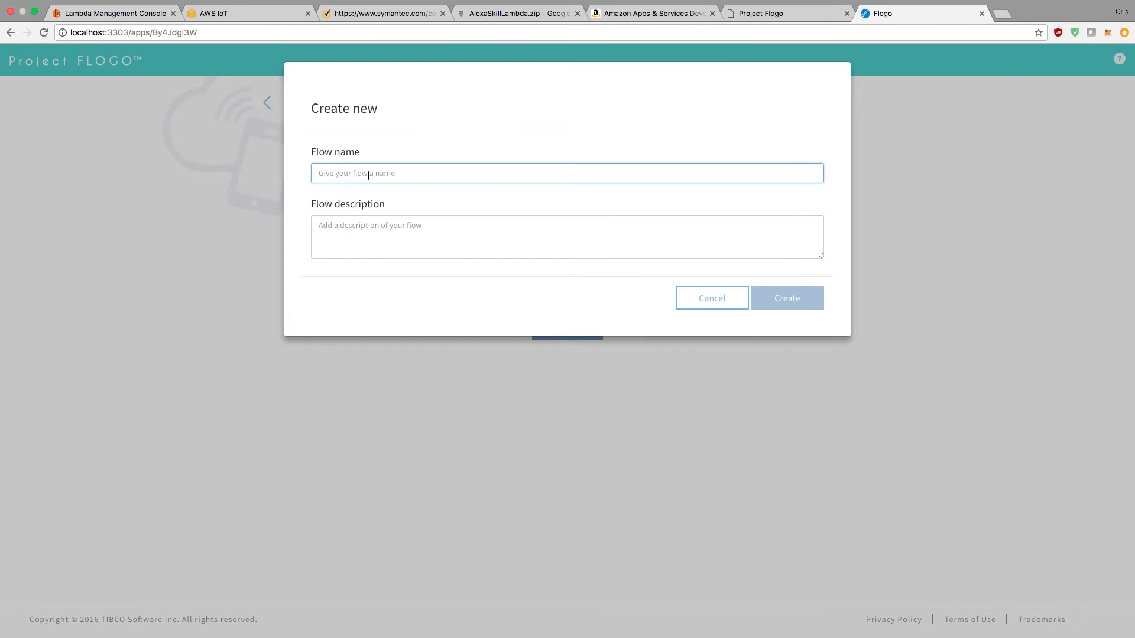
text(AlexaLights)
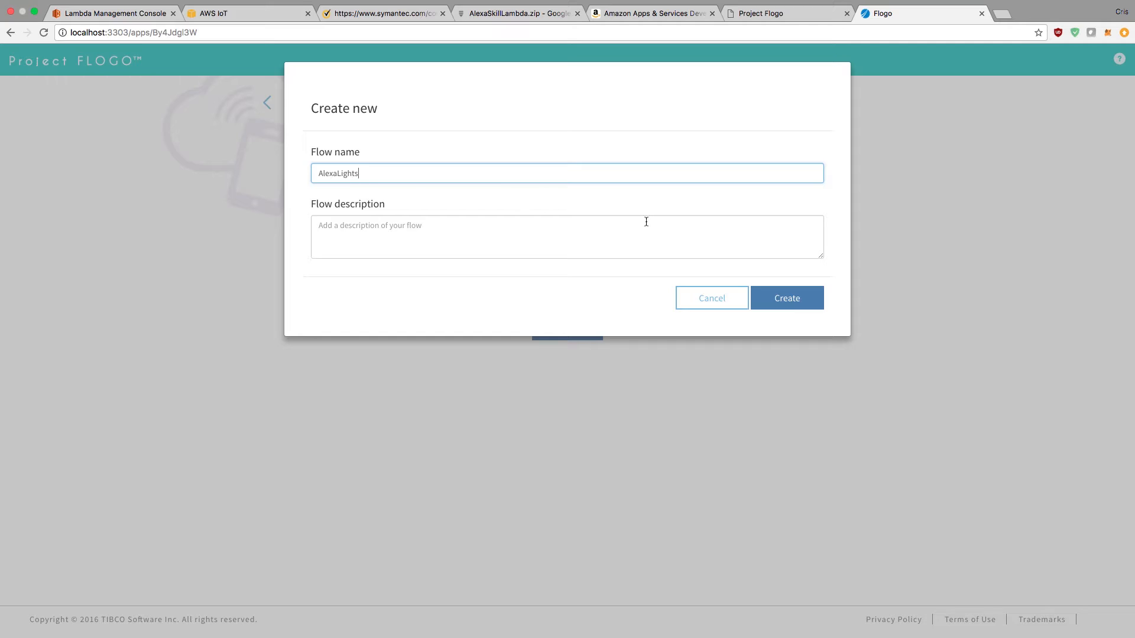
text(Turn)
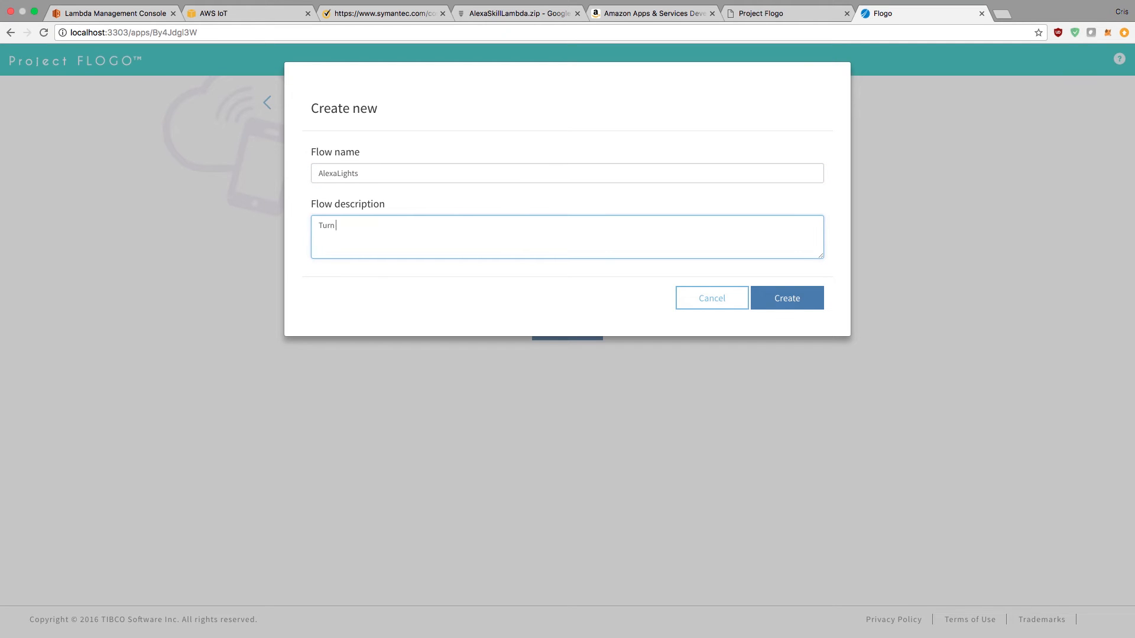
text(on)
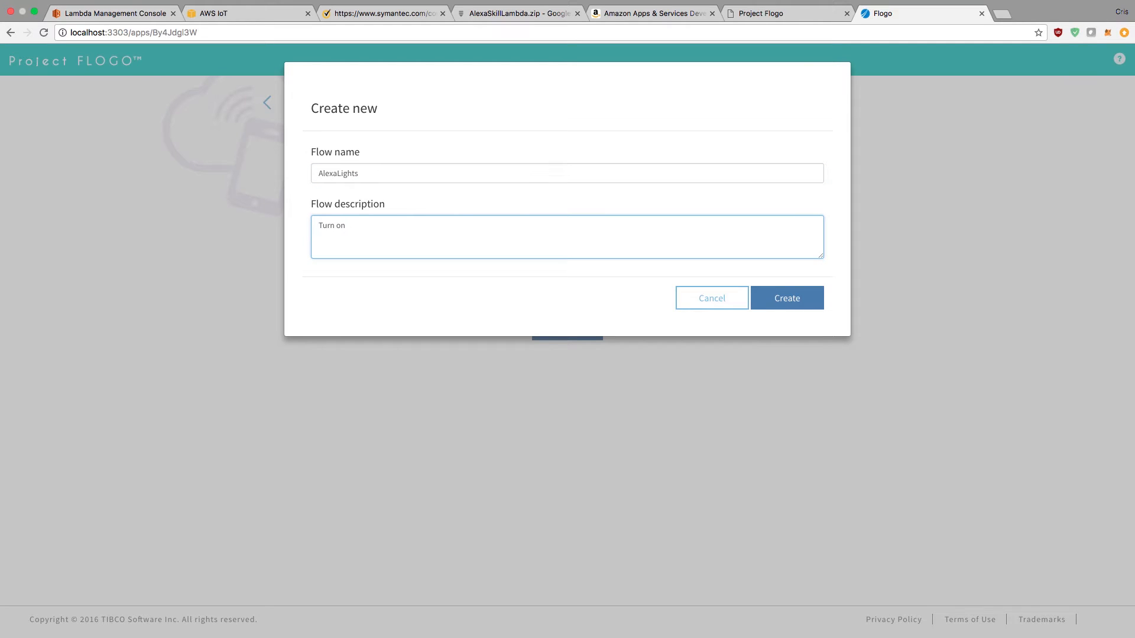
text(lights on RasPi with)
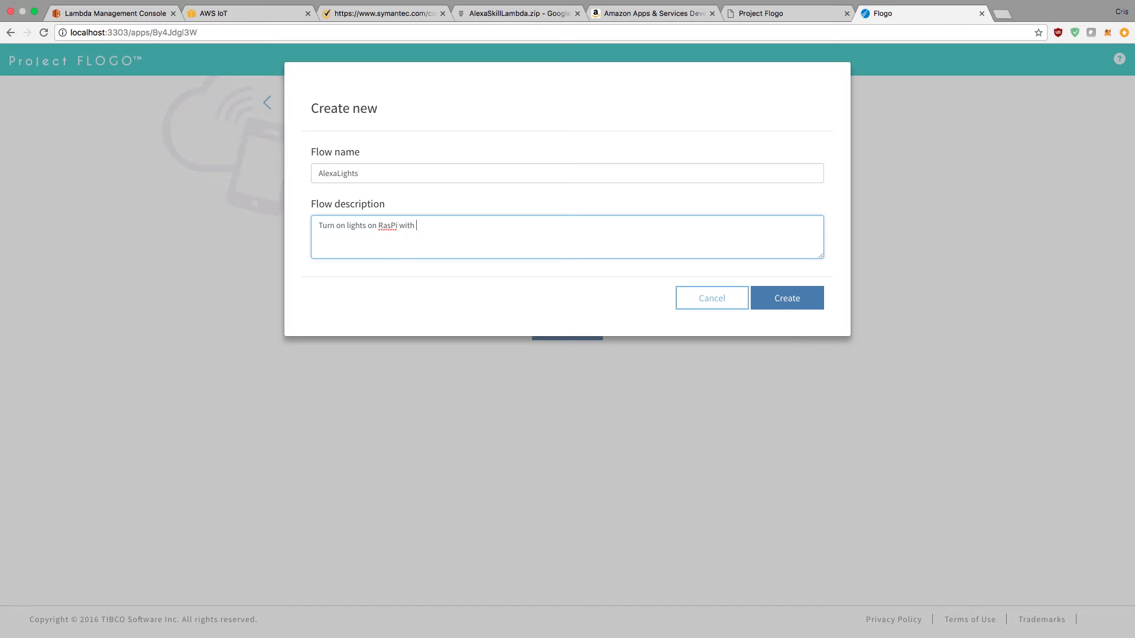
text(Flogo)
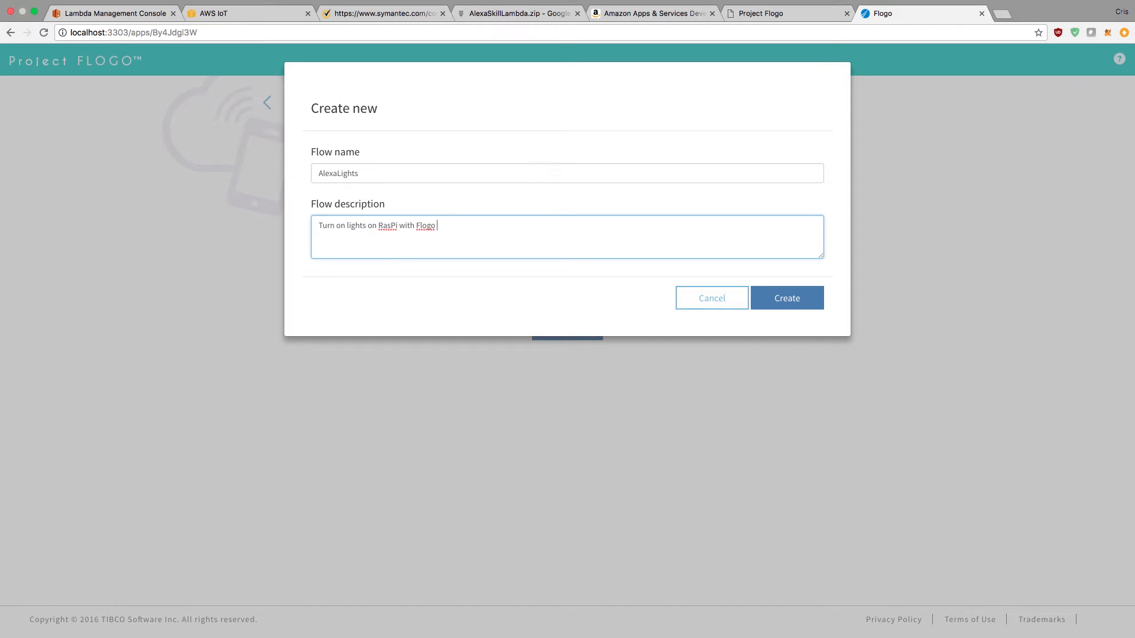
text(+ Alexa)
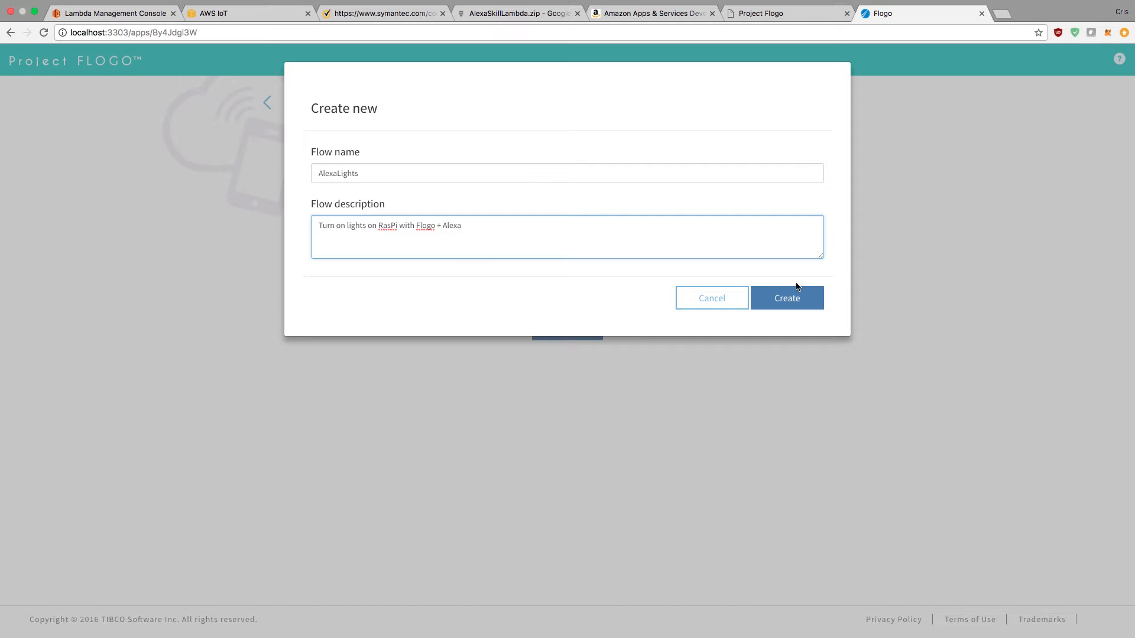
click(786, 297)
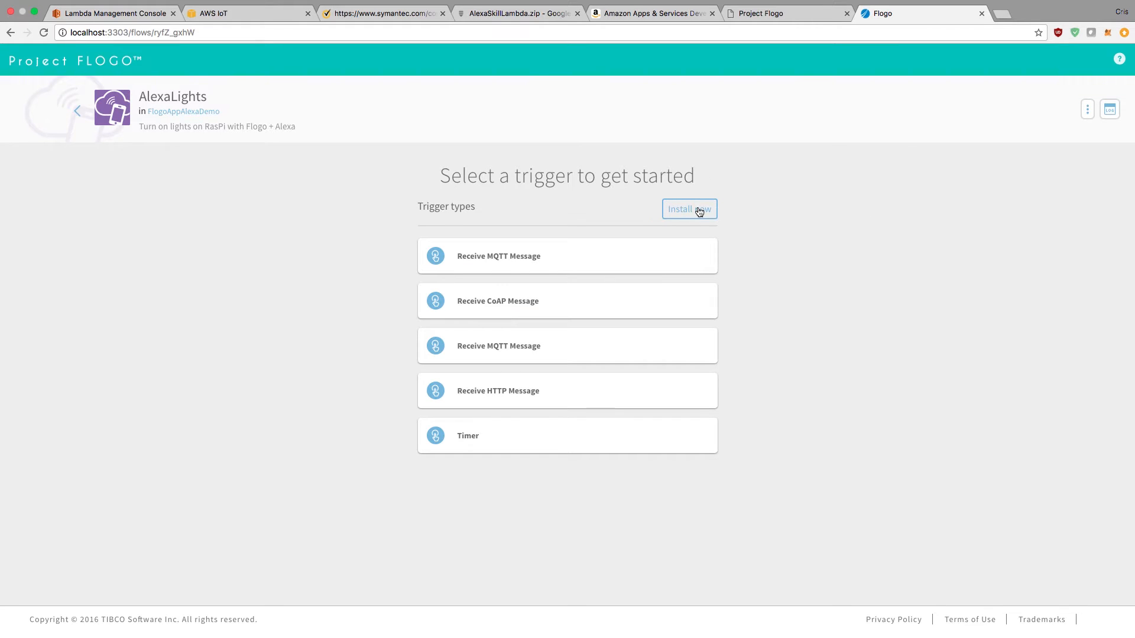
- Dismiss the trigger install dialog and start the flow with a Receive MQTT Message trigger
click(688, 209)
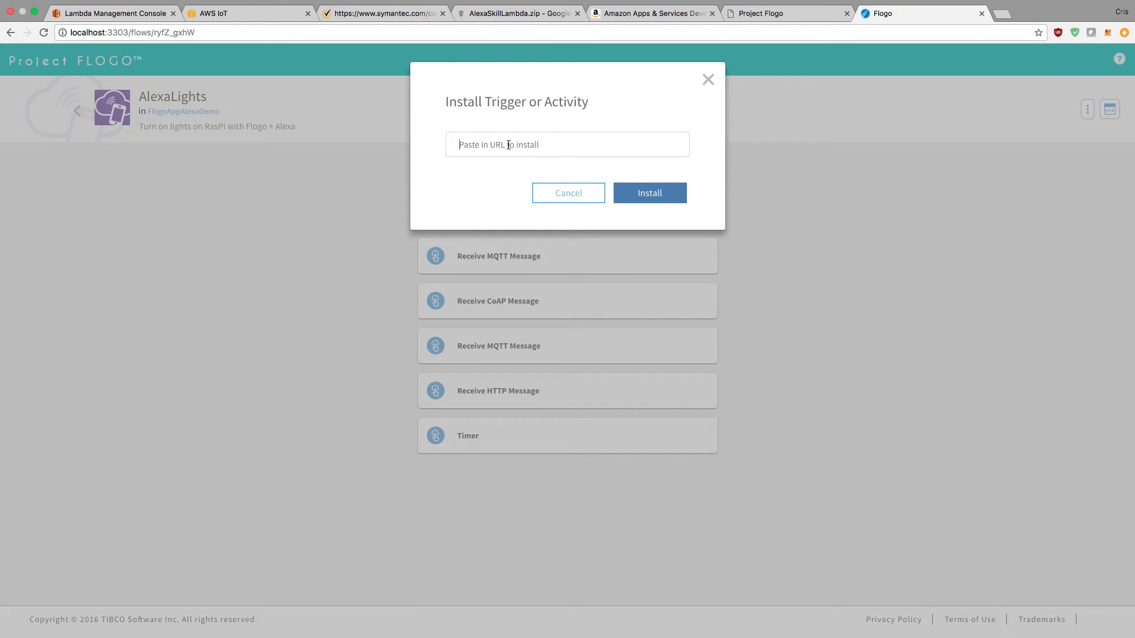
click(567, 192)
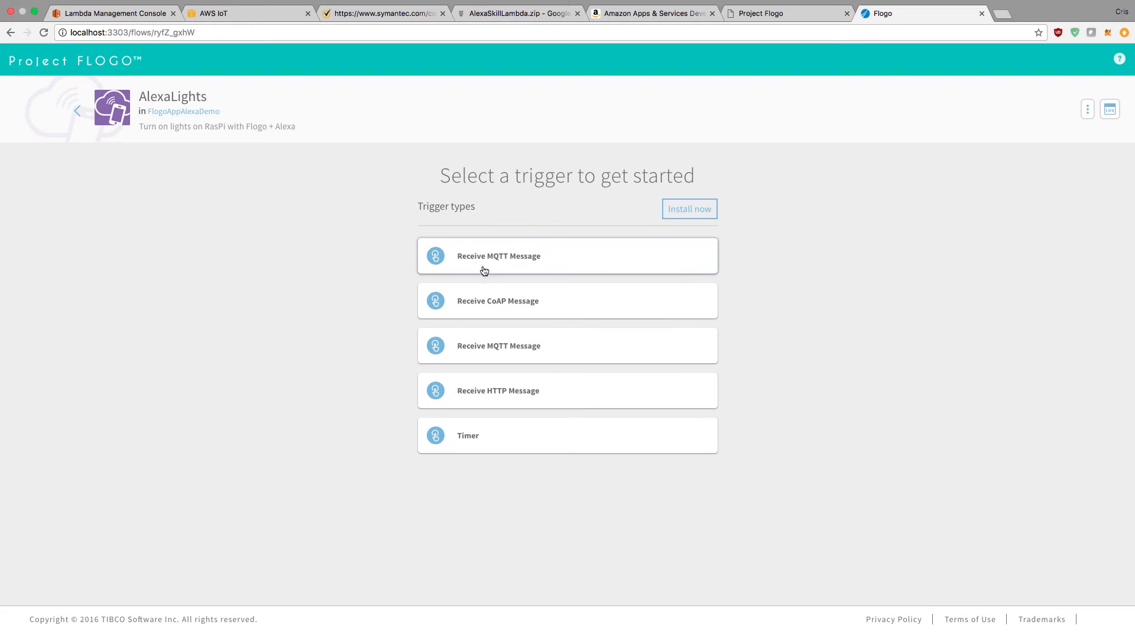
mouse_move(508, 258)
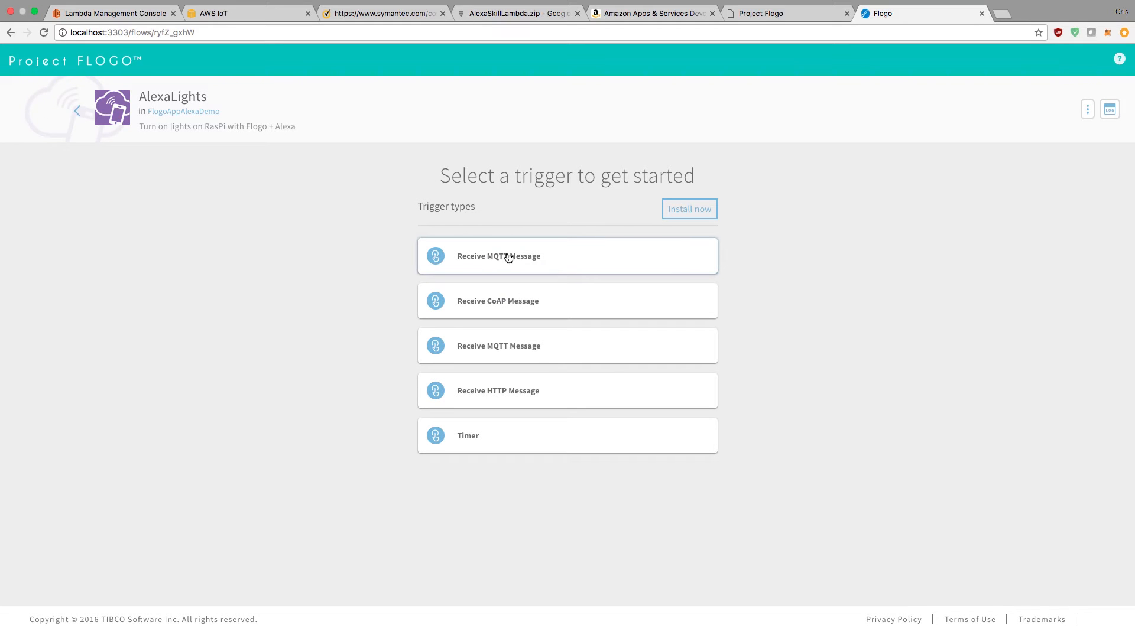
click(566, 256)
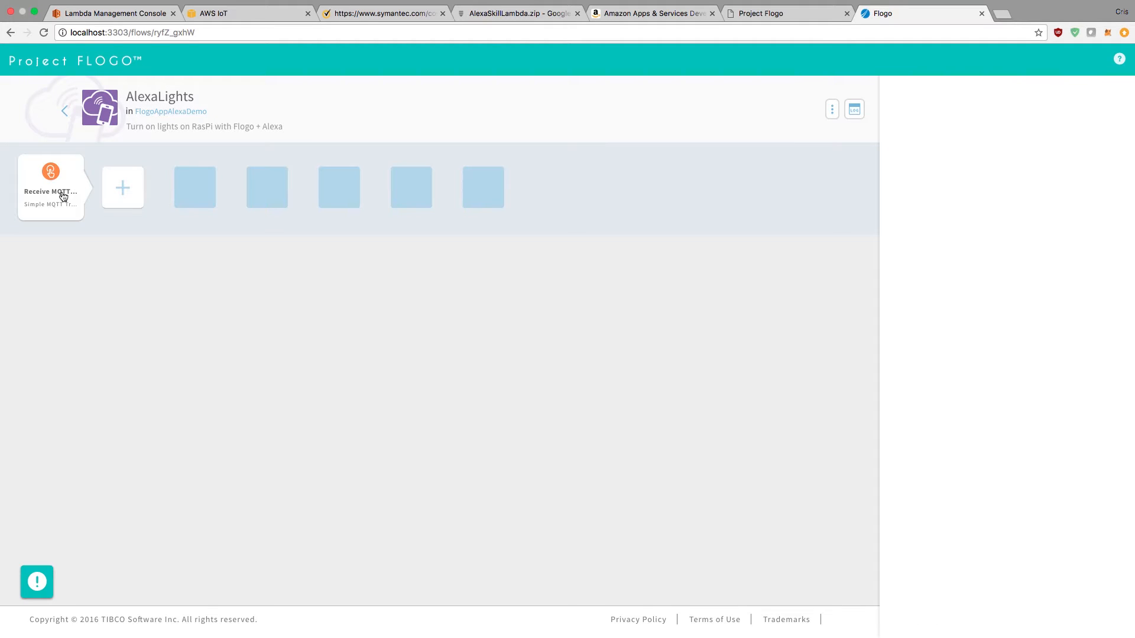
- Bring up the Receive MQTT Message trigger's empty settings panel
click(51, 188)
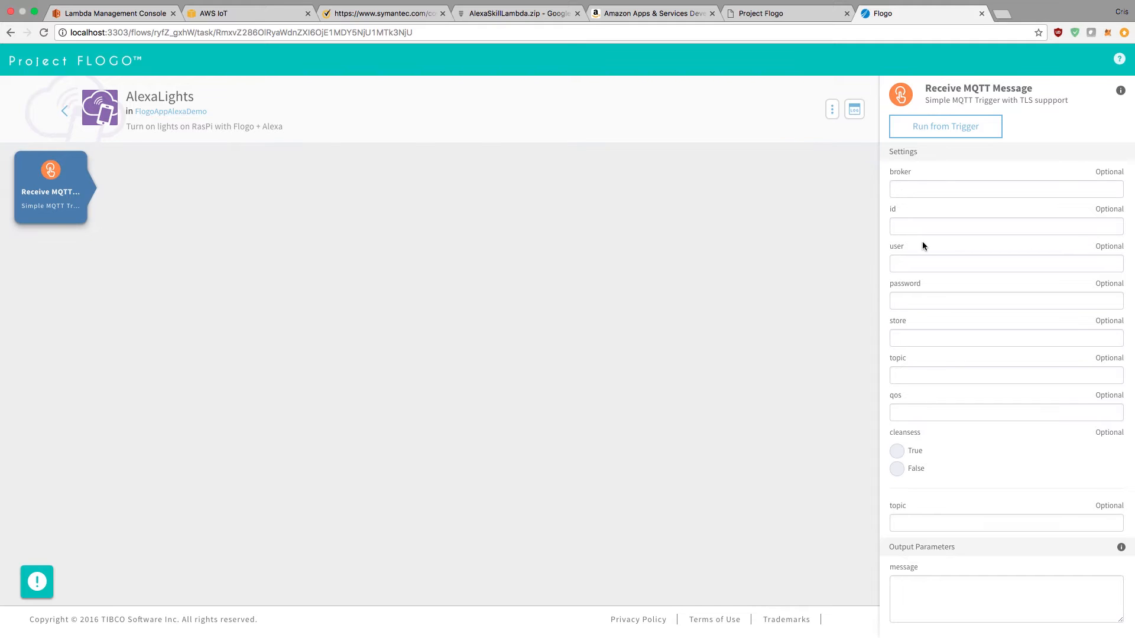
mouse_move(626, 342)
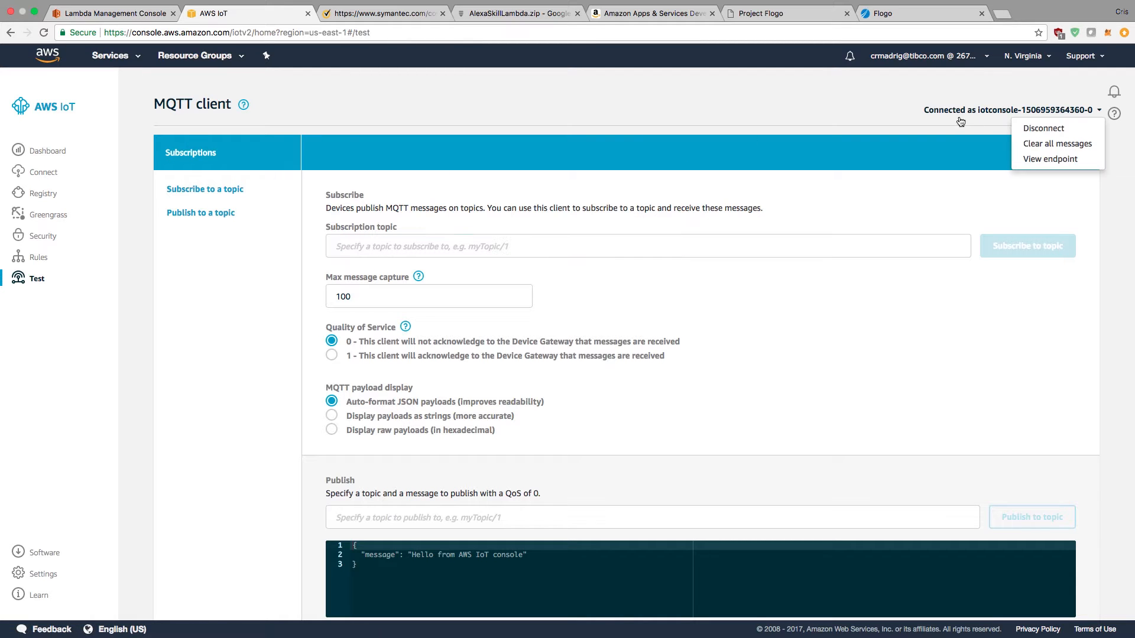
- View the account's custom MQTT endpoint in AWS IoT and return to the Flogo broker field
click(1049, 158)
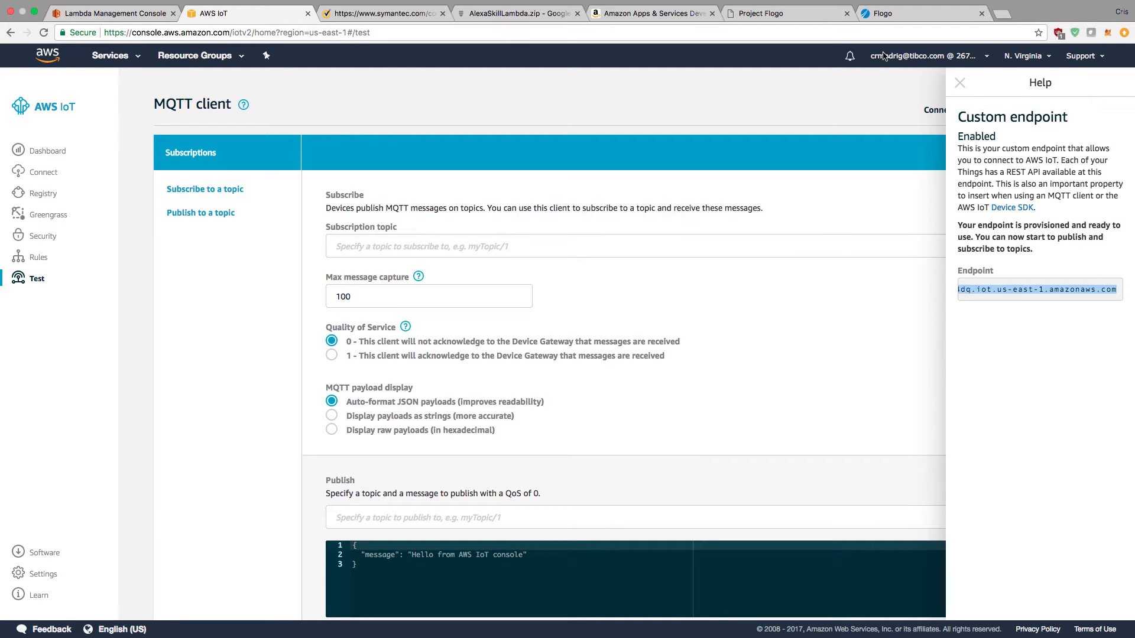
click(890, 13)
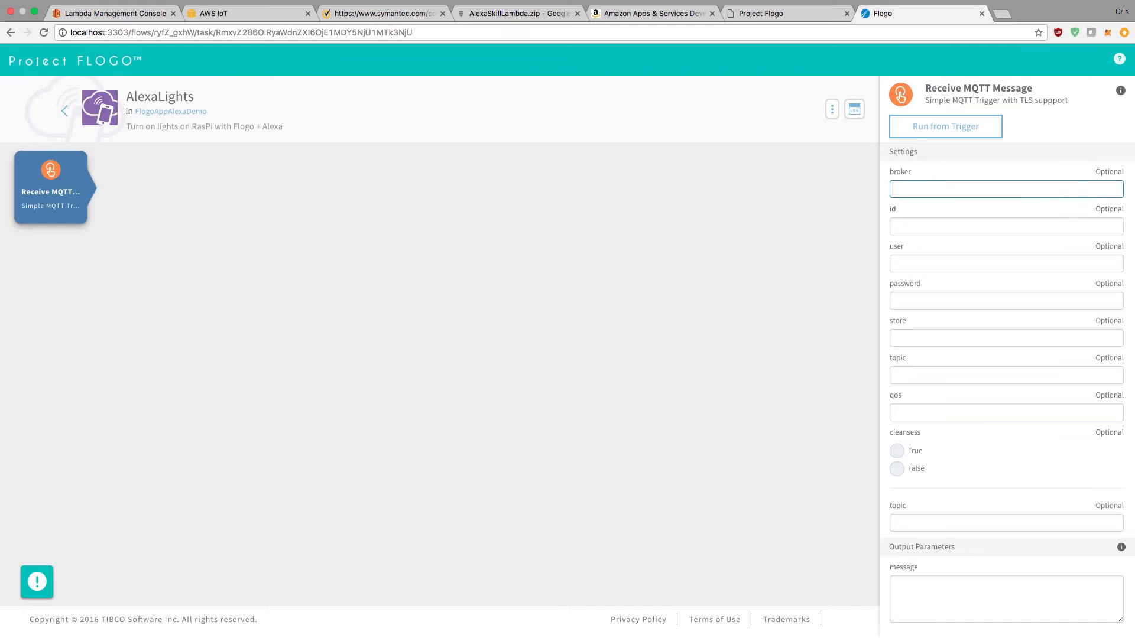
text(ssl://a2jz2z147n04dq.iot.us-east-1.amazonaws.com:8883)
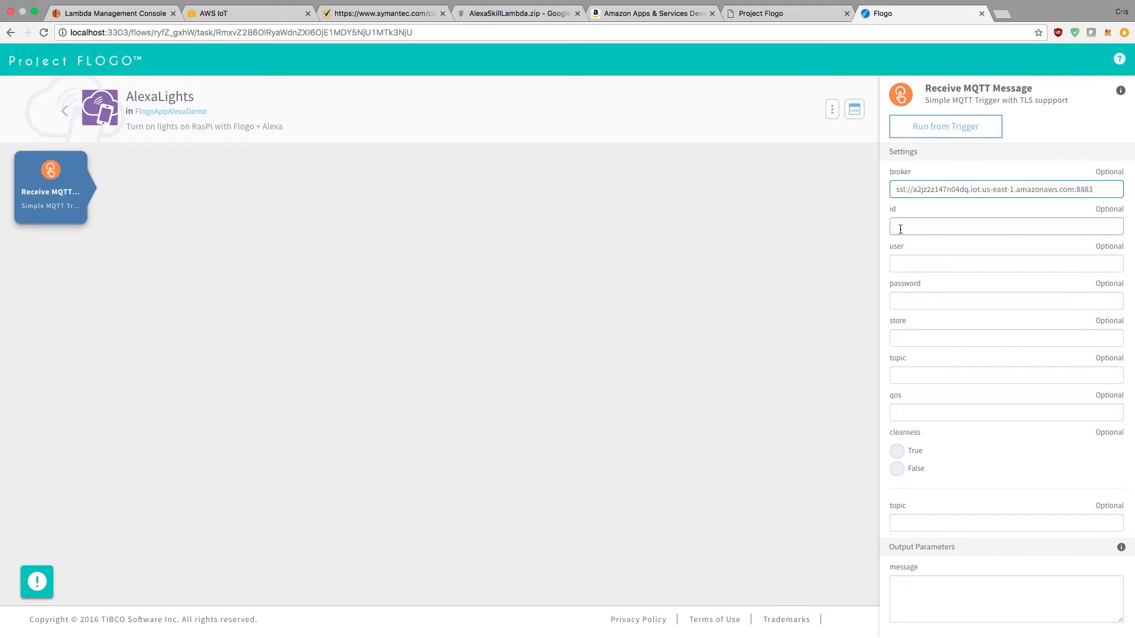
text(flogoDemo)
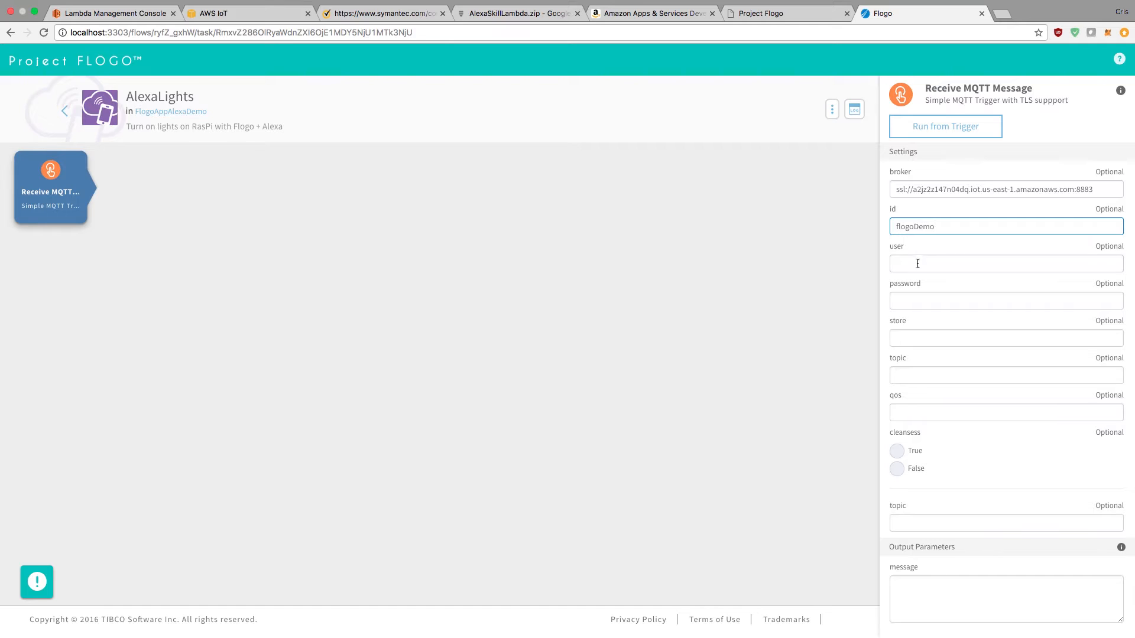
click(1005, 264)
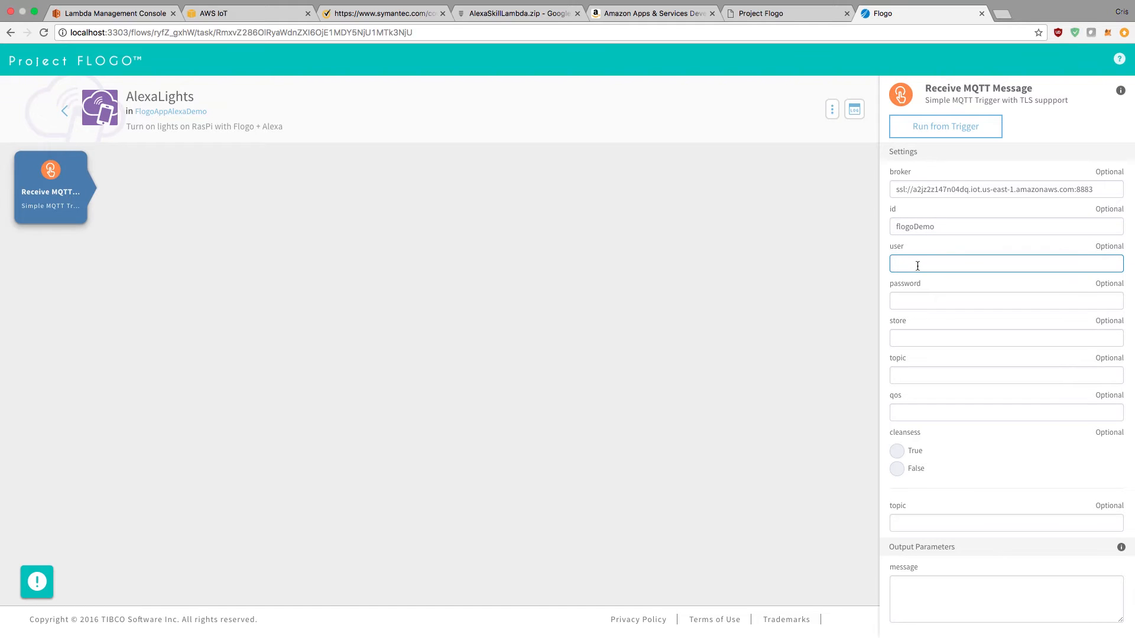
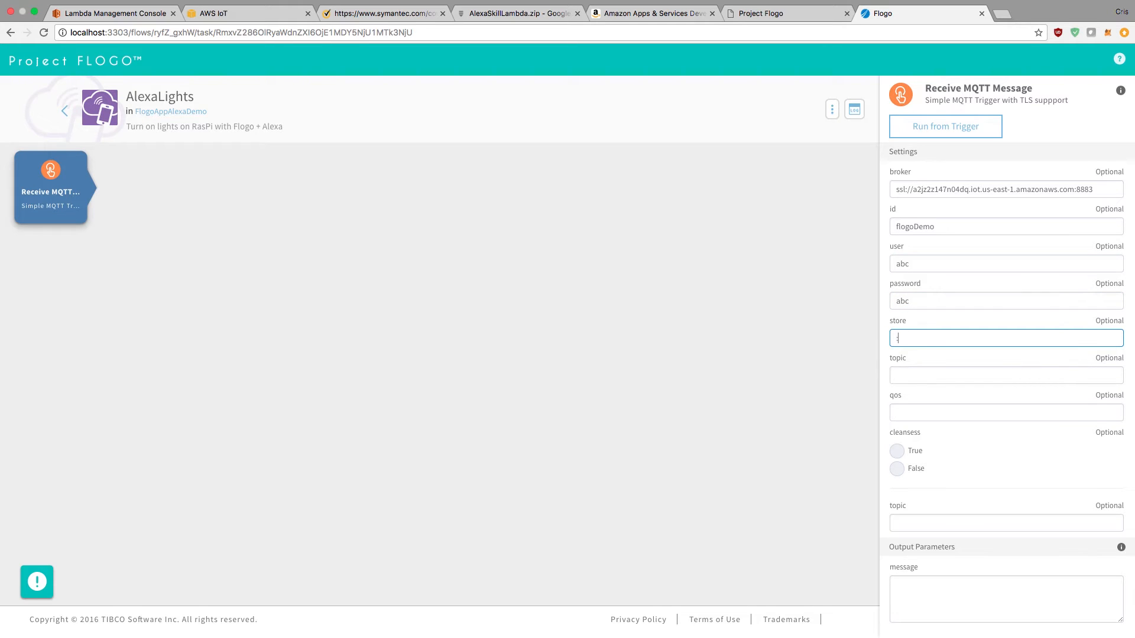
text(:memory:)
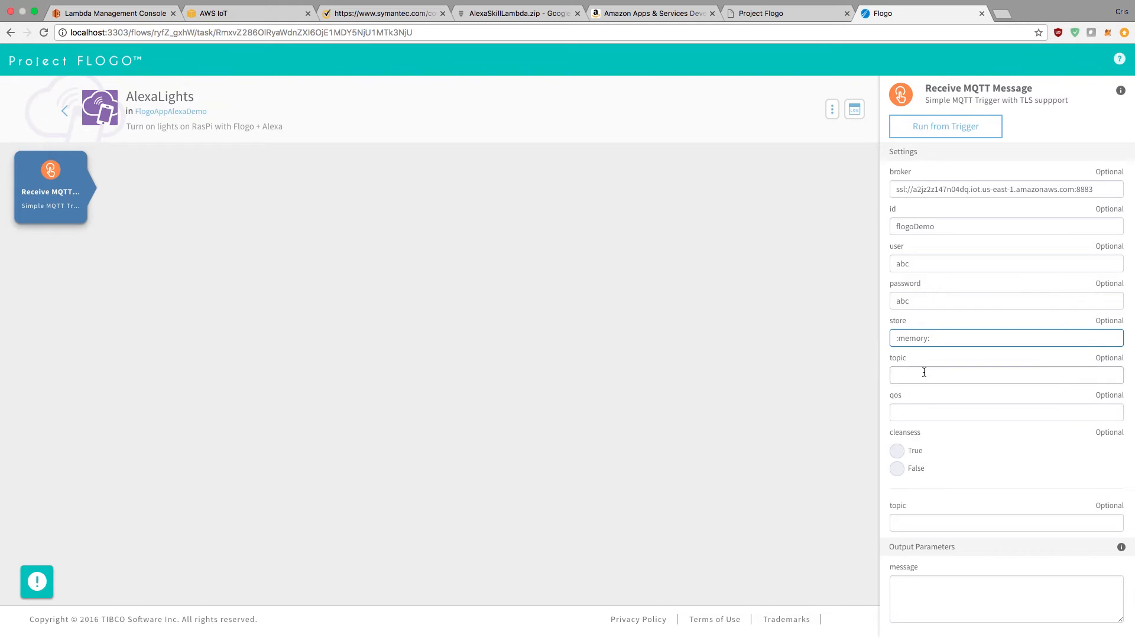
- Set both topic fields to /awsiot_to_localgateway, qos 0 and cleansess True, then finish the trigger settings
click(1004, 374)
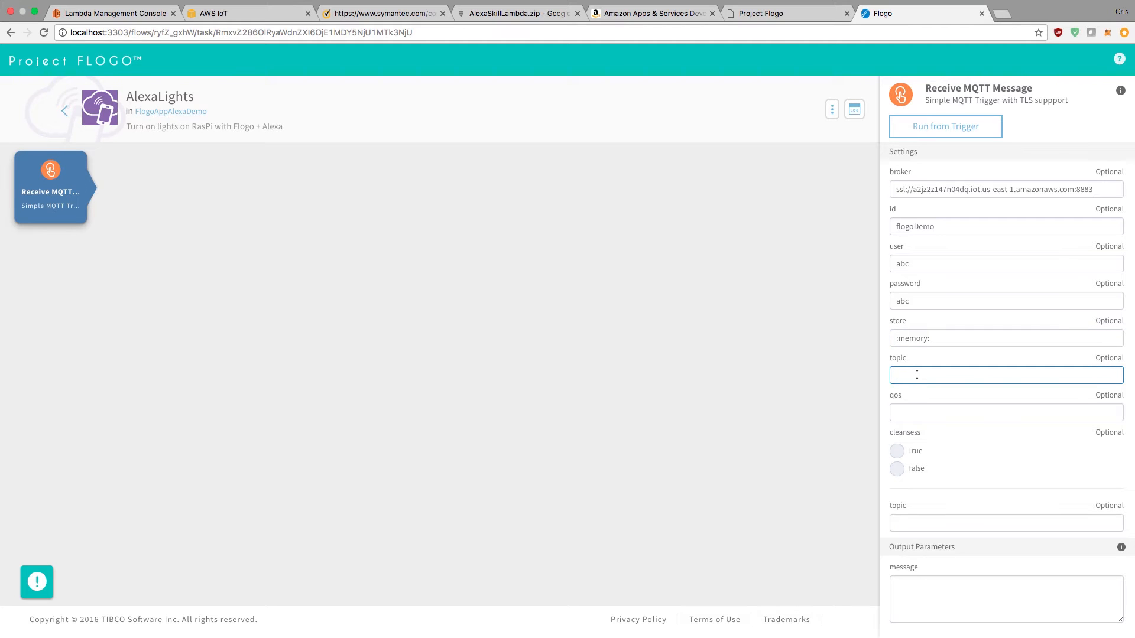
text(/awsiot_to)
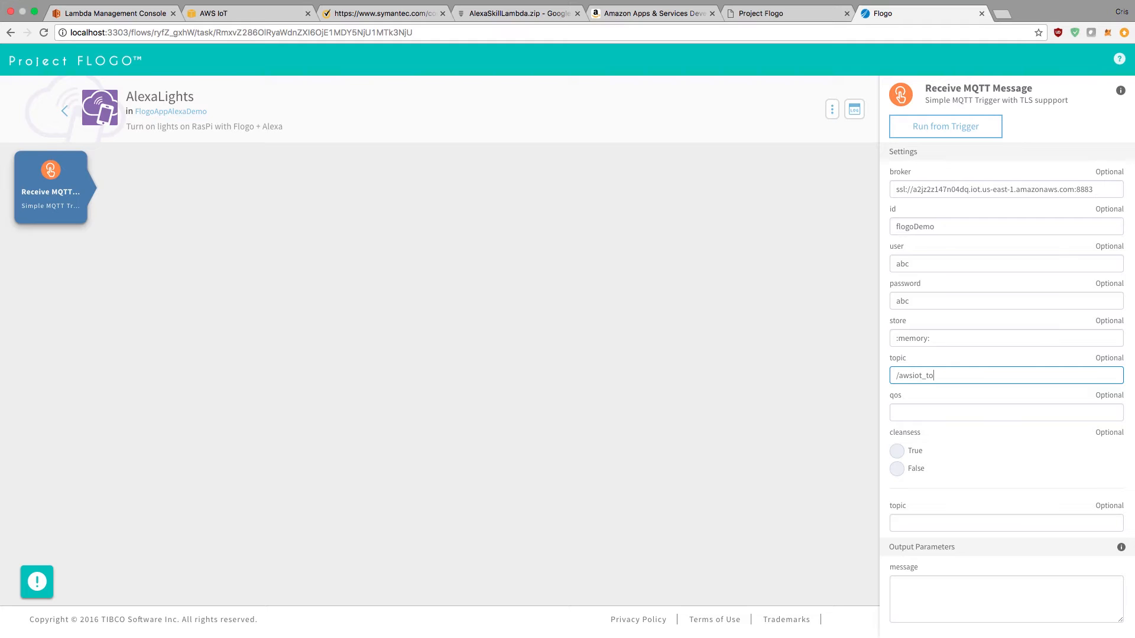
text(_locald)
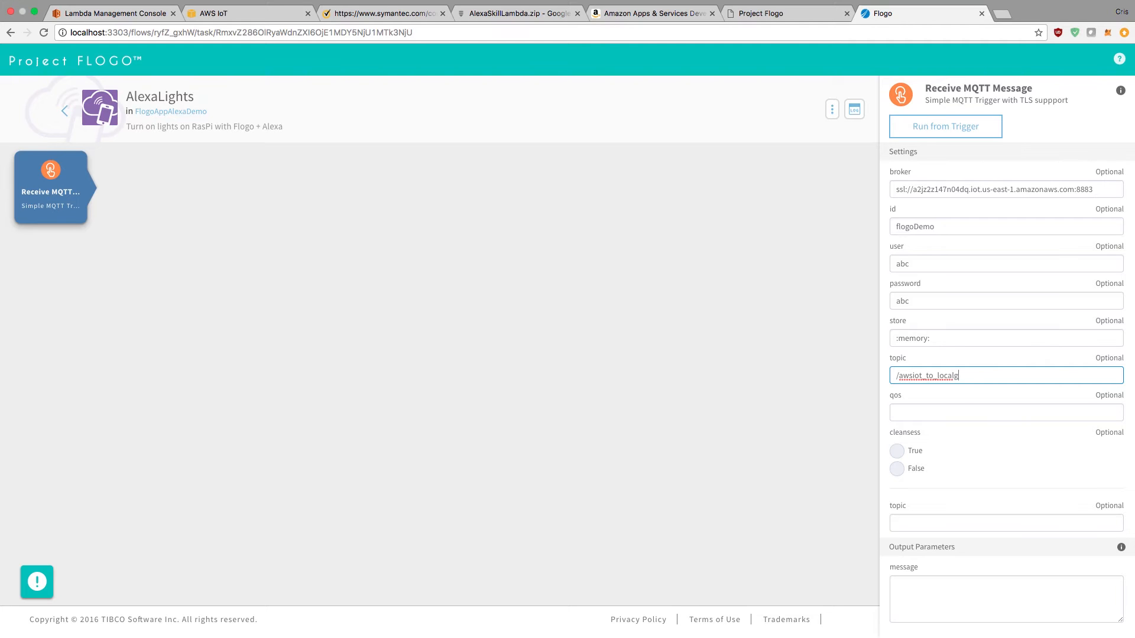
text(ateway)
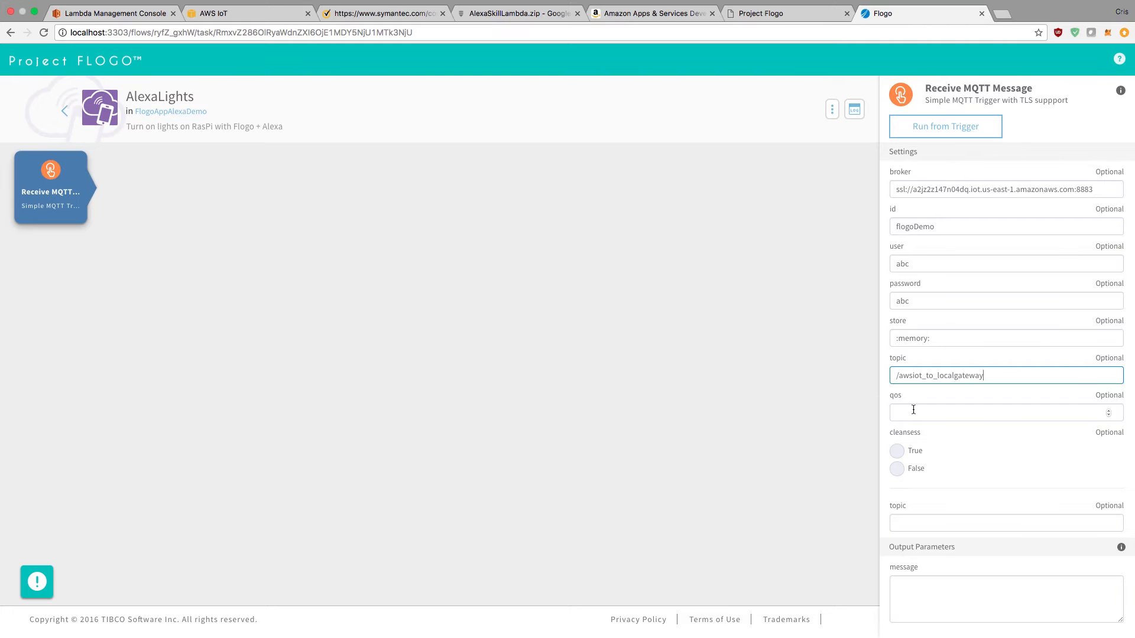
text(0)
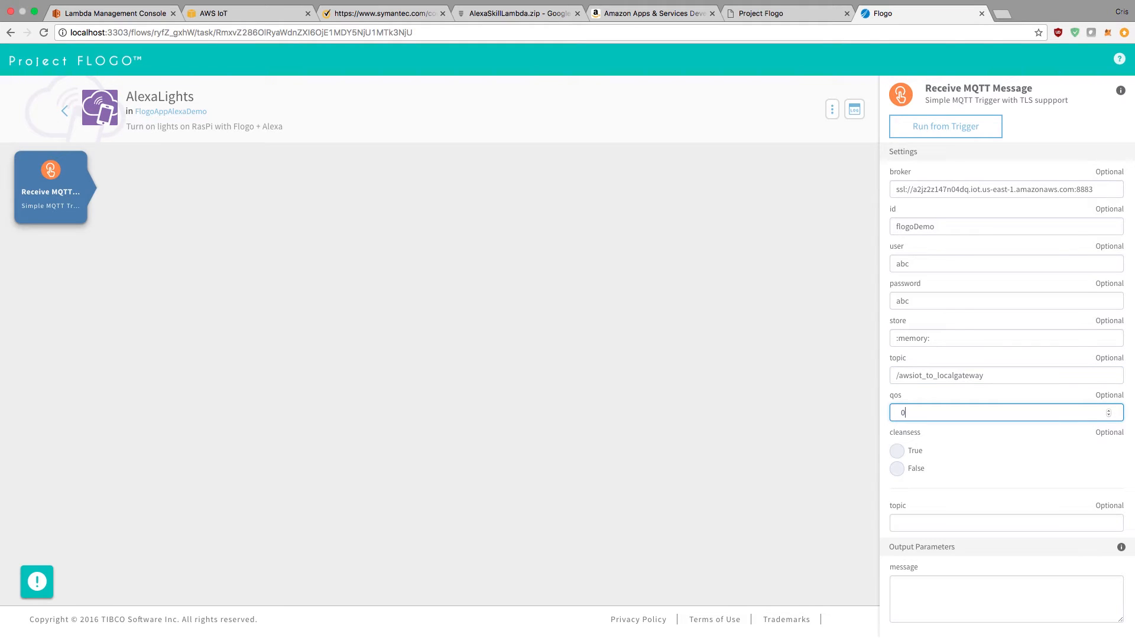
click(895, 450)
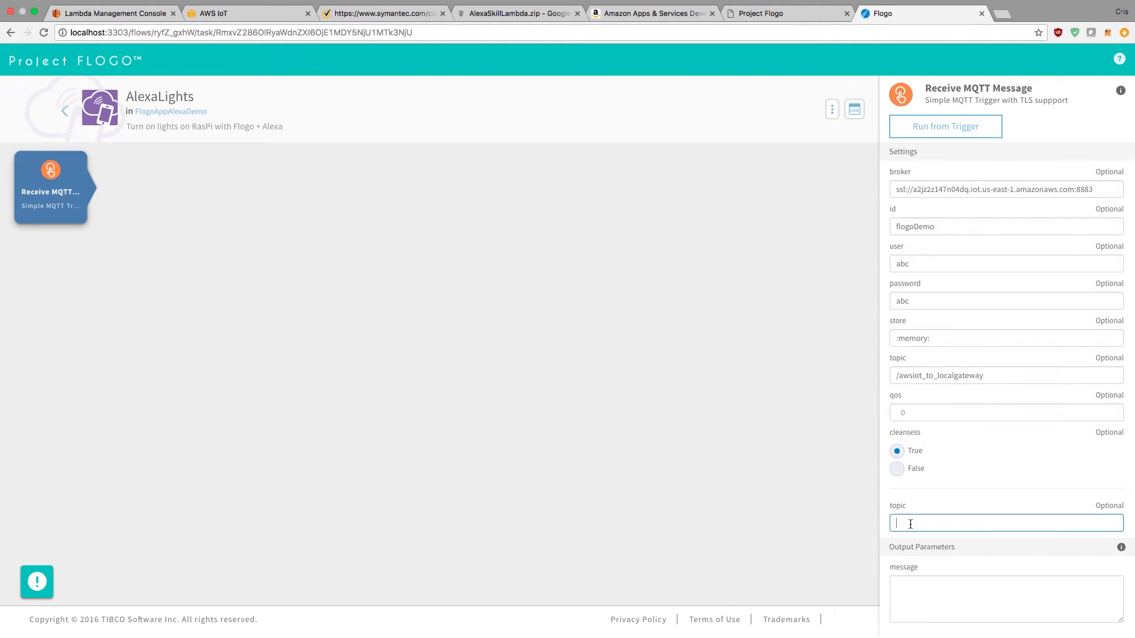
text(/awsiot_)
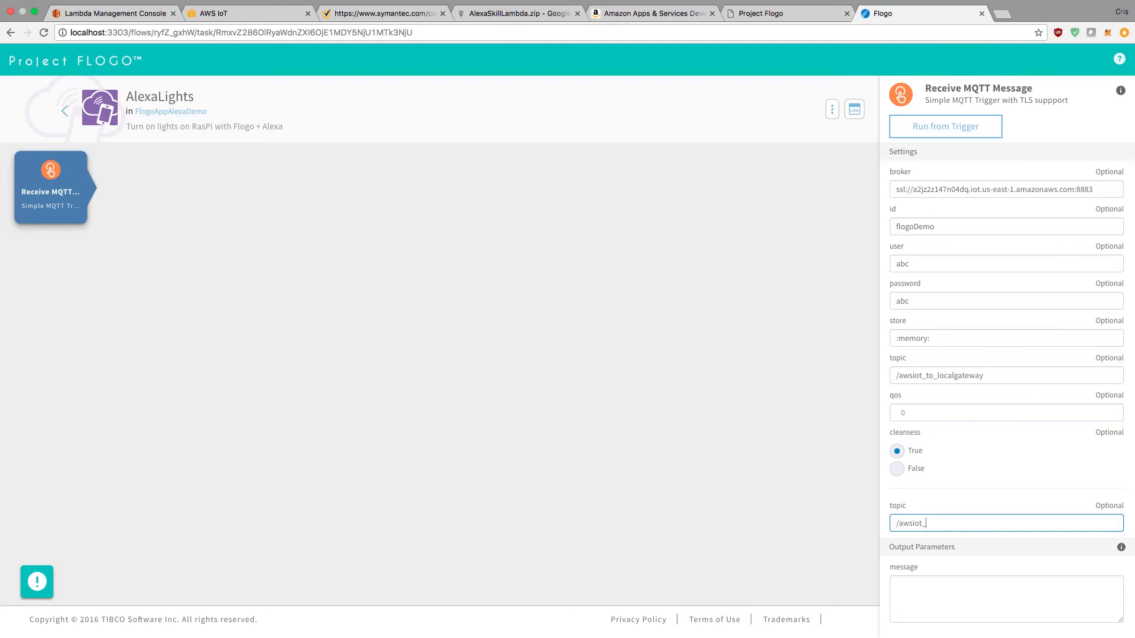
text(to_)
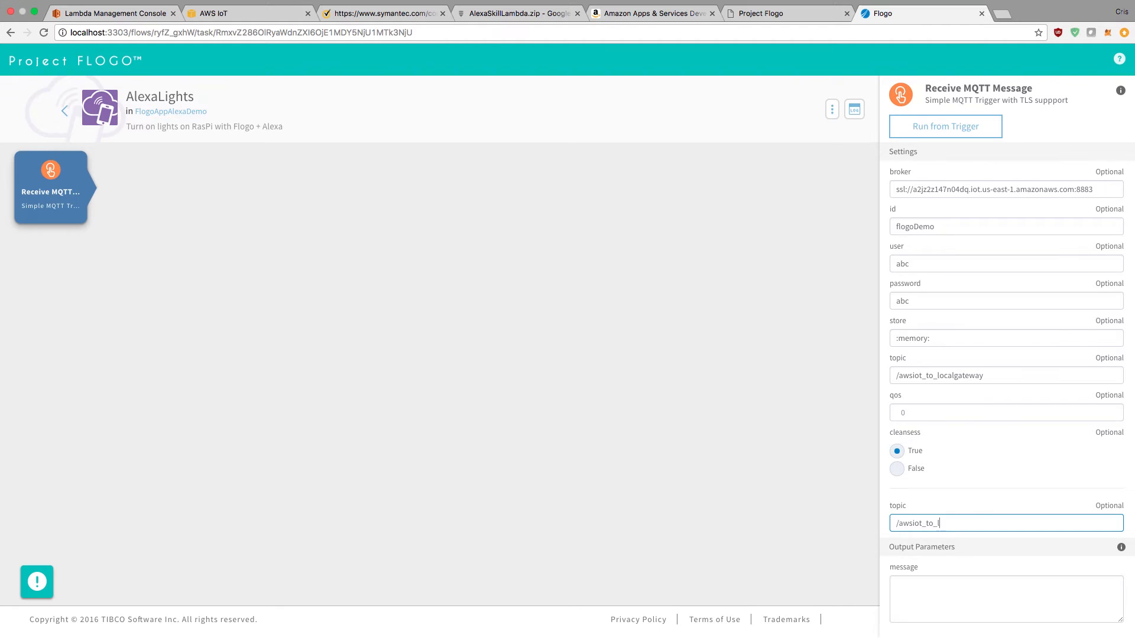
text(localgatewa)
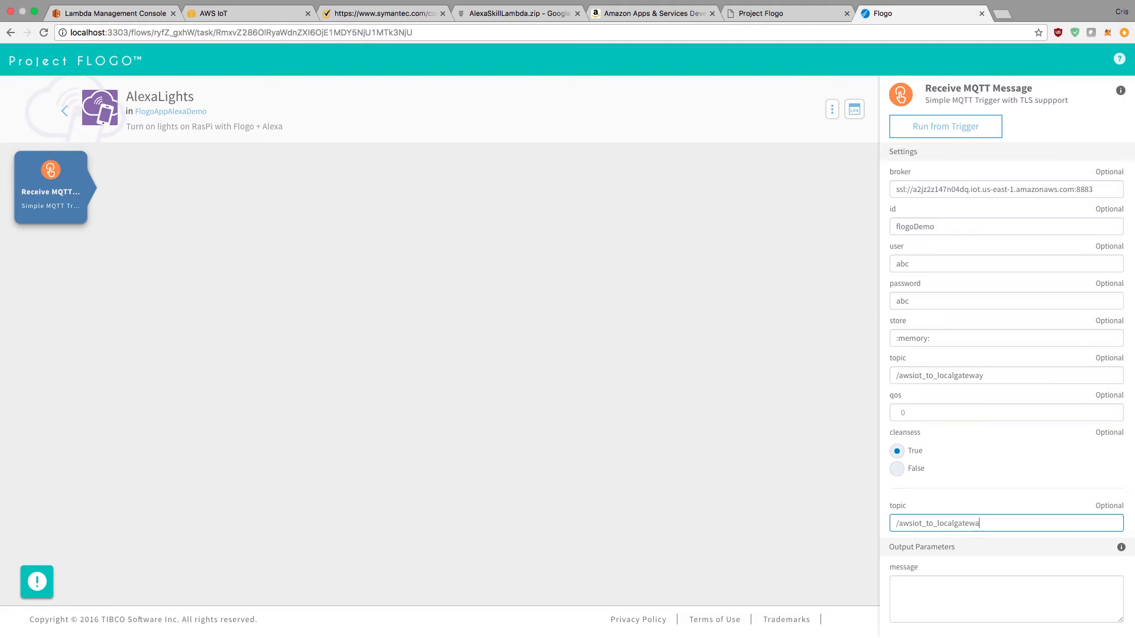
click(737, 396)
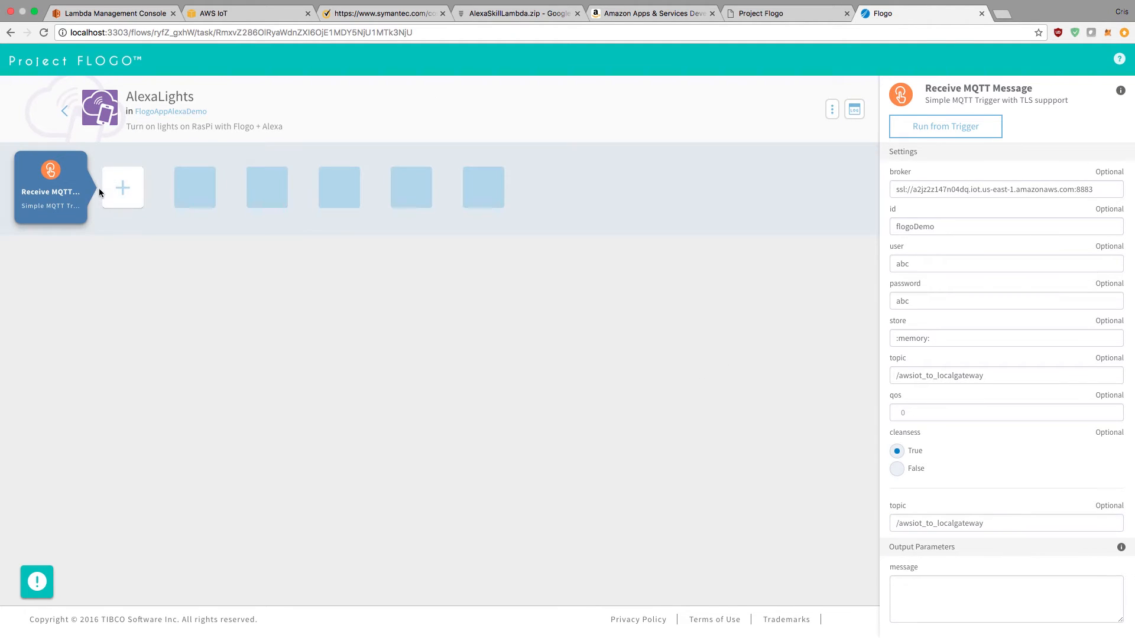
- Add a Log Message activity with message 'Request Sent!' and flowInfo set to True
click(122, 187)
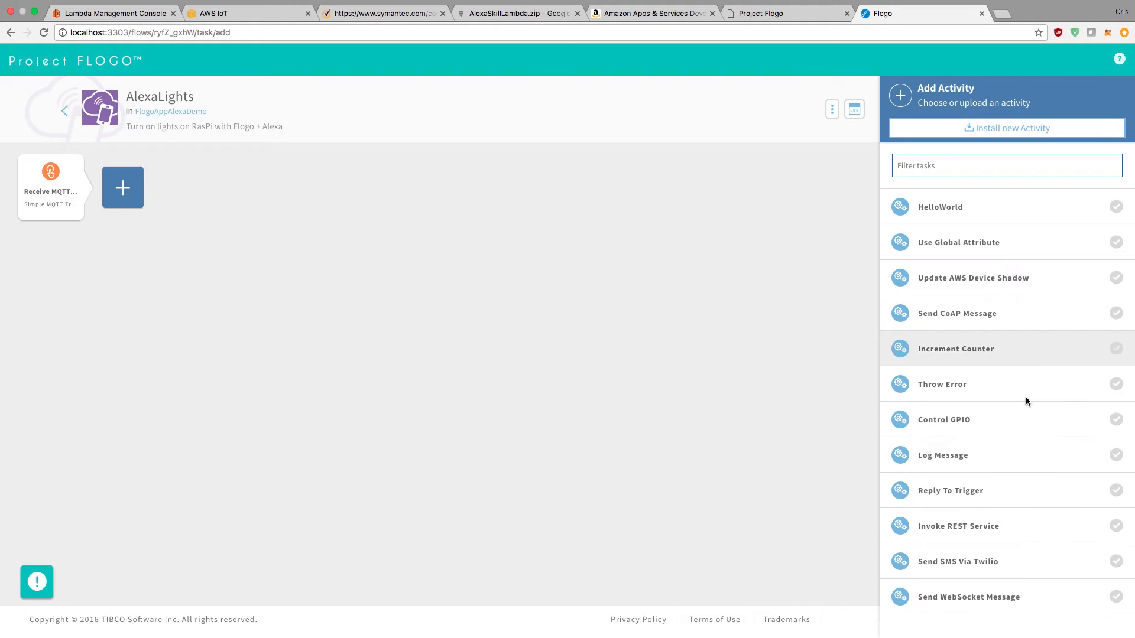
click(942, 454)
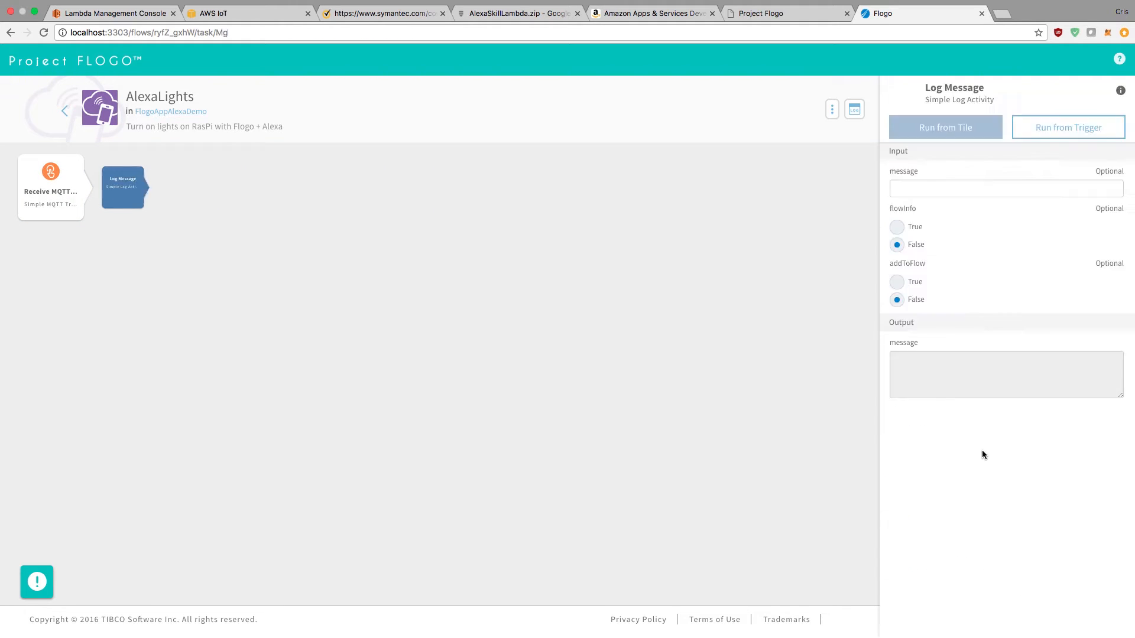
click(122, 188)
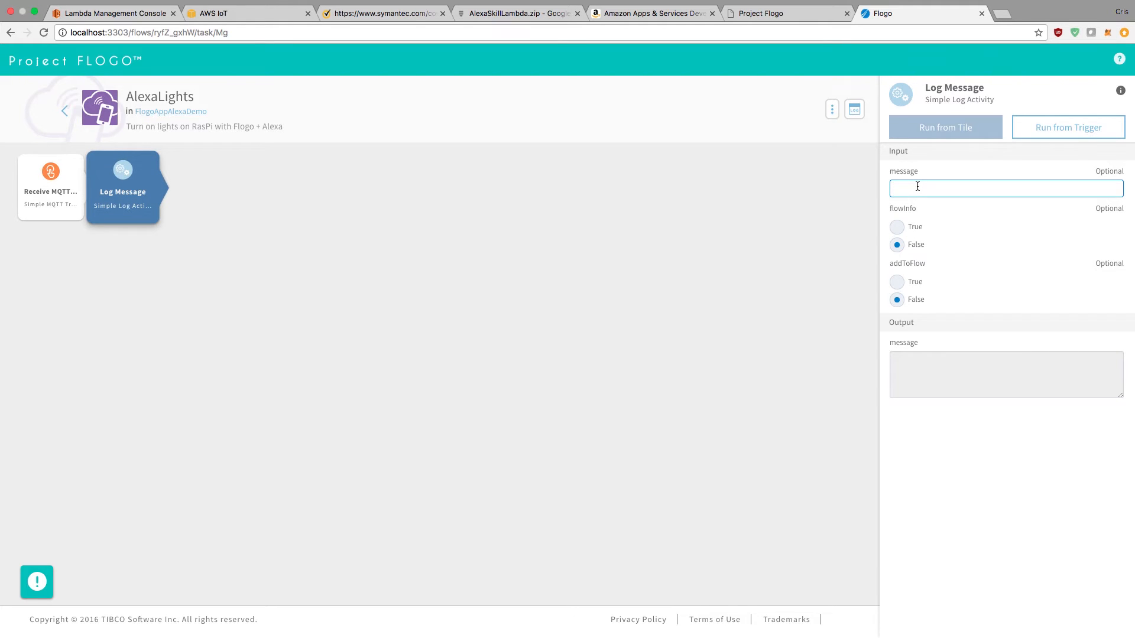
text(Request reci)
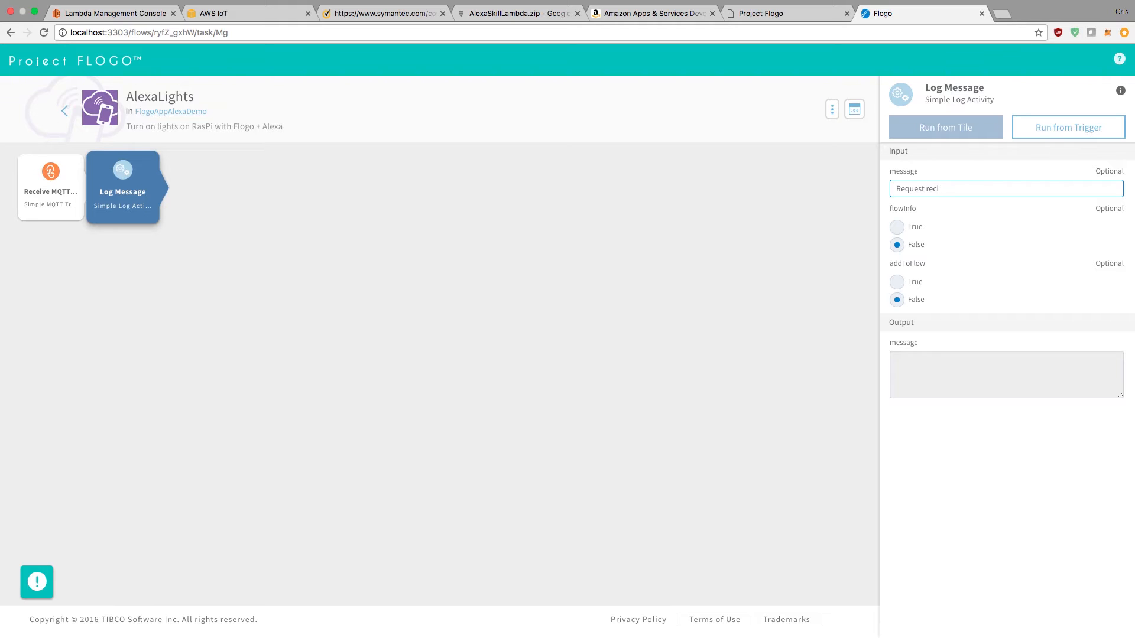
key(Backspace)
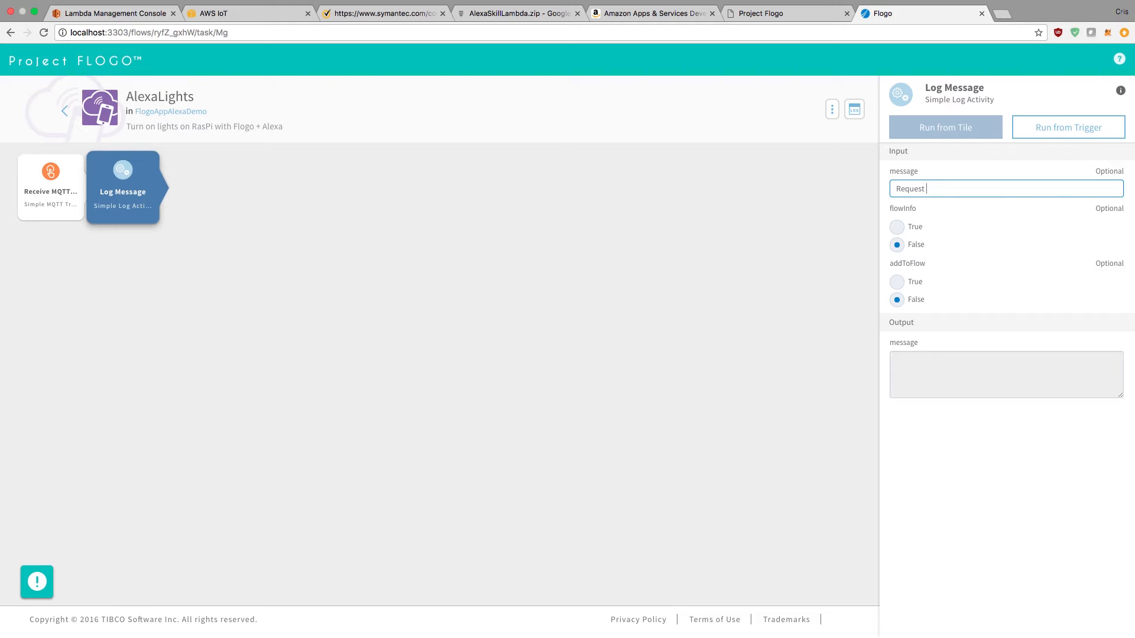
text(Sent)
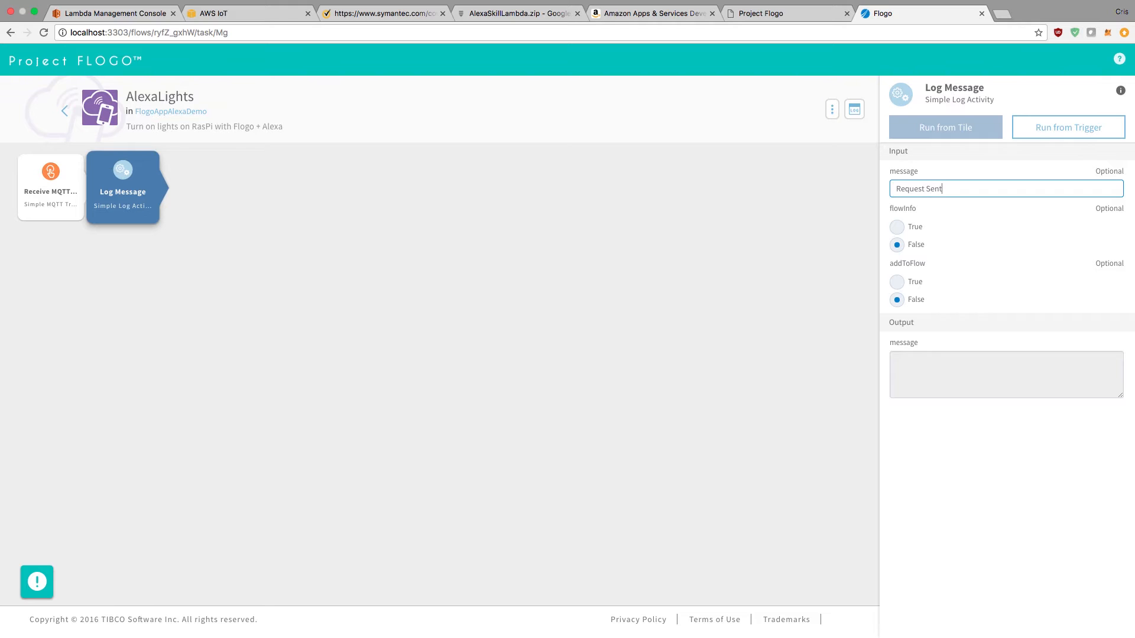
click(897, 227)
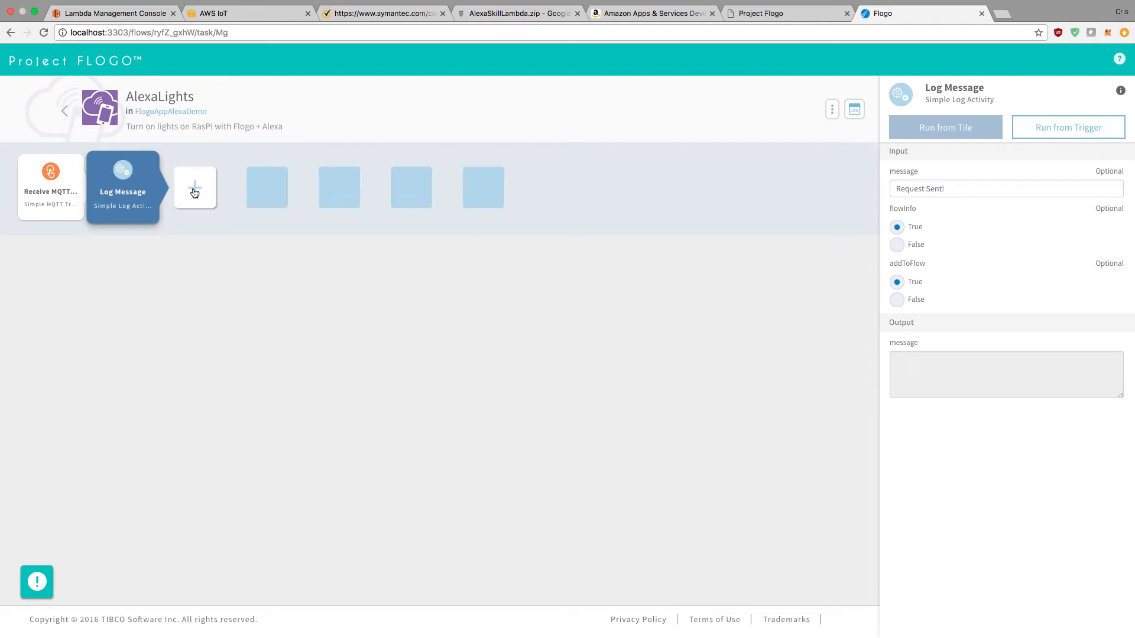
- Add a Control GPIO activity after Log Message with method Direction, pin 23, direction Output
click(194, 187)
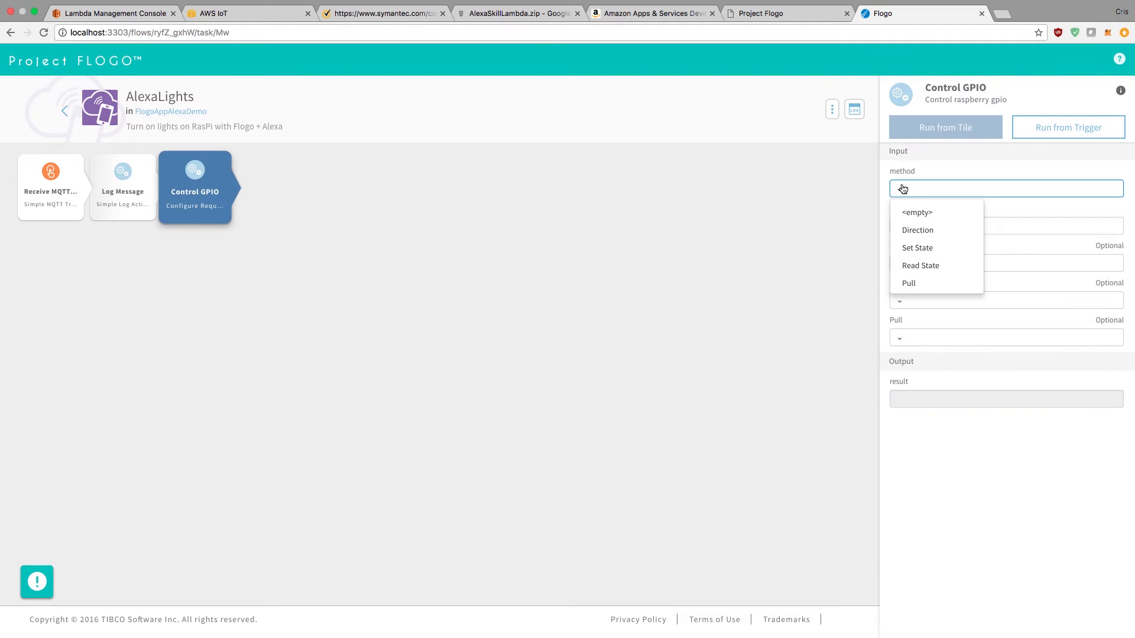
click(917, 230)
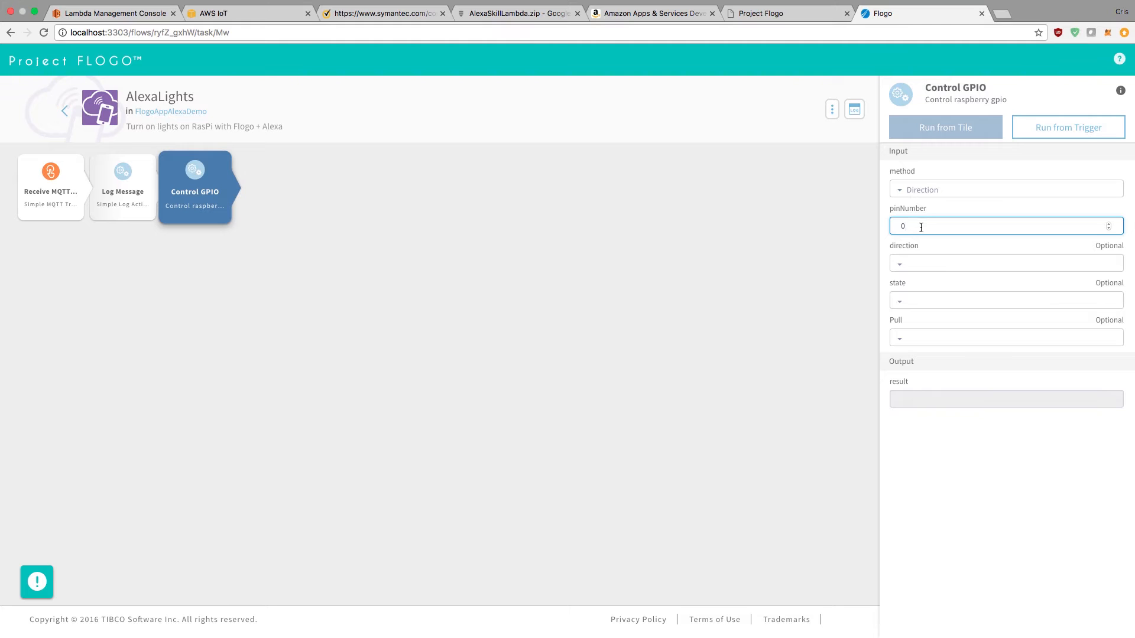
text(23)
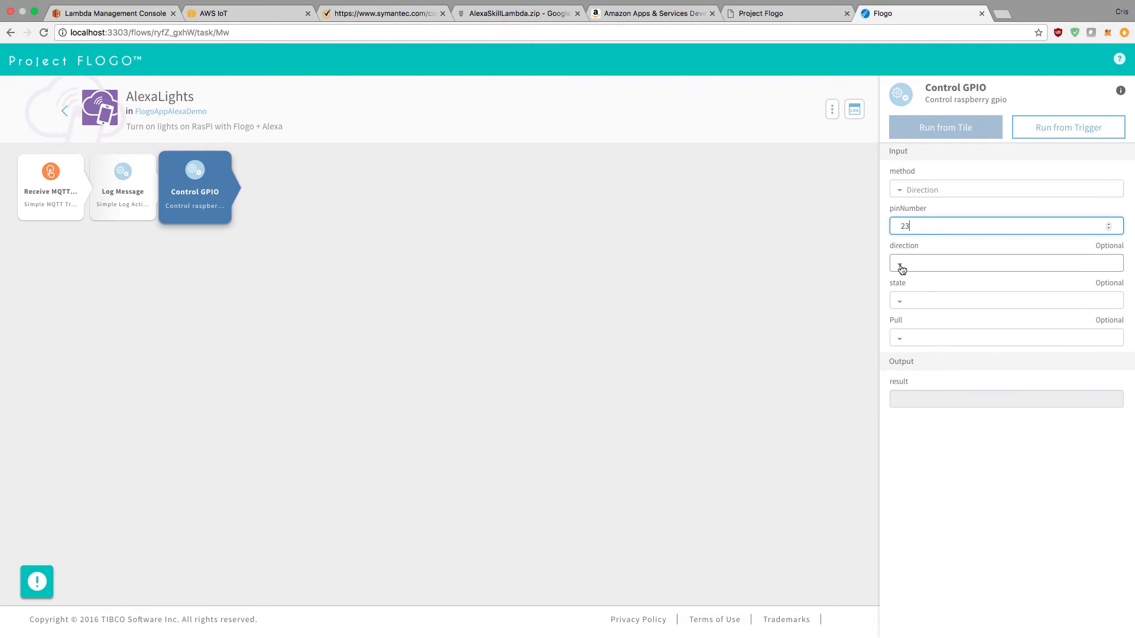
click(1005, 263)
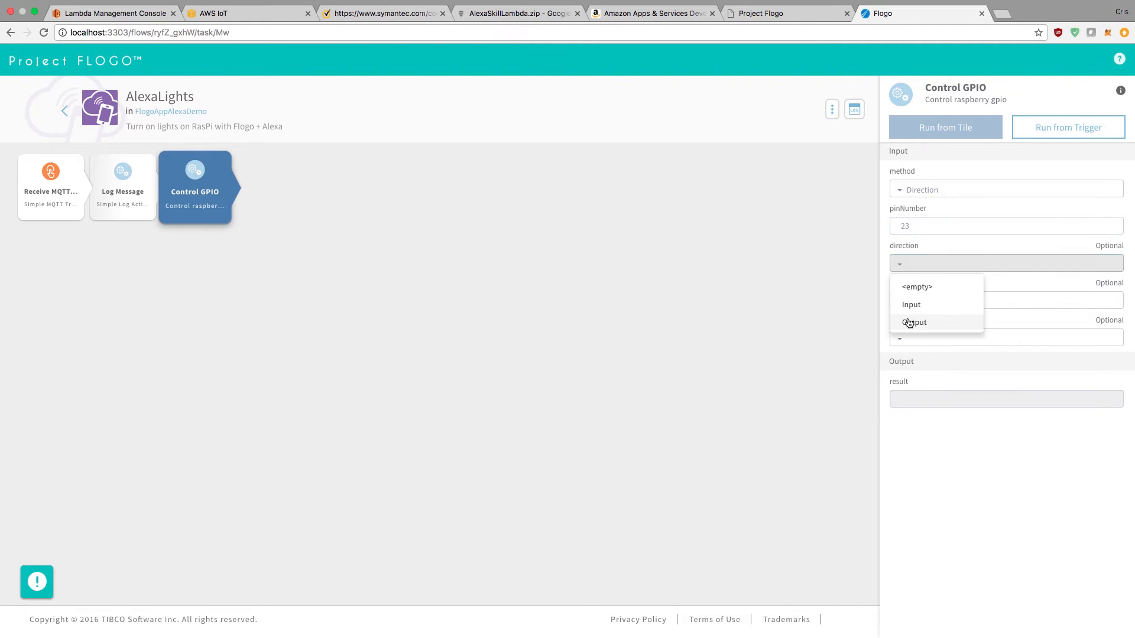
click(914, 322)
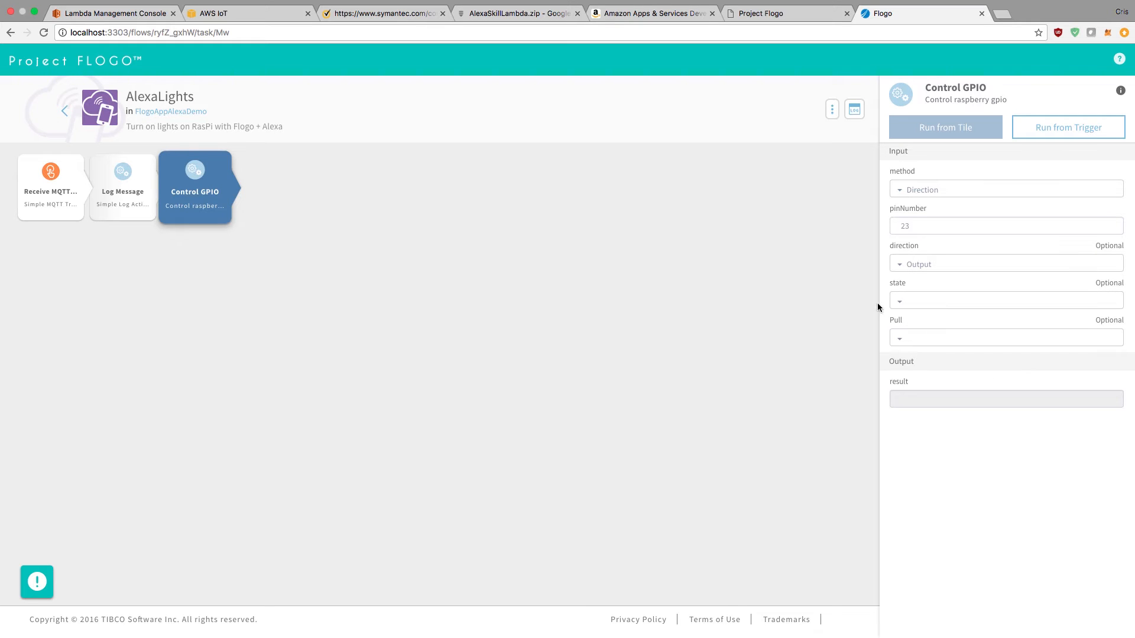
mouse_move(876, 303)
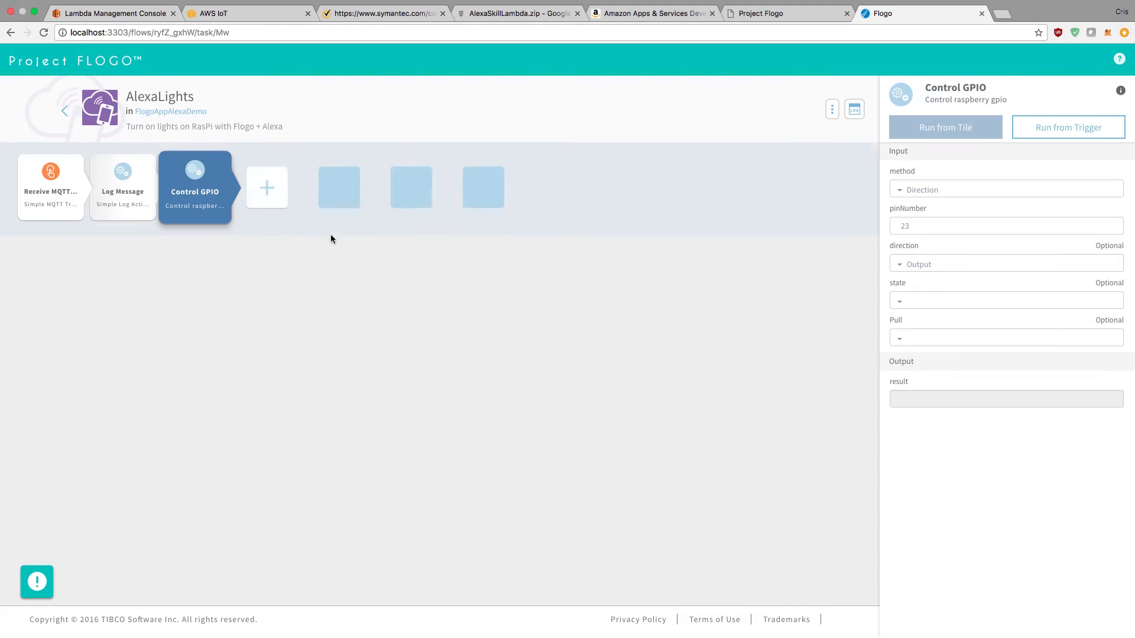
- Add a second Control GPIO activity with method Read State on pin 23
click(266, 187)
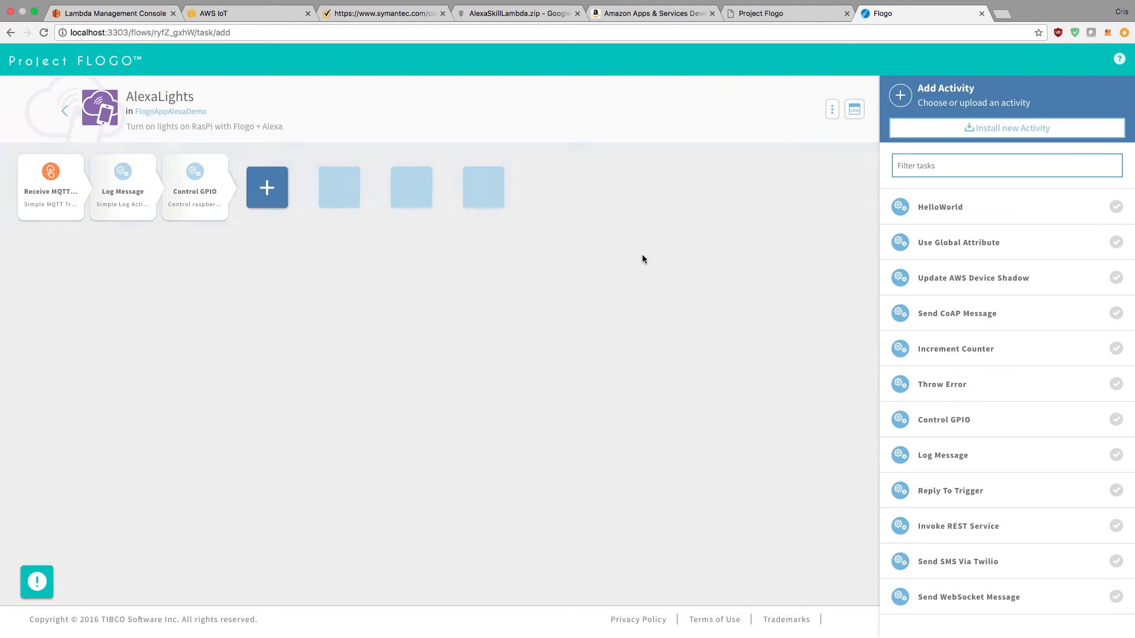
click(943, 420)
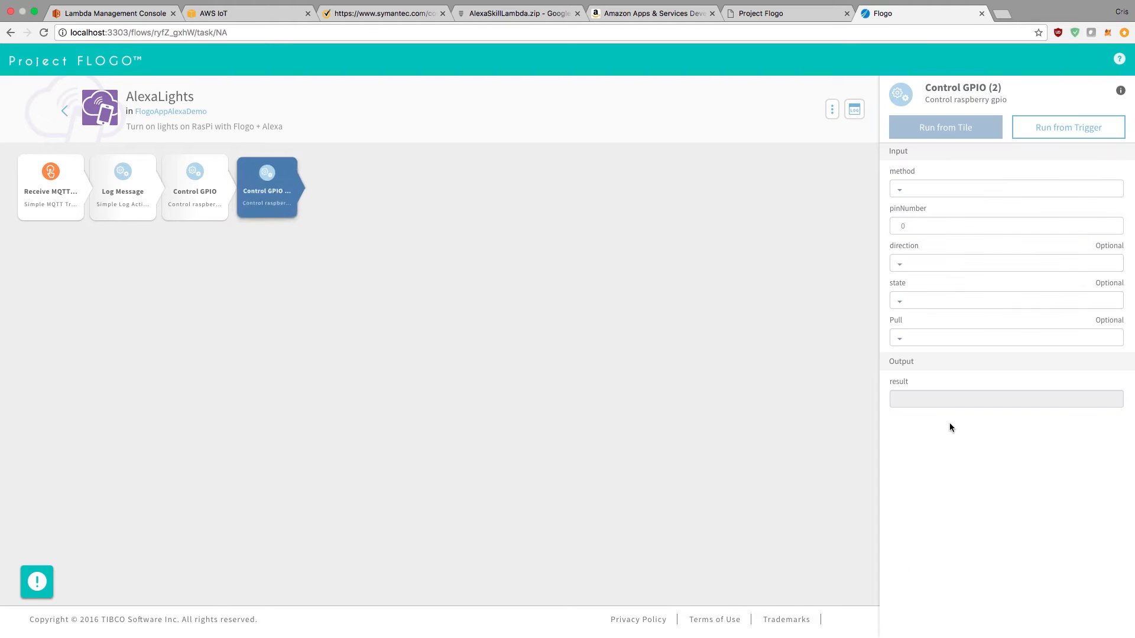
click(1005, 189)
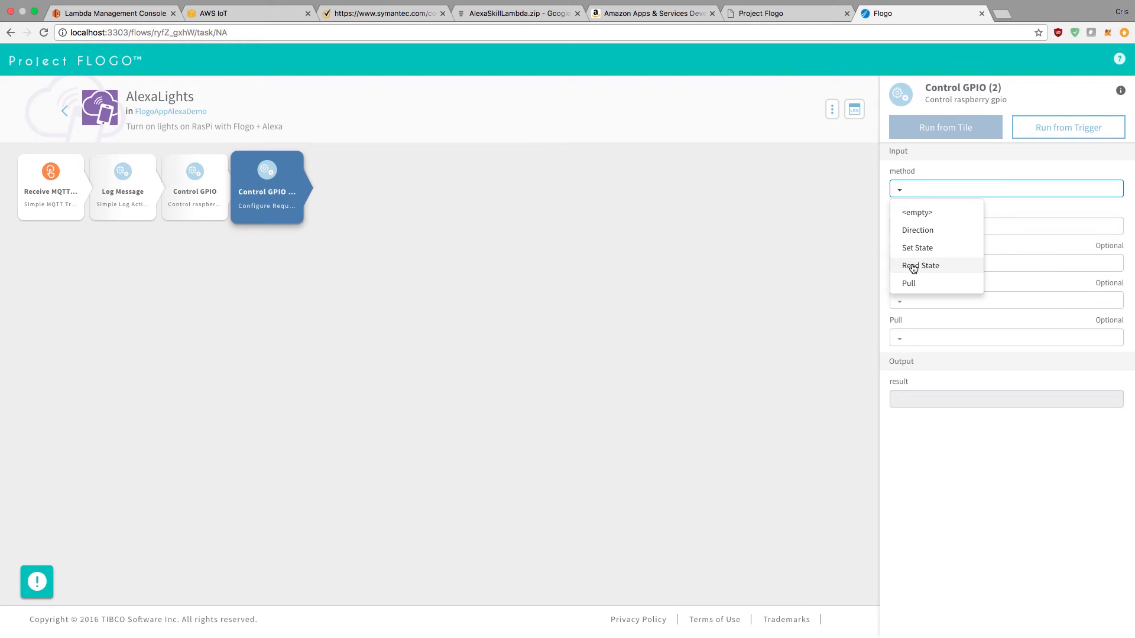
click(919, 265)
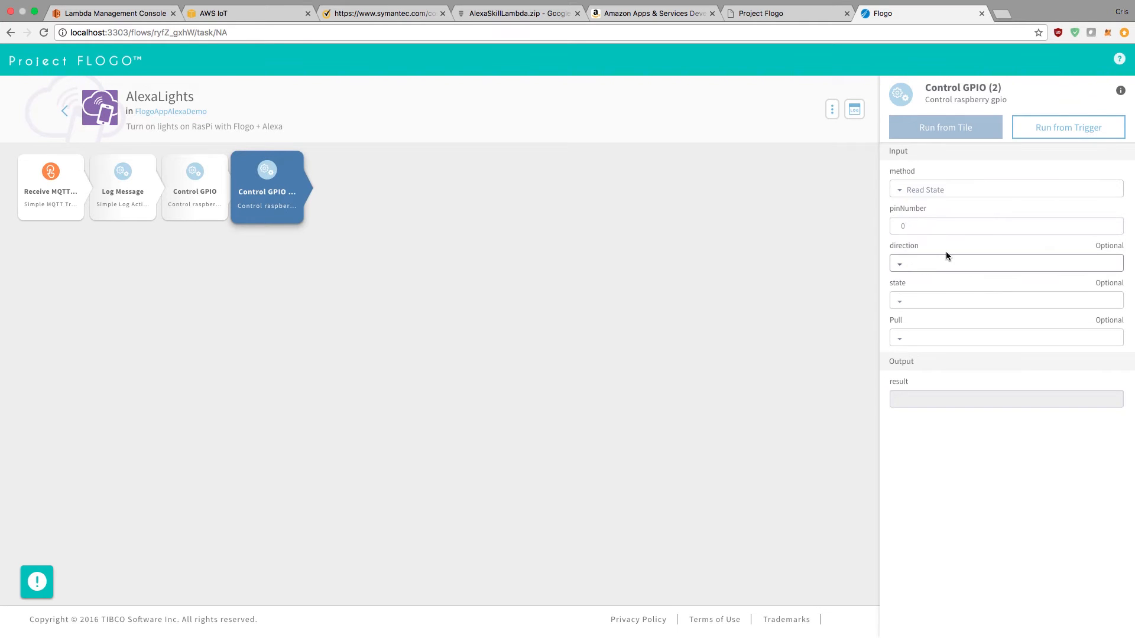
click(1005, 225)
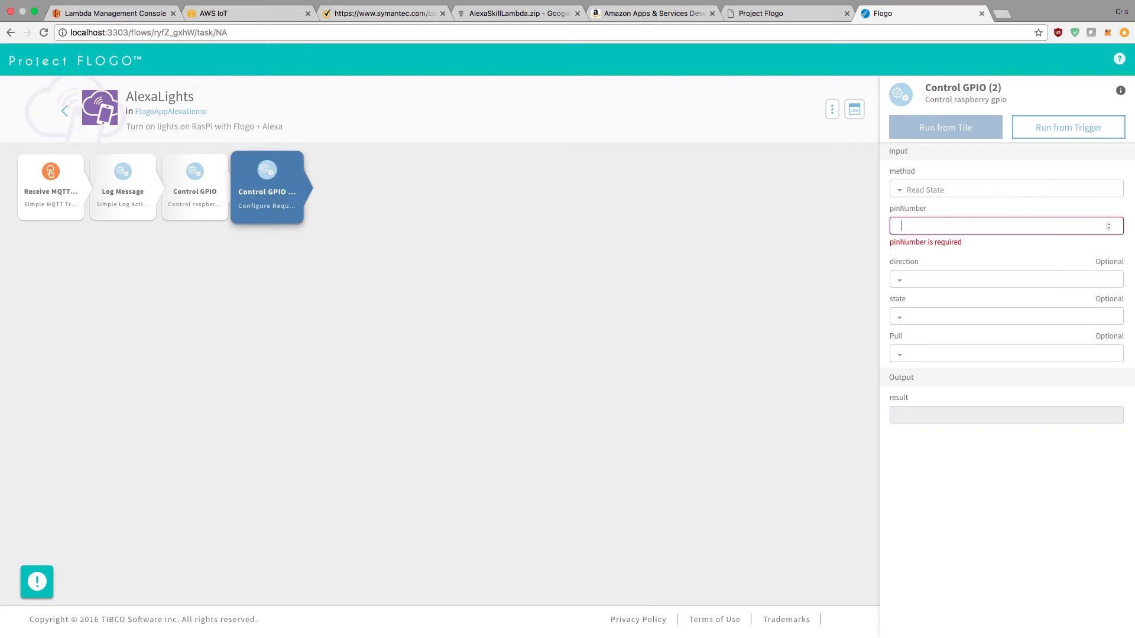
text(23)
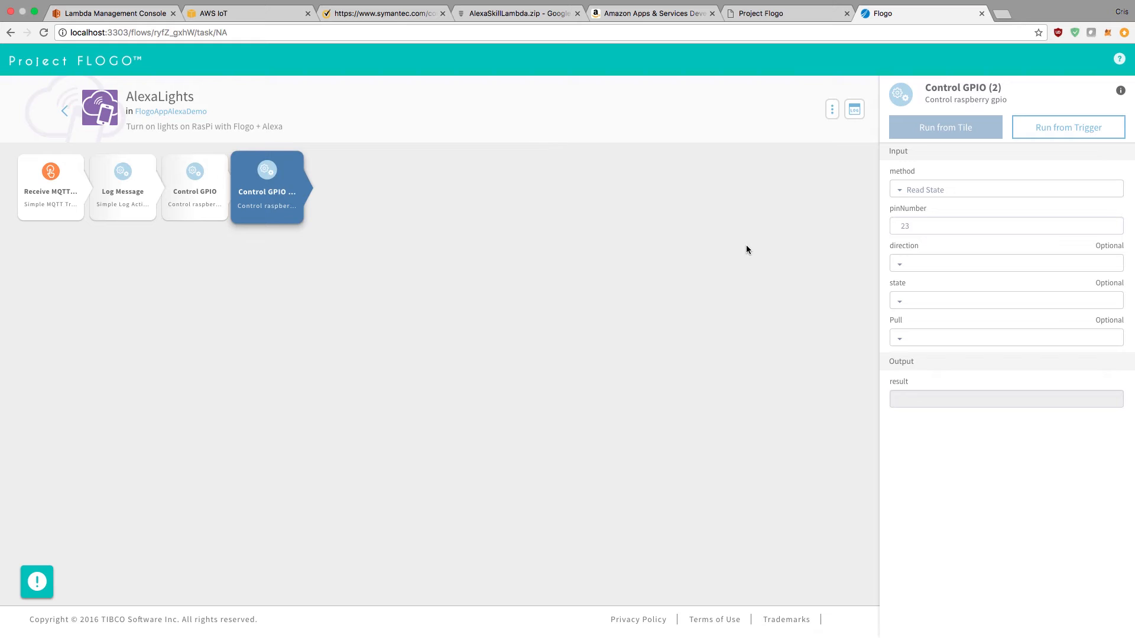
mouse_move(668, 249)
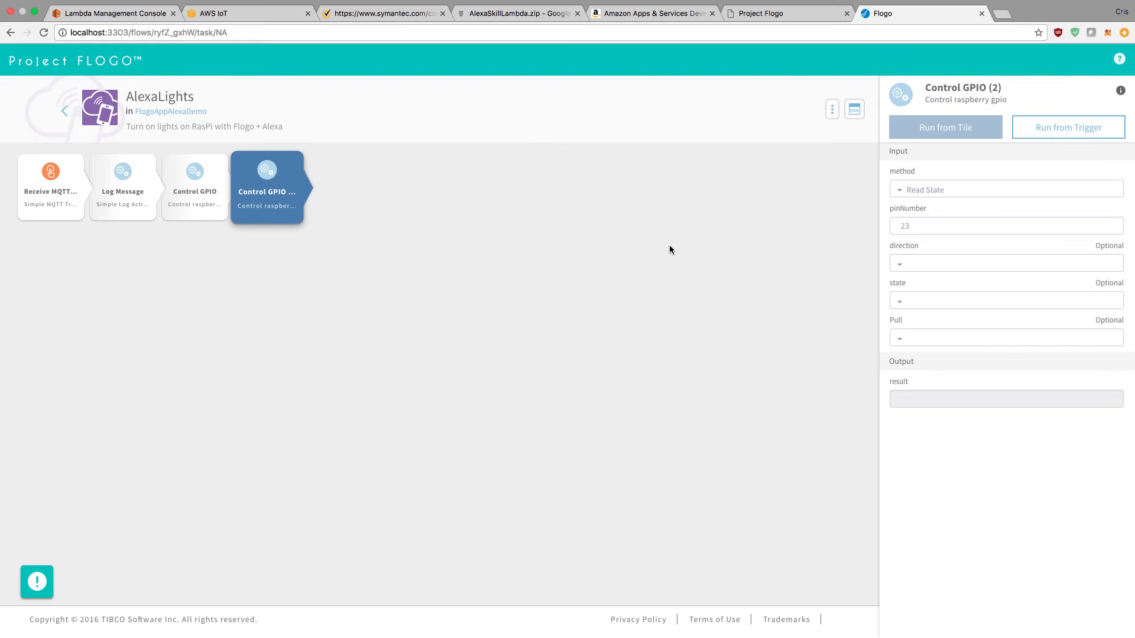
mouse_move(380, 255)
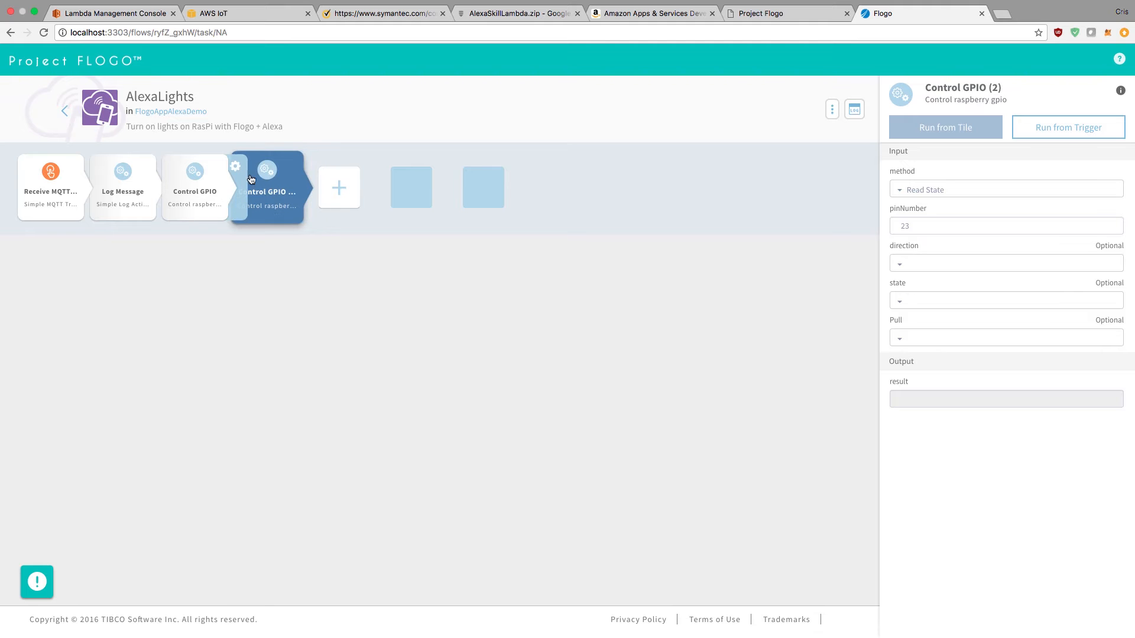
- Rename the second GPIO activity to ReadState
double_click(965, 87)
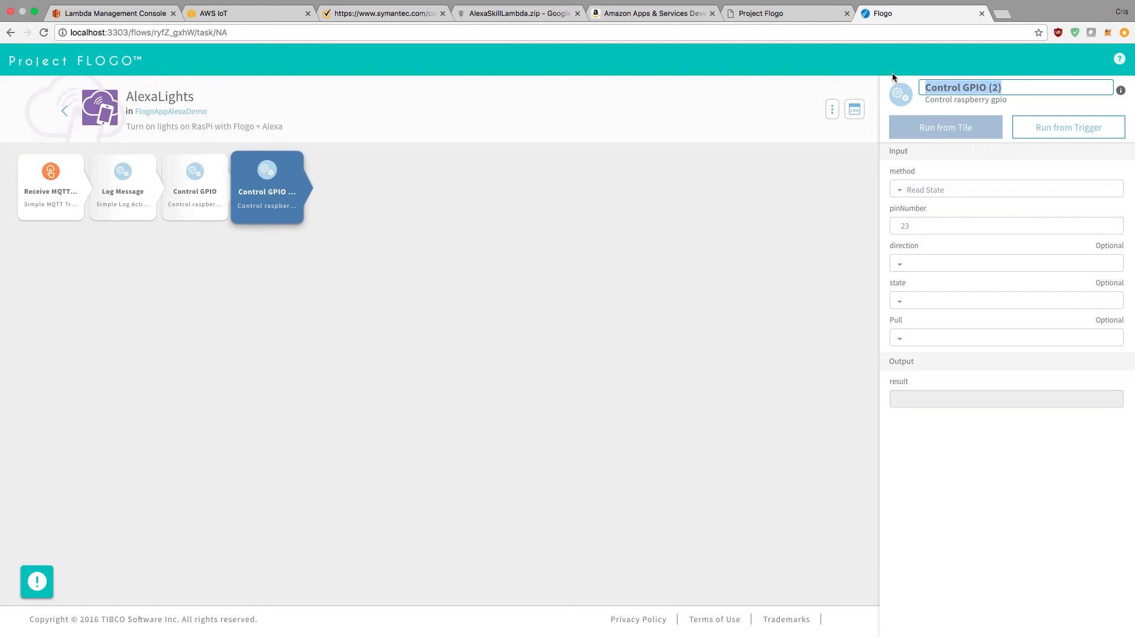
text(Read)
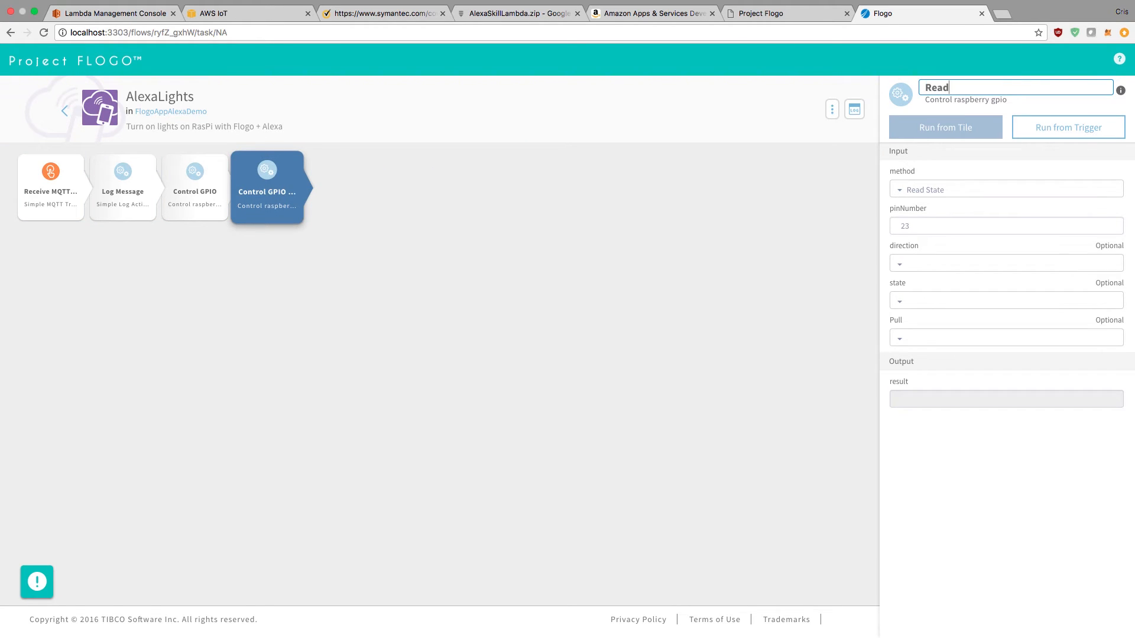
text(State)
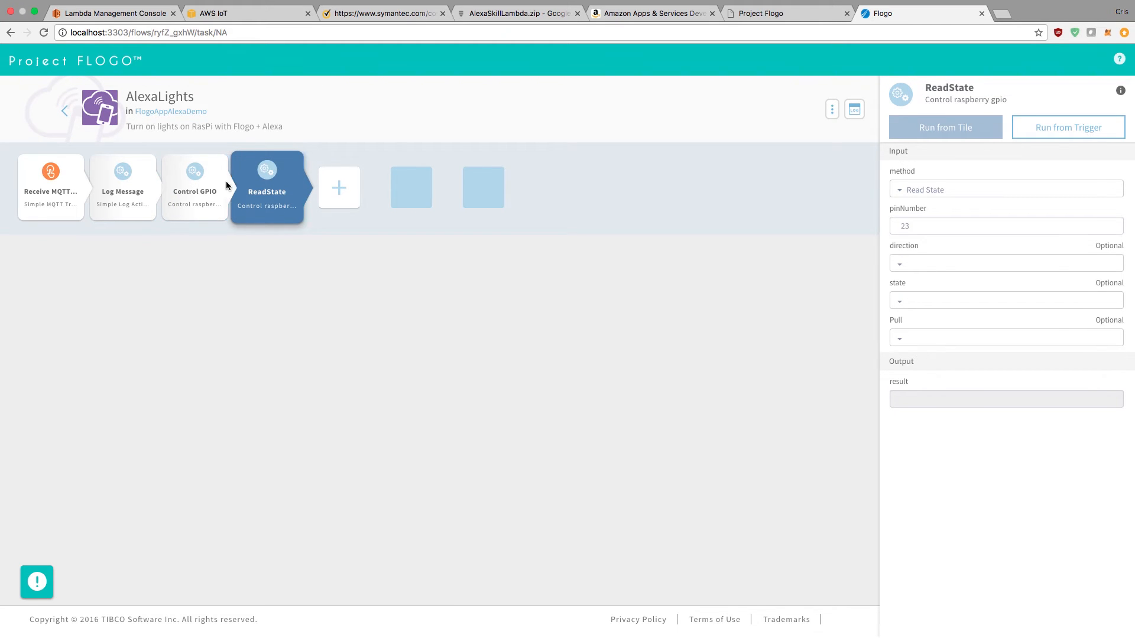
- Rename the first Control GPIO activity to SetDirection
click(194, 187)
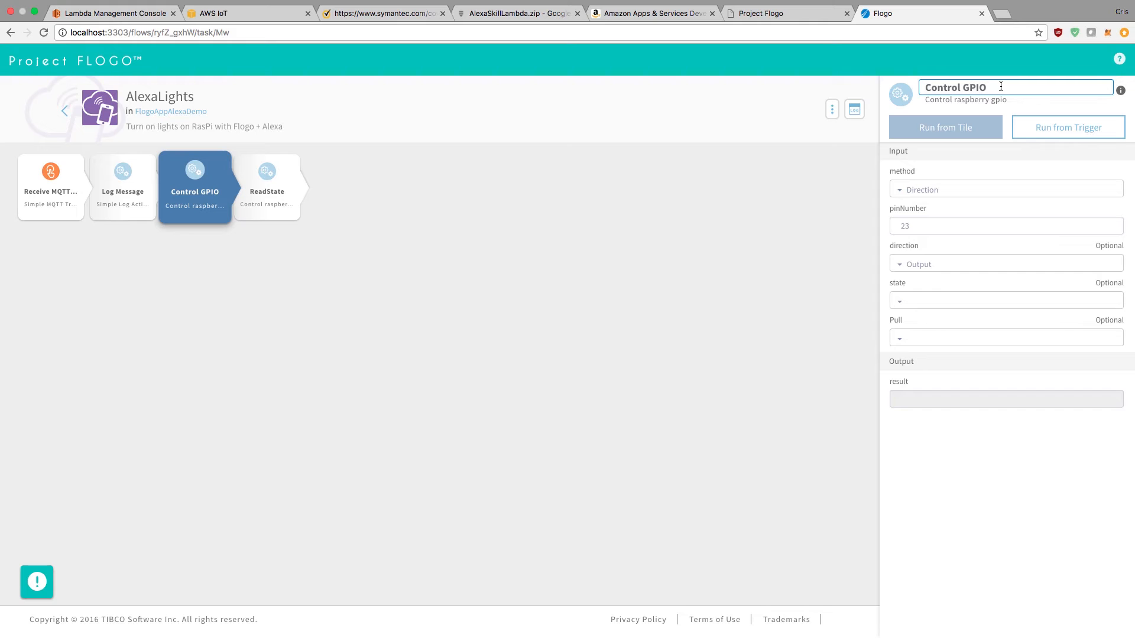
text(SetDirection)
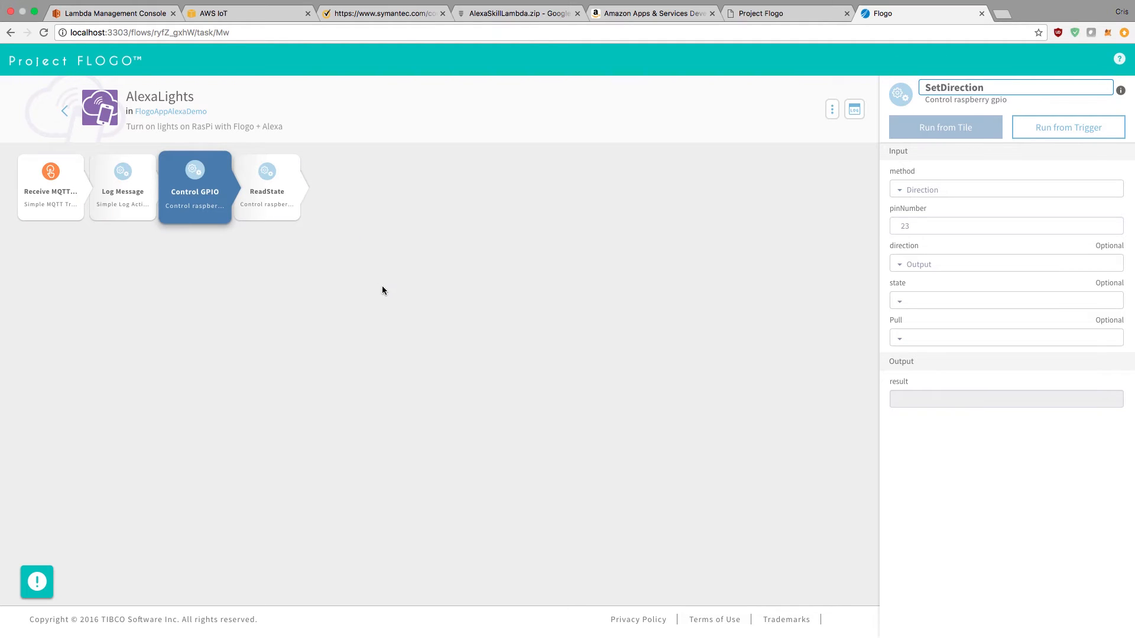
click(267, 187)
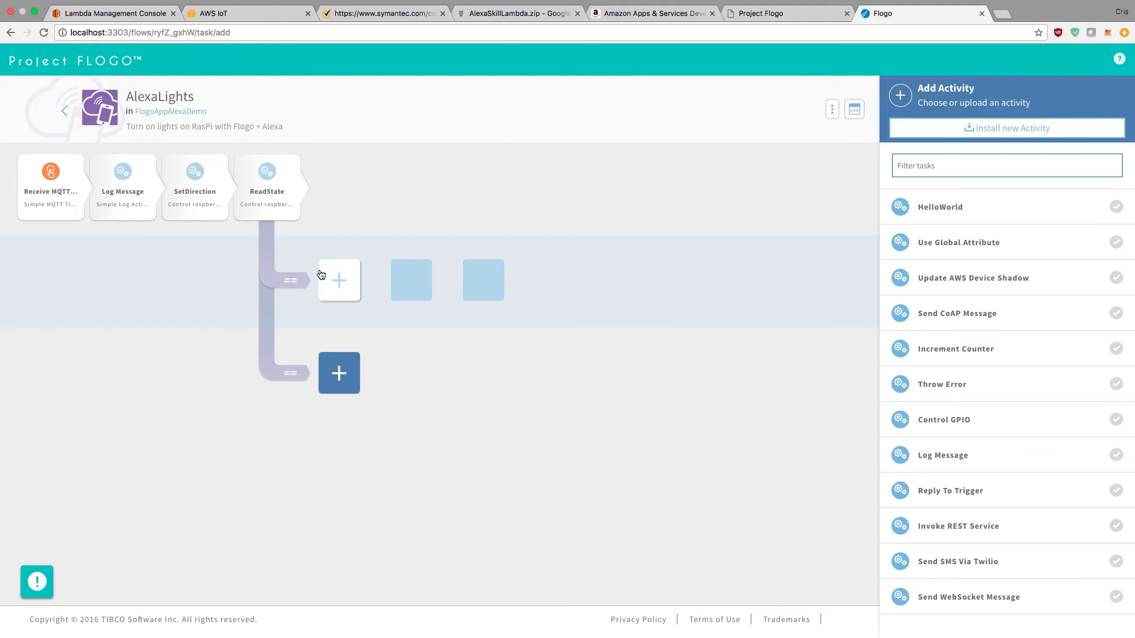
- Set the first branch's If condition on read-state.result and start an activity on that branch
click(291, 280)
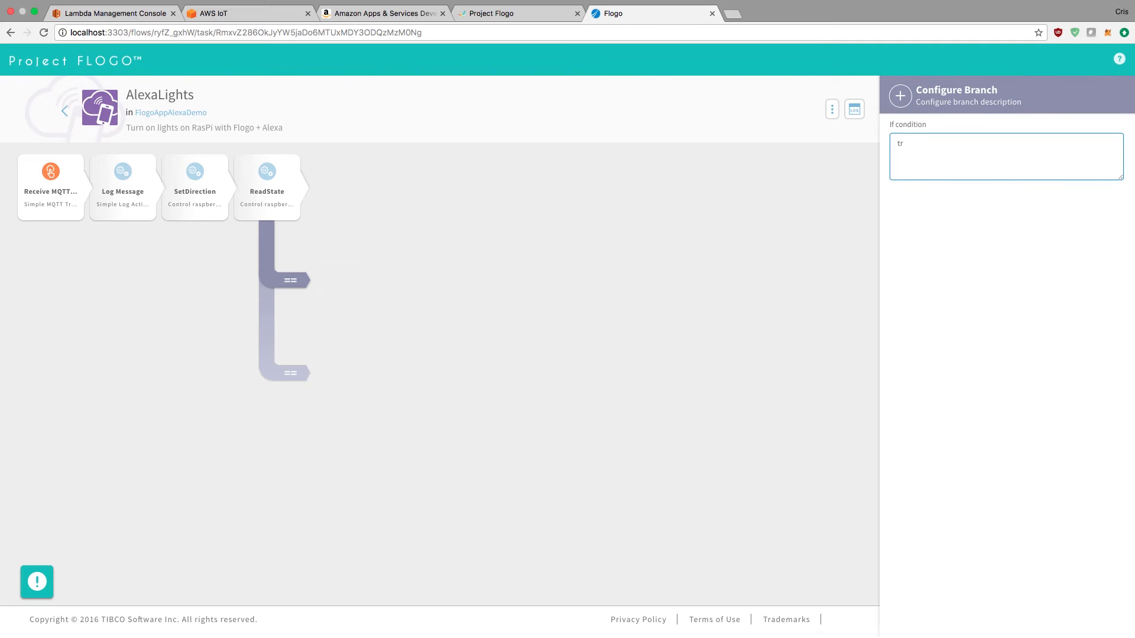
text(read-state.result==0)
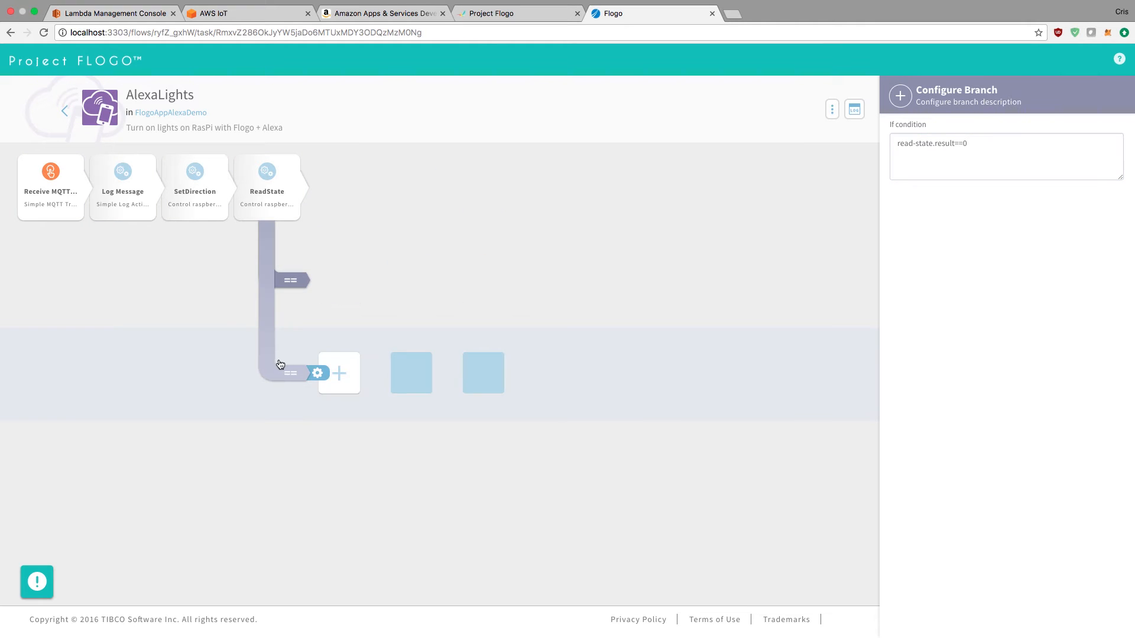
text(true)
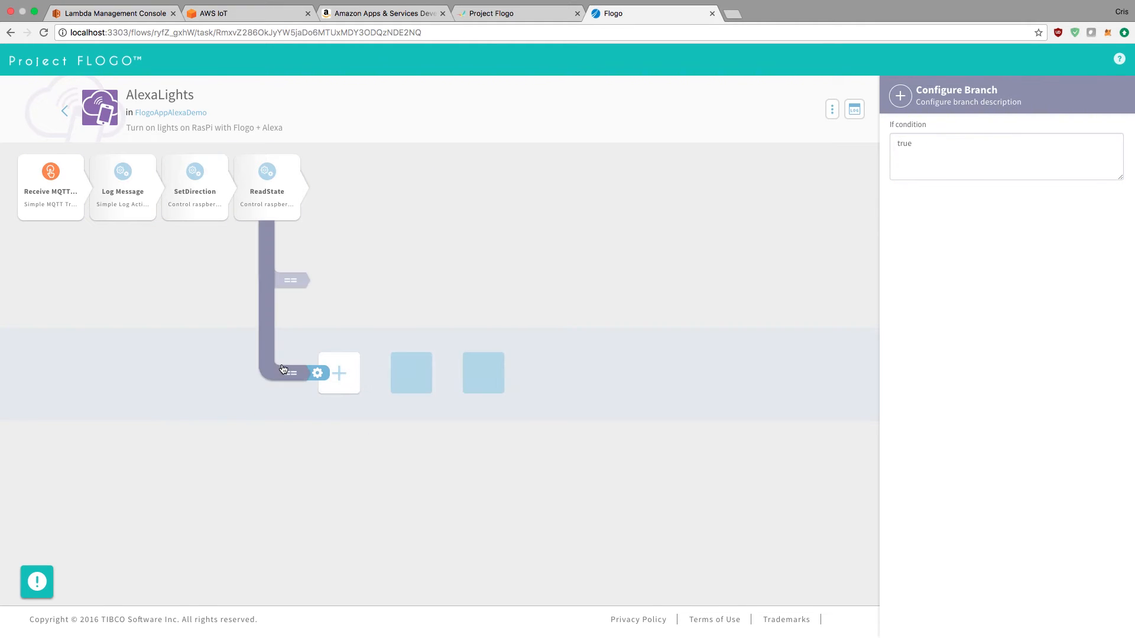
text(read-stat)
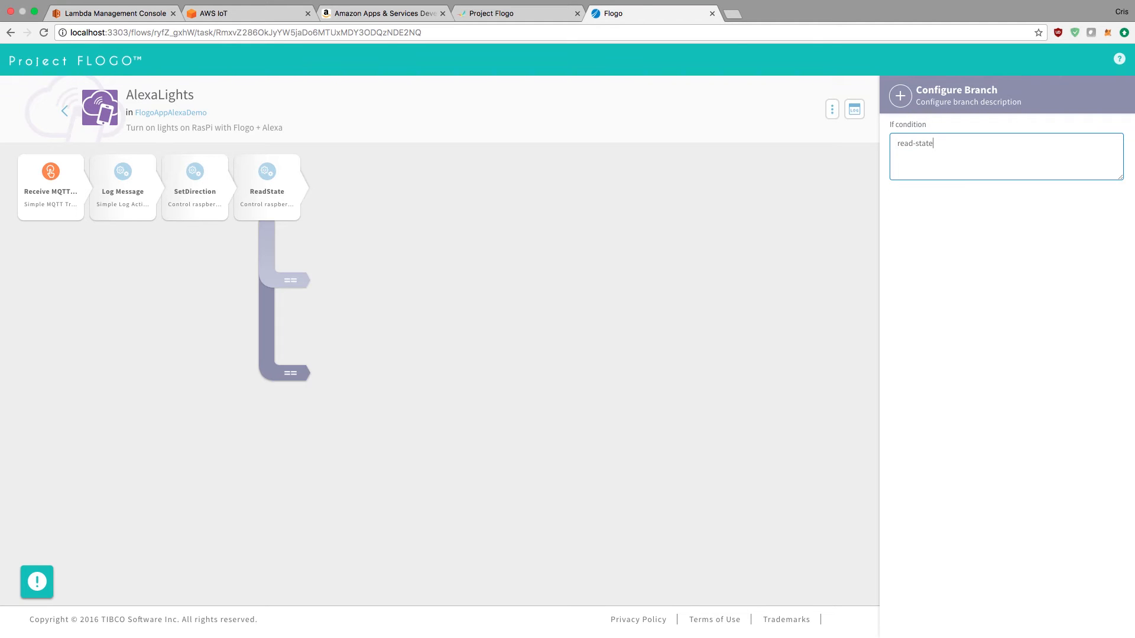
text(.result==1)
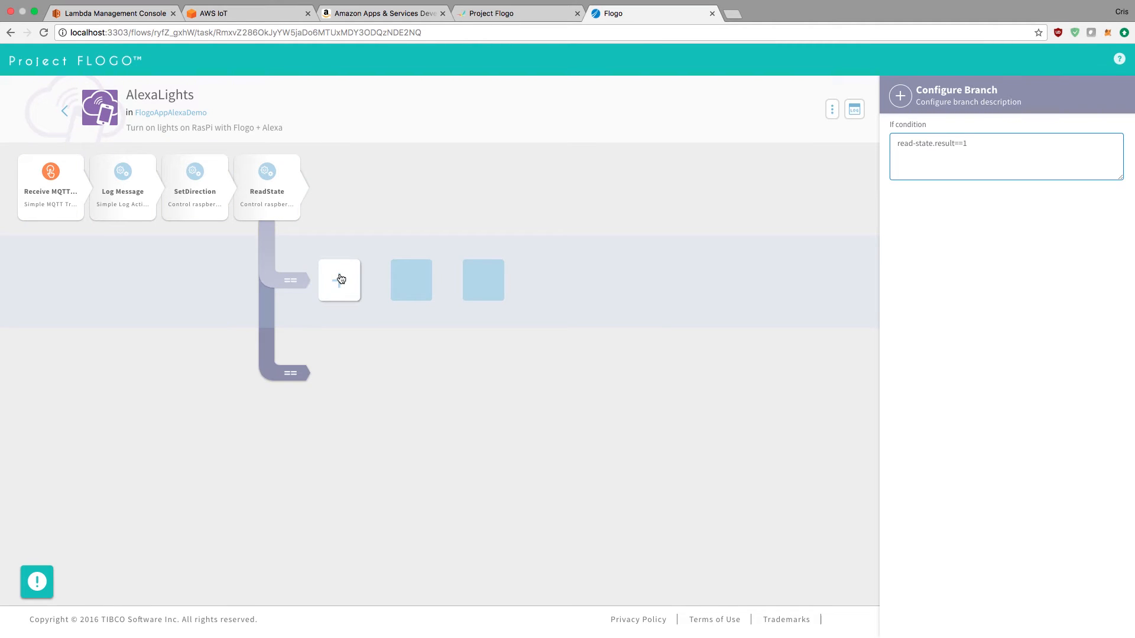
click(338, 280)
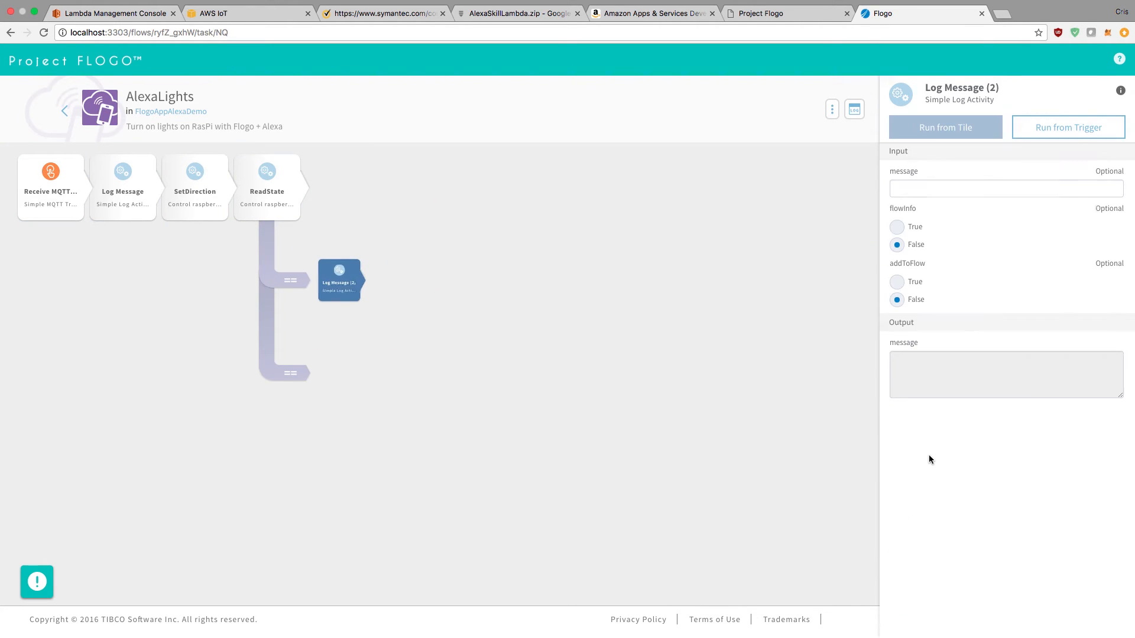
- Name the branch's Log Message SetToOnLog with message 'Lights turning on!', flowInfo and addToFlow true
click(1005, 188)
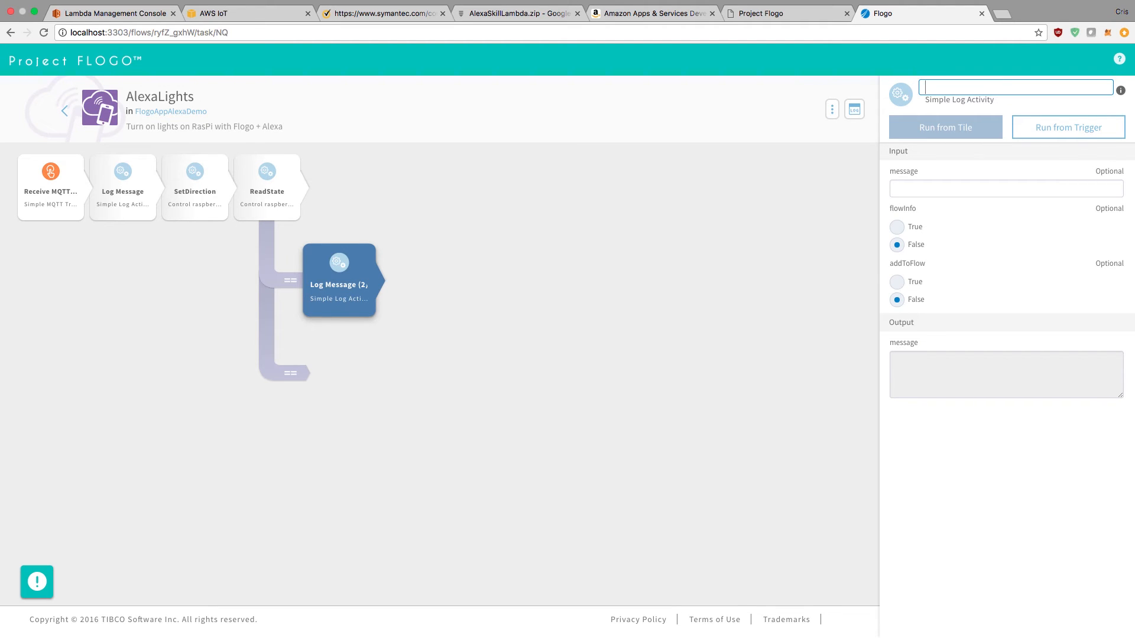
text(SetToOnLog)
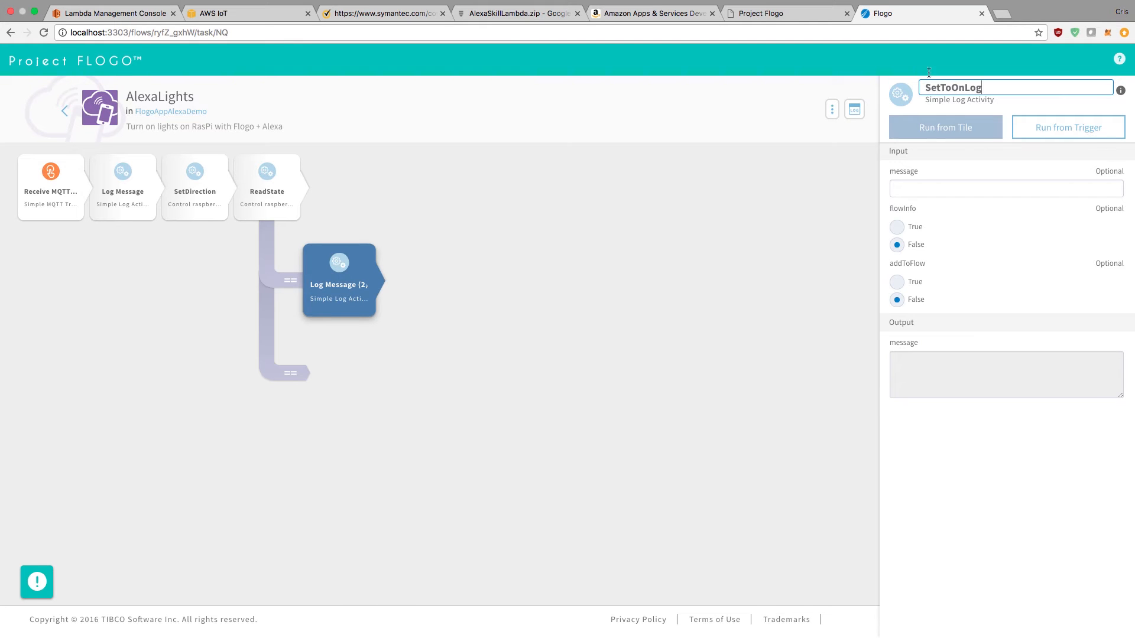
click(1005, 188)
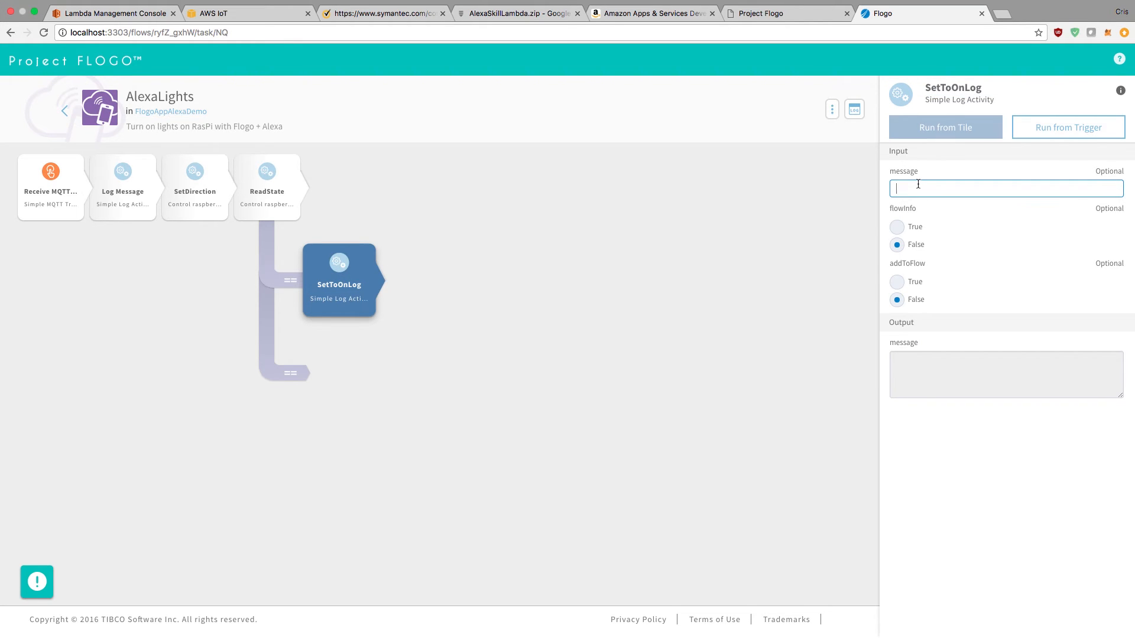
text(Lights turning on!)
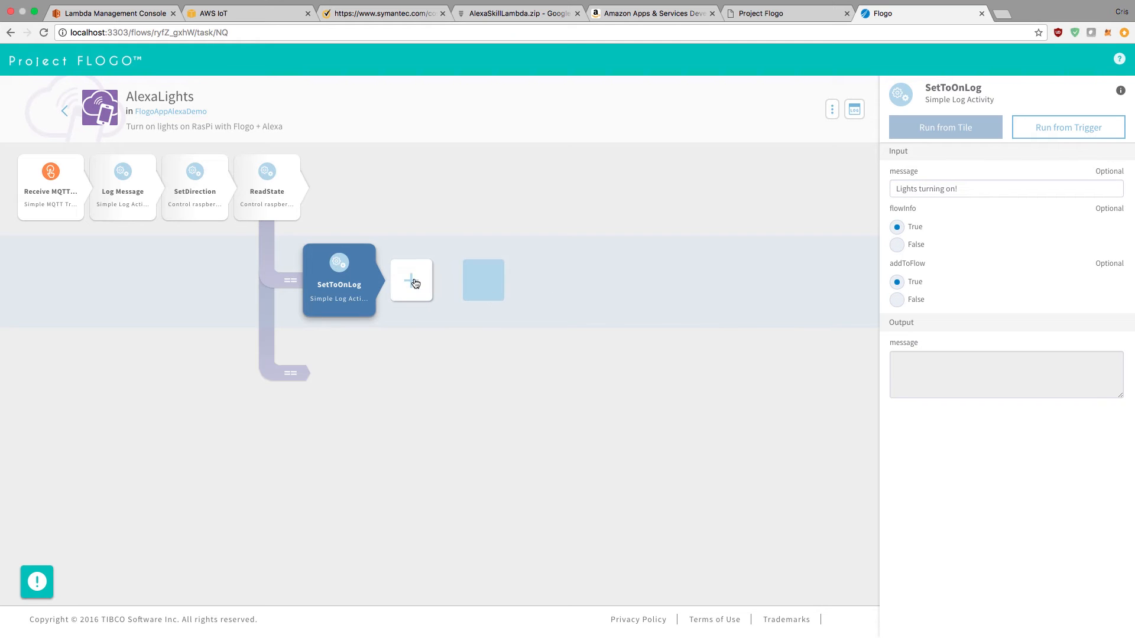
- Add a Control GPIO activity after SetToOnLog with method Set State, pin 23, state High
click(411, 280)
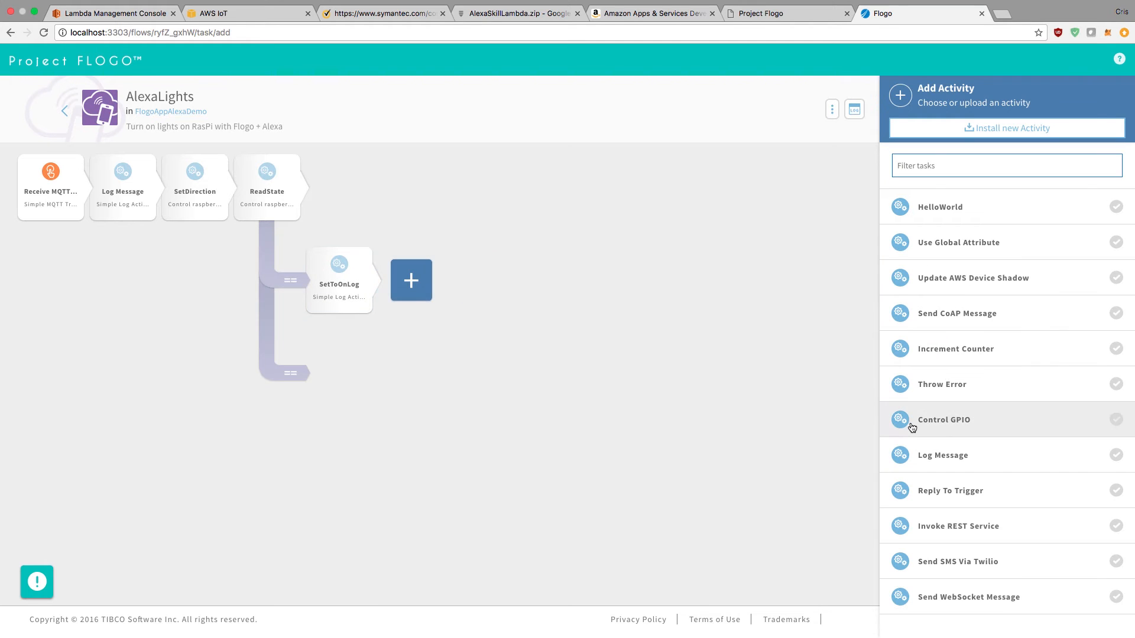
click(942, 420)
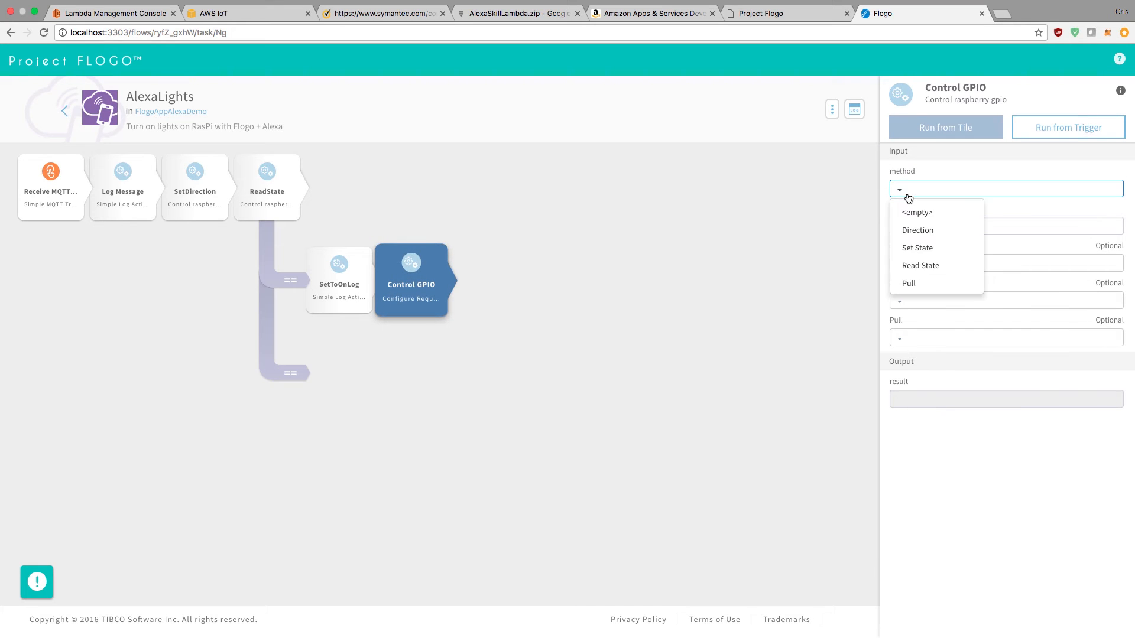
click(916, 248)
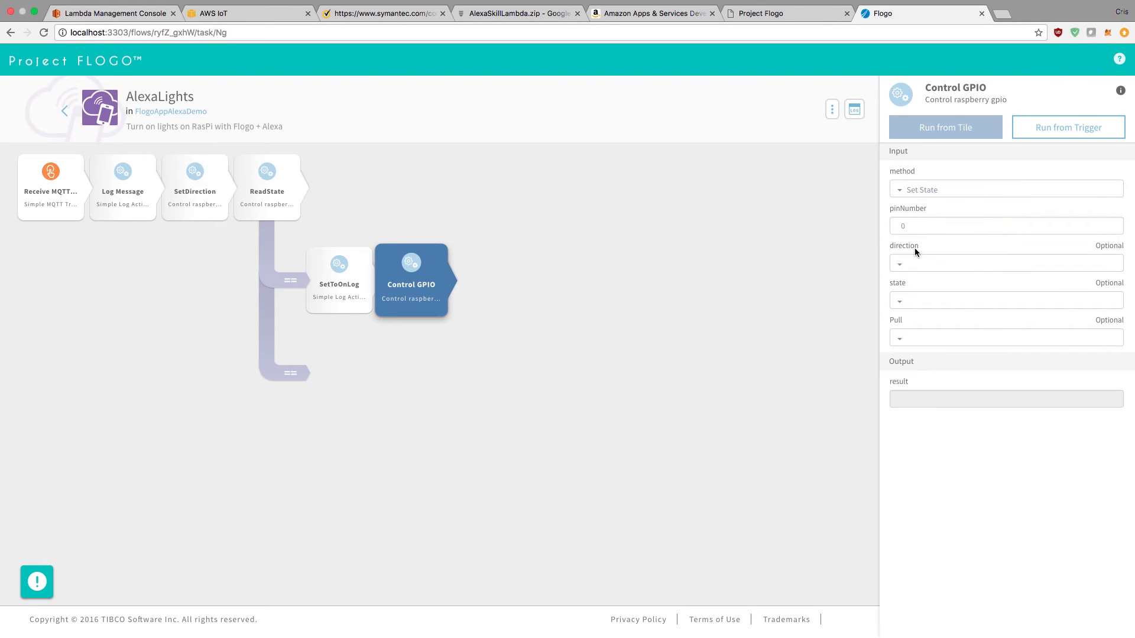
text(23)
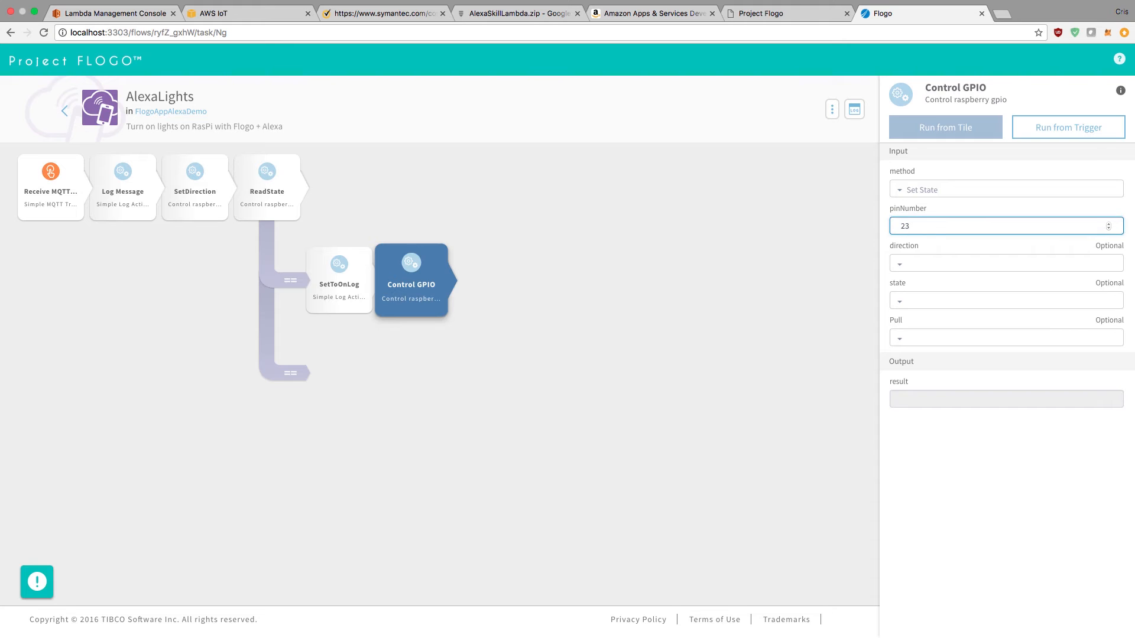
click(1004, 299)
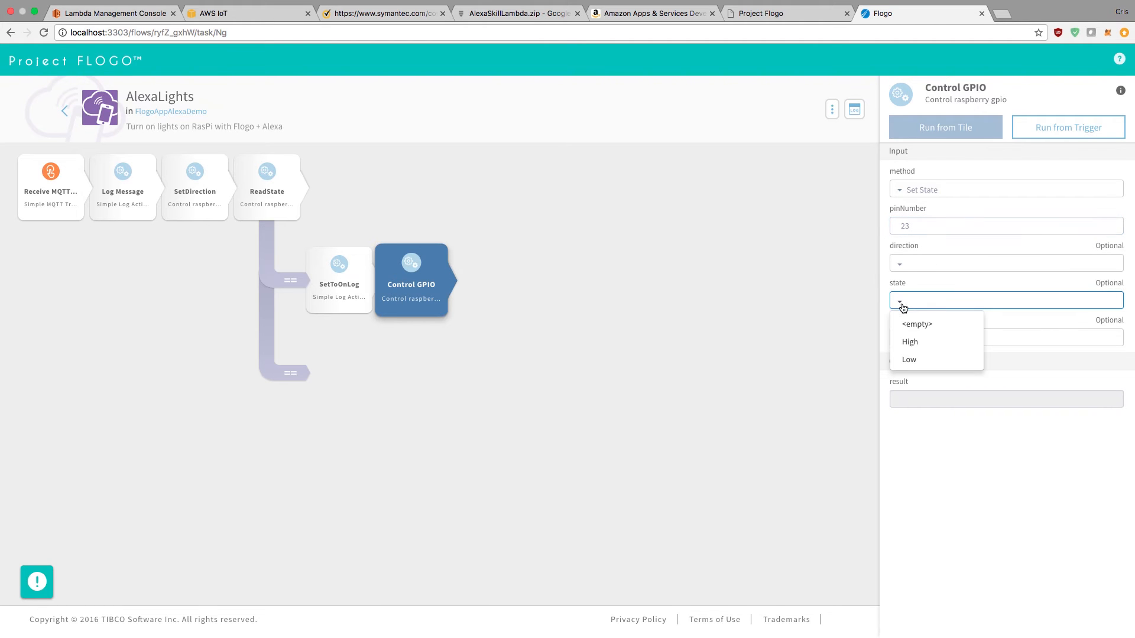
click(909, 342)
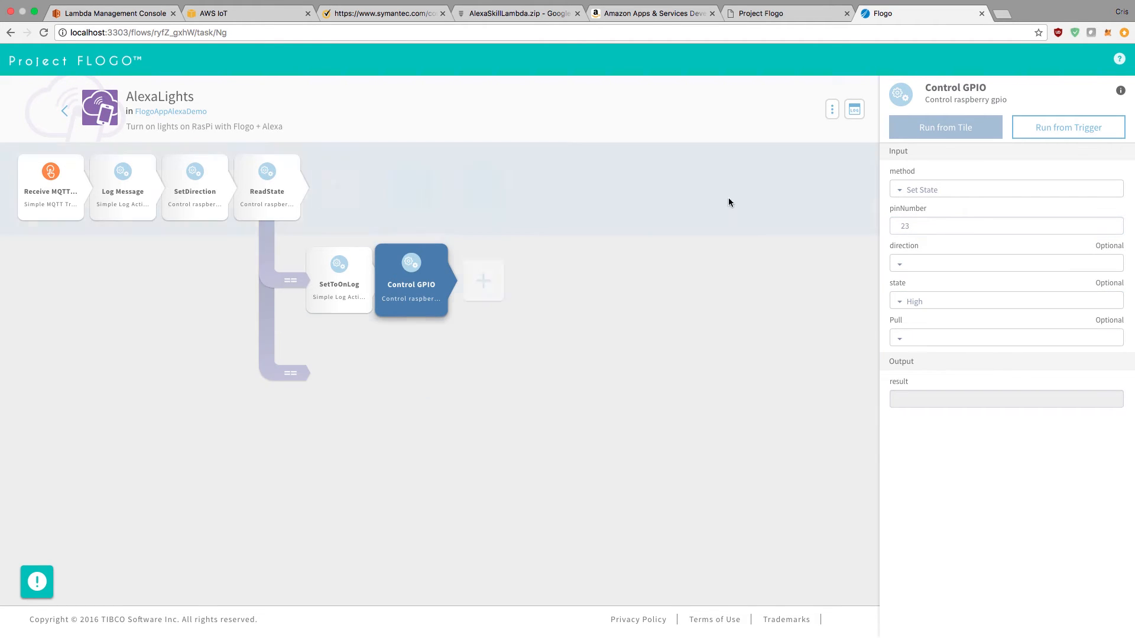
- Rename the new GPIO activity to SetToOn
click(955, 87)
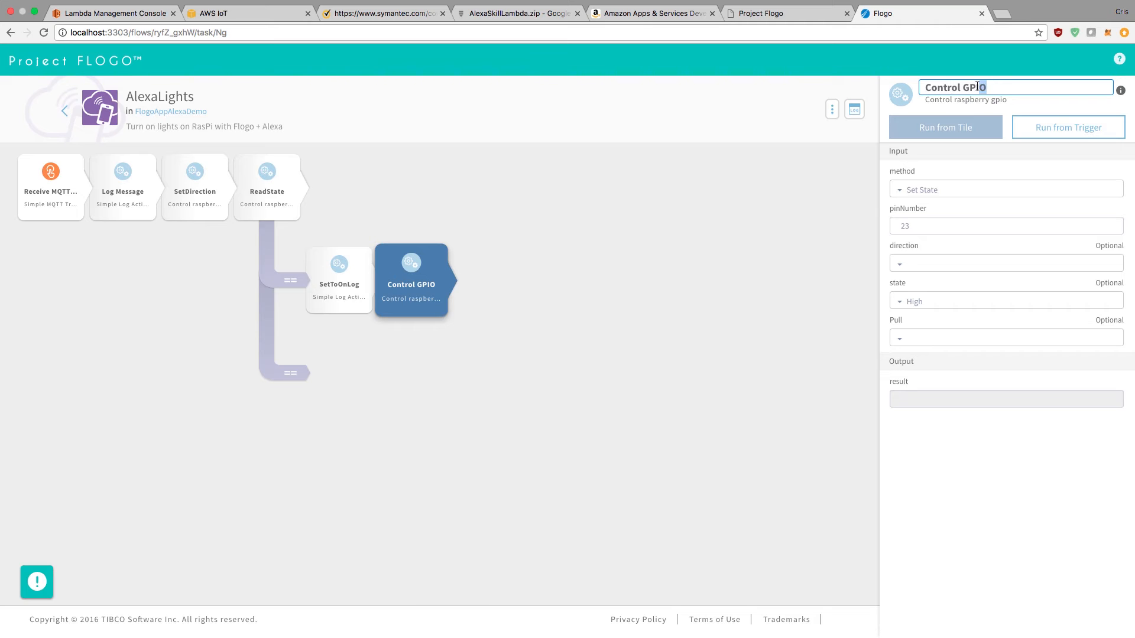
text(Set)
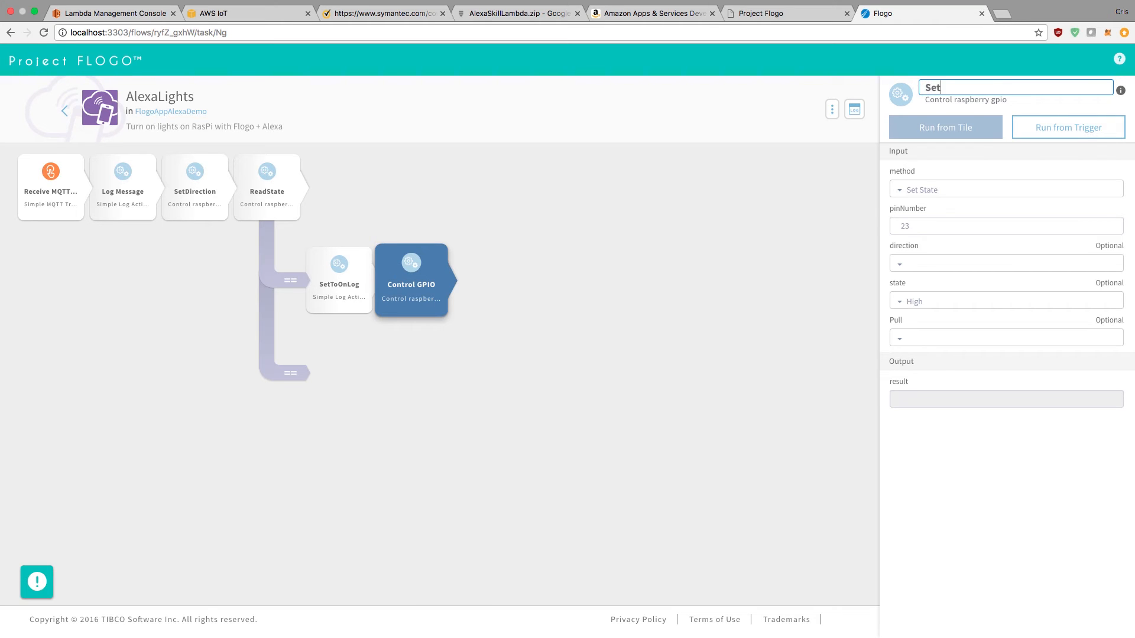
text(ToO)
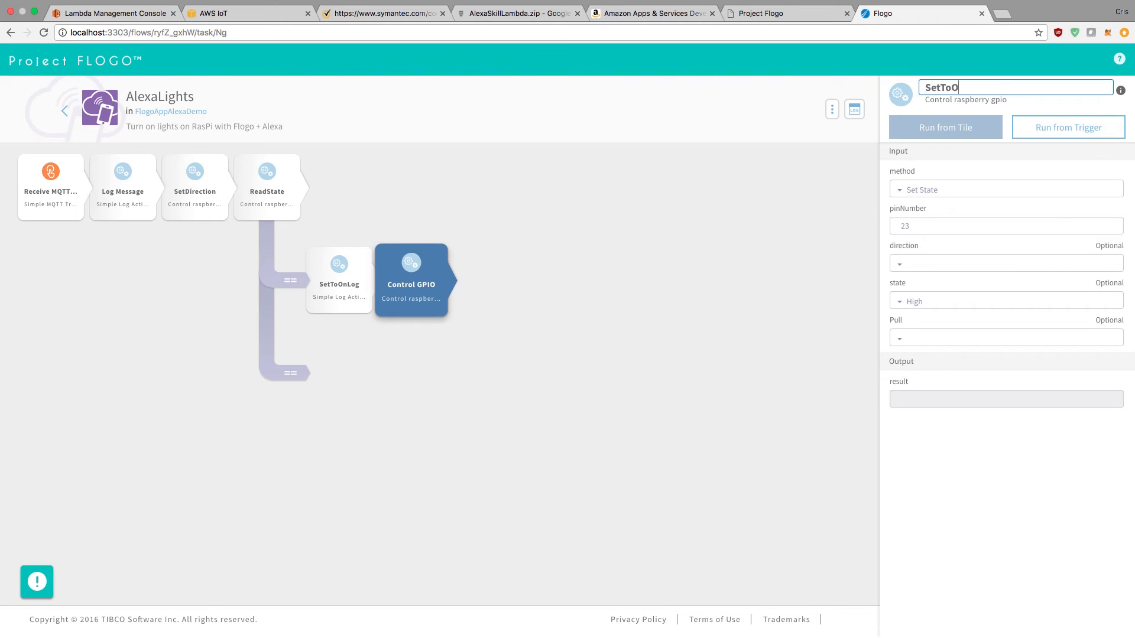
text(n)
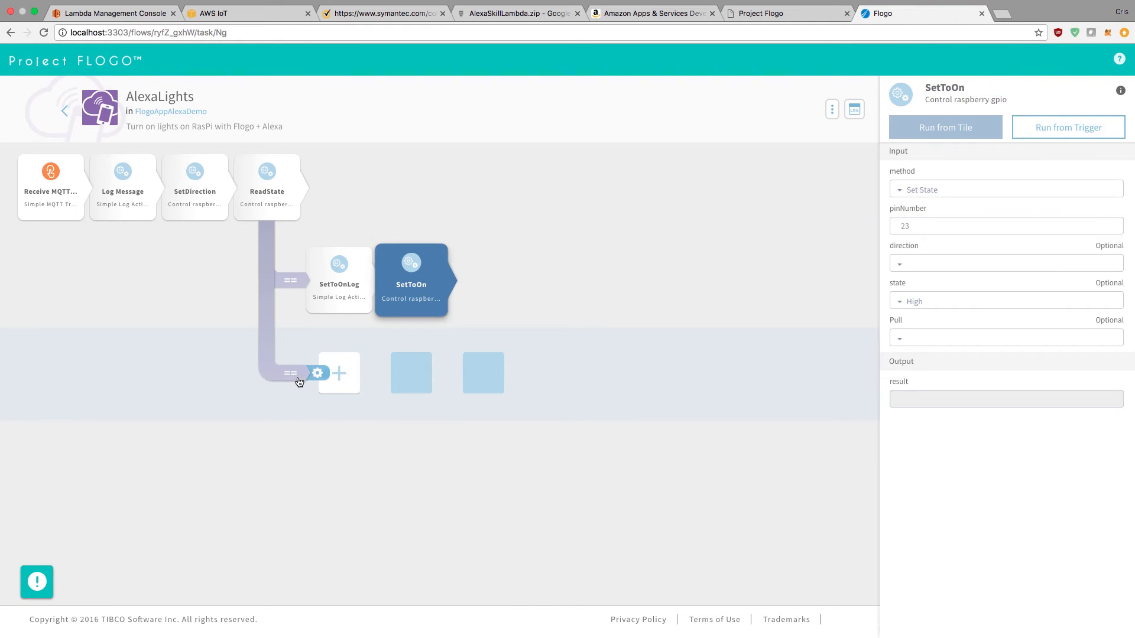
- Add a Log Message to the second branch named SetToOffLog logging 'Lights turning off!'
click(338, 373)
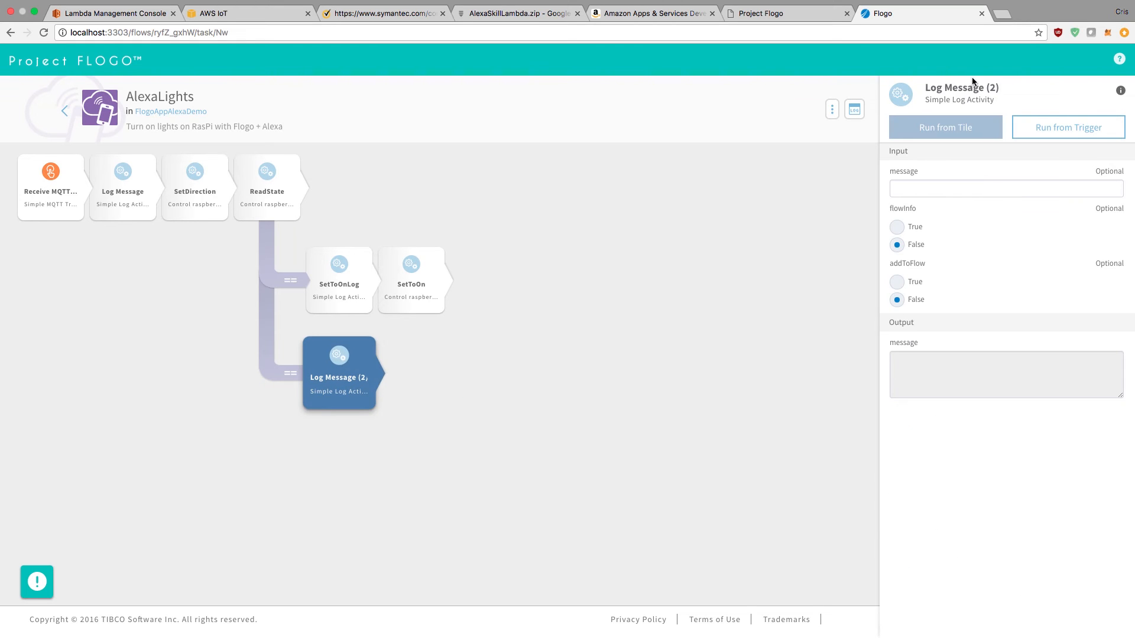
click(961, 88)
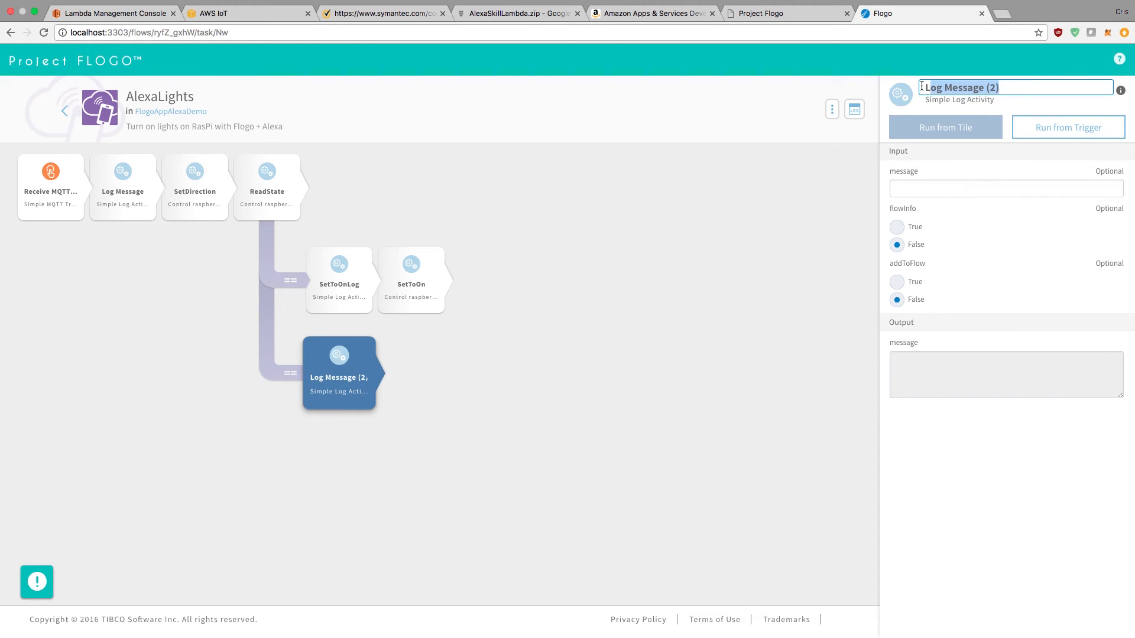
text(Seto)
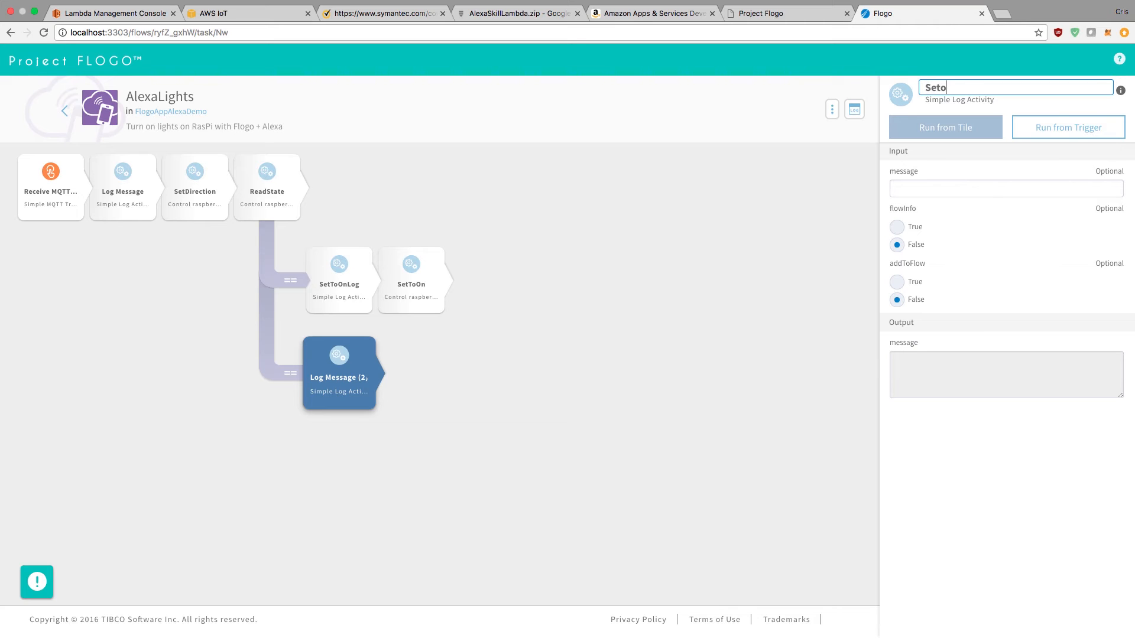
key(Backspace)
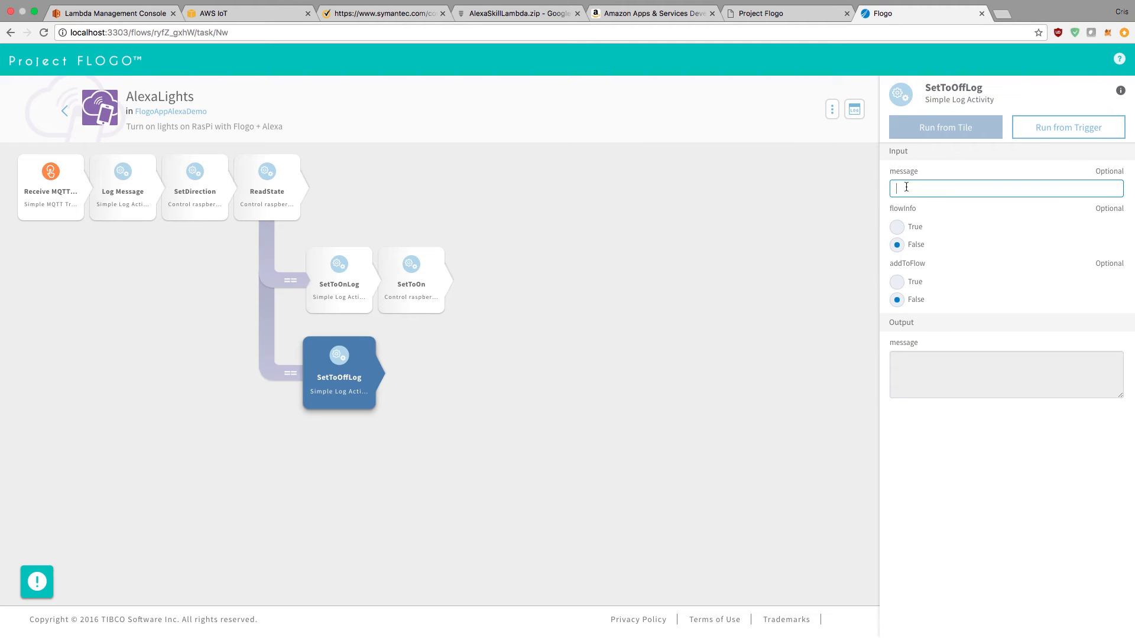
text(Lights turning off!)
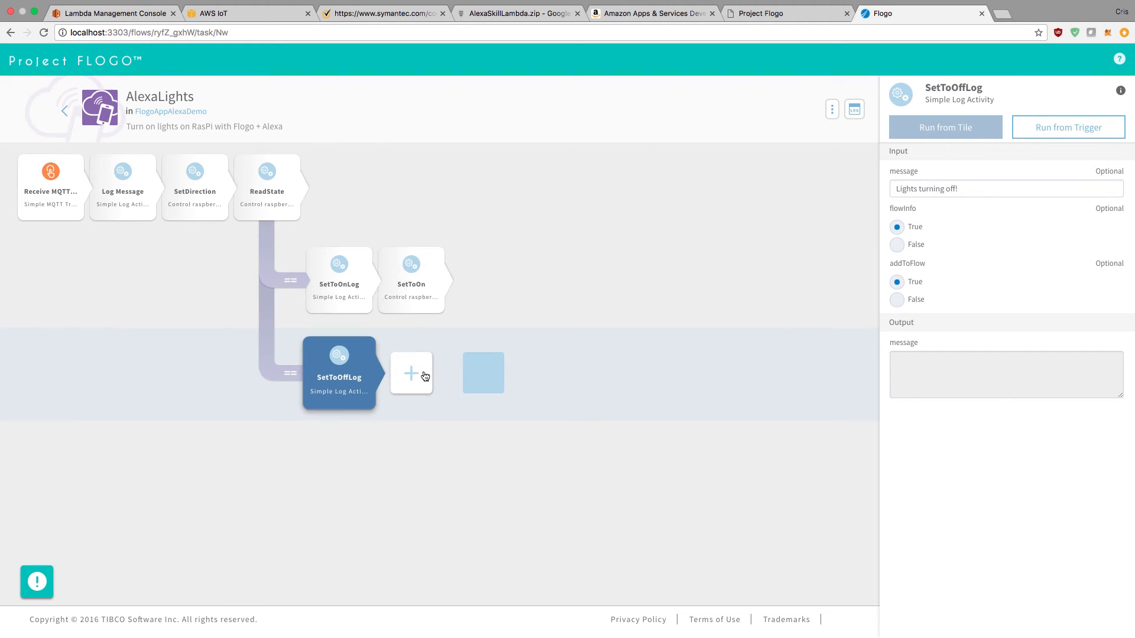
- Add a Control GPIO step SetToOff after SetToOffLog with method Set State, pin 23, state Low
click(410, 373)
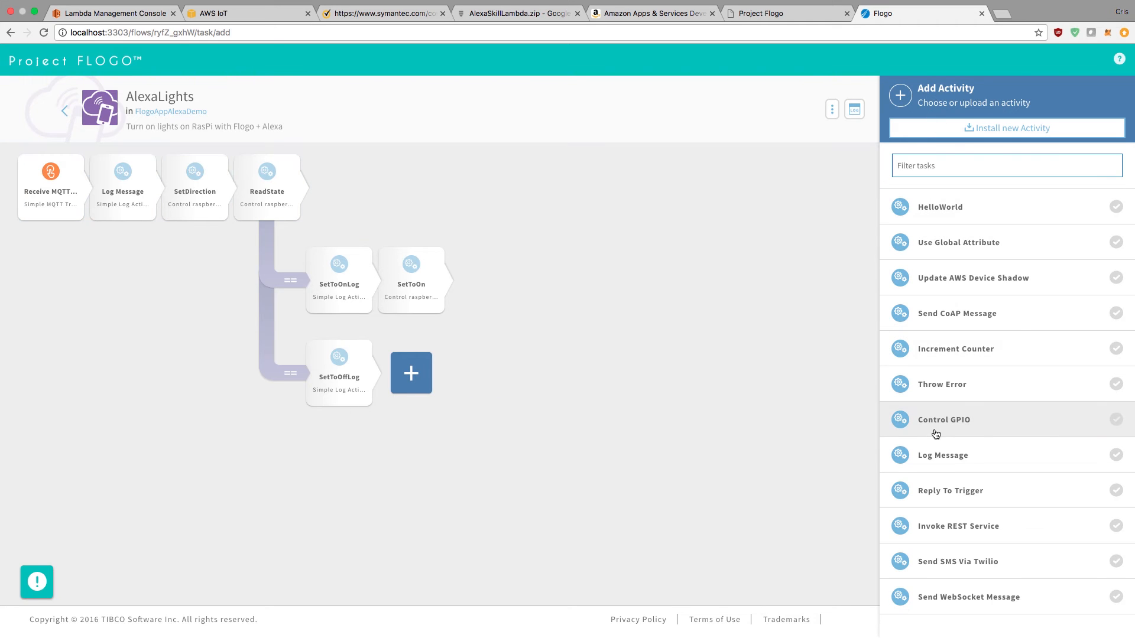
click(943, 419)
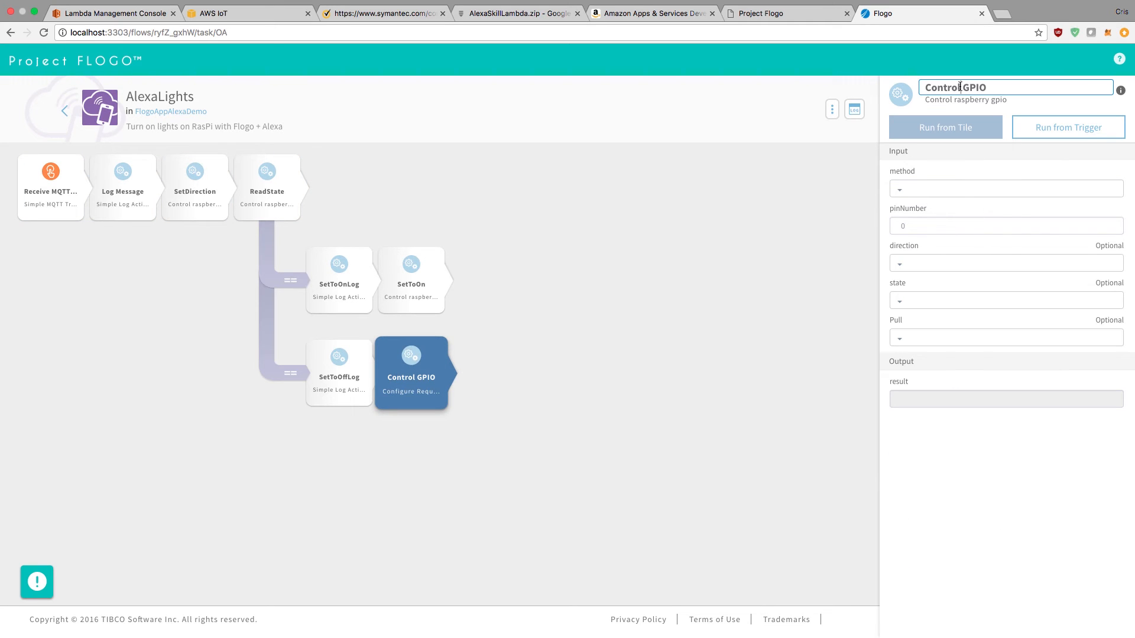
text(SetToOff)
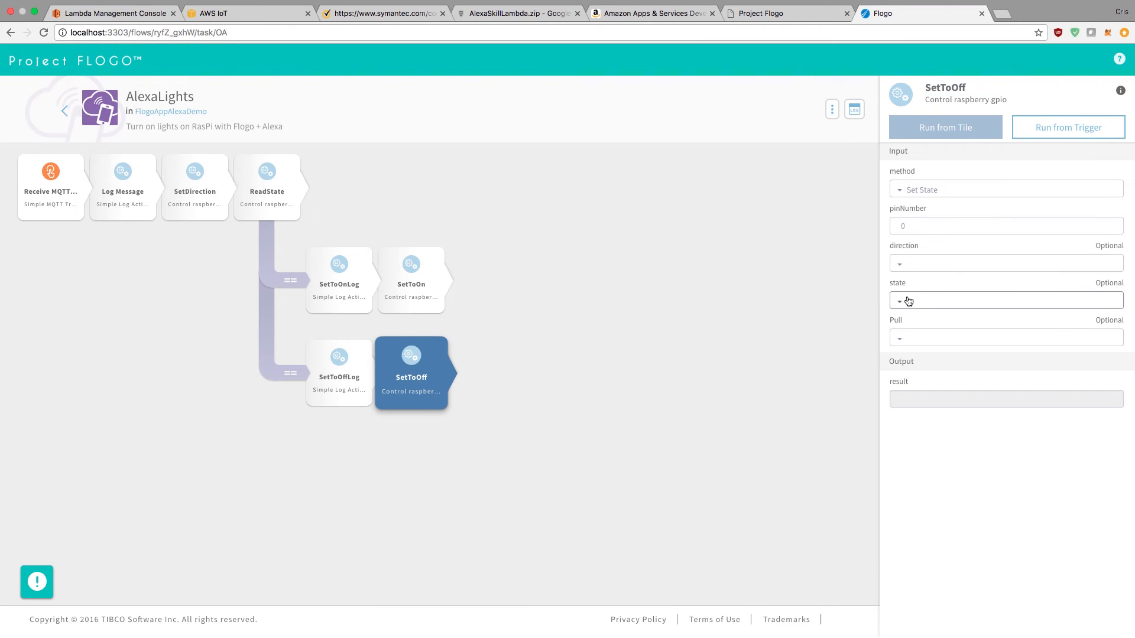
text(23)
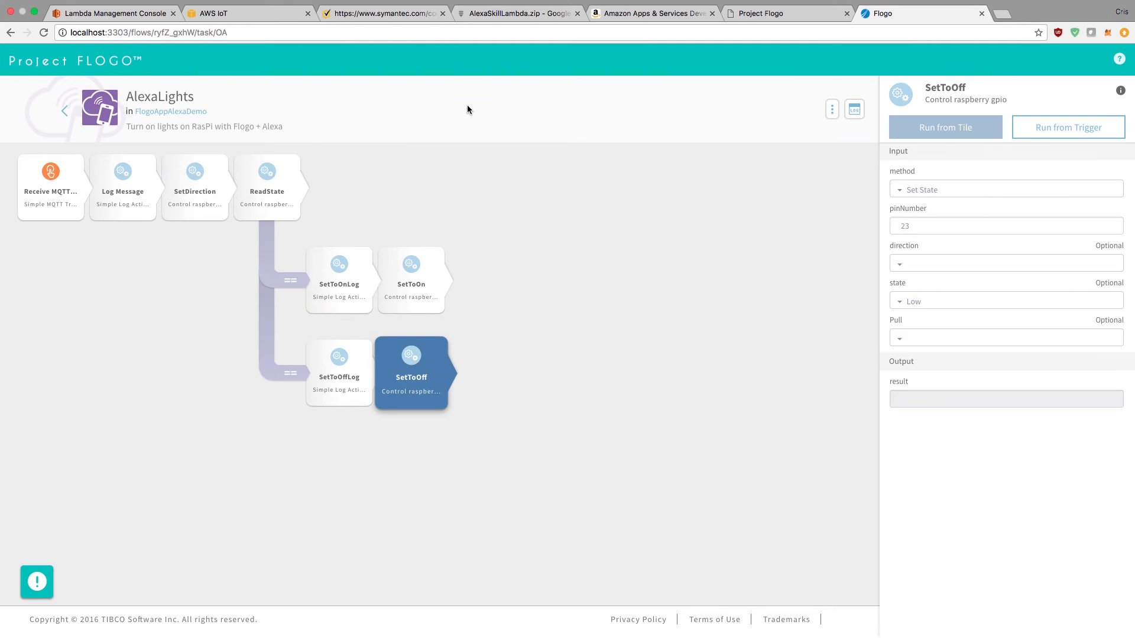
- View the flow's debug logs and options, then dismiss them without deleting the flow
click(853, 109)
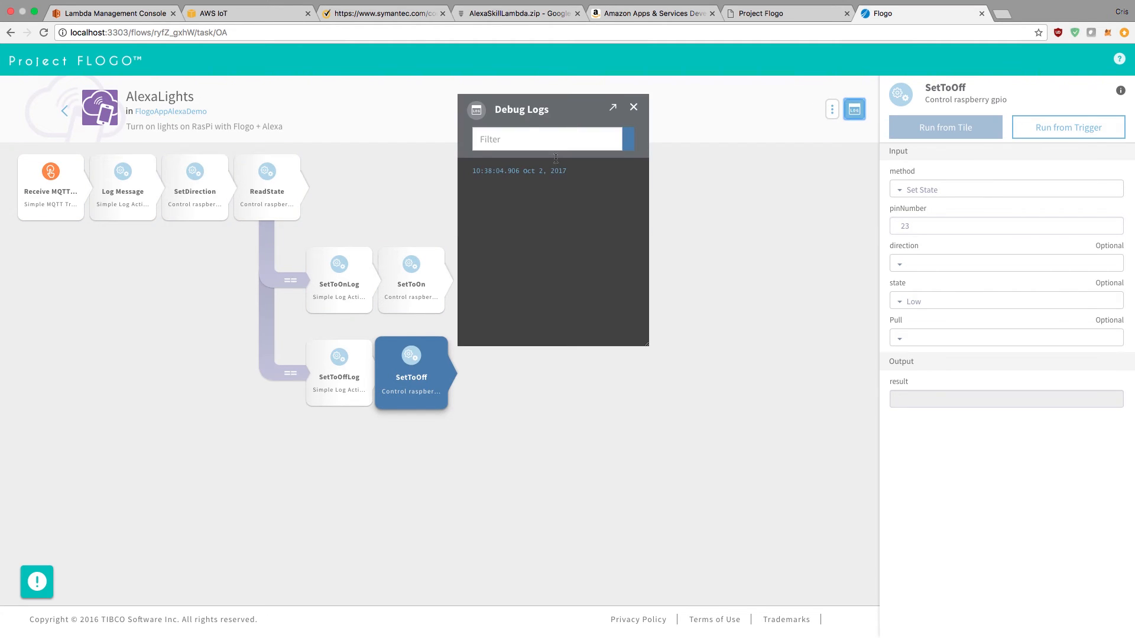
click(832, 109)
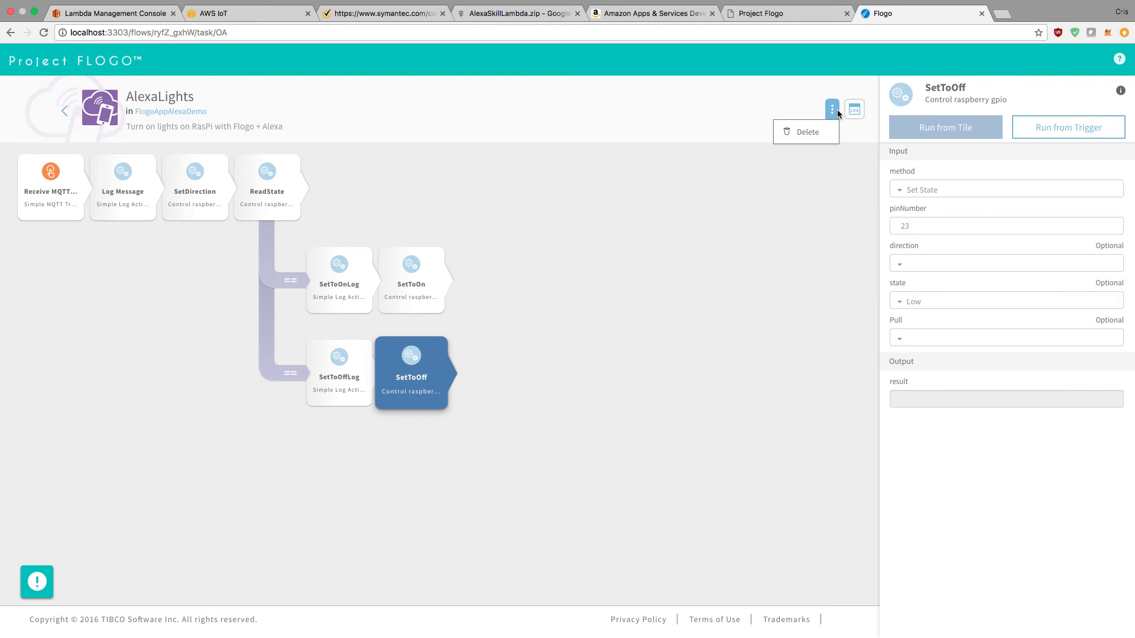
click(159, 95)
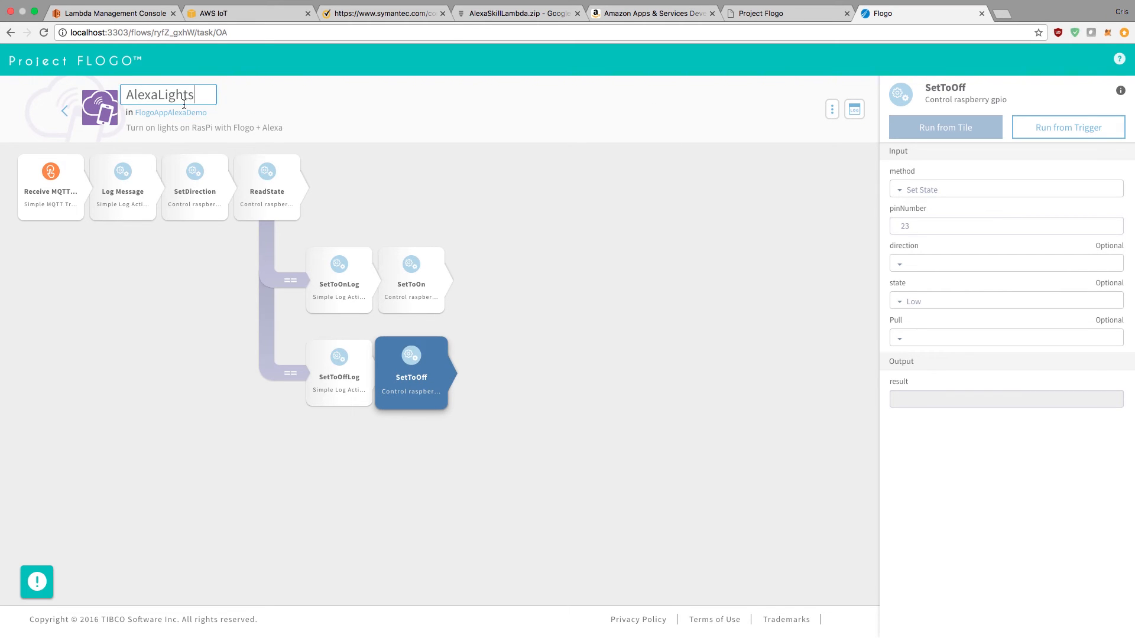
- Return to the FlogoAppAlexaDemo app page and build it for ARM/Linux
click(64, 110)
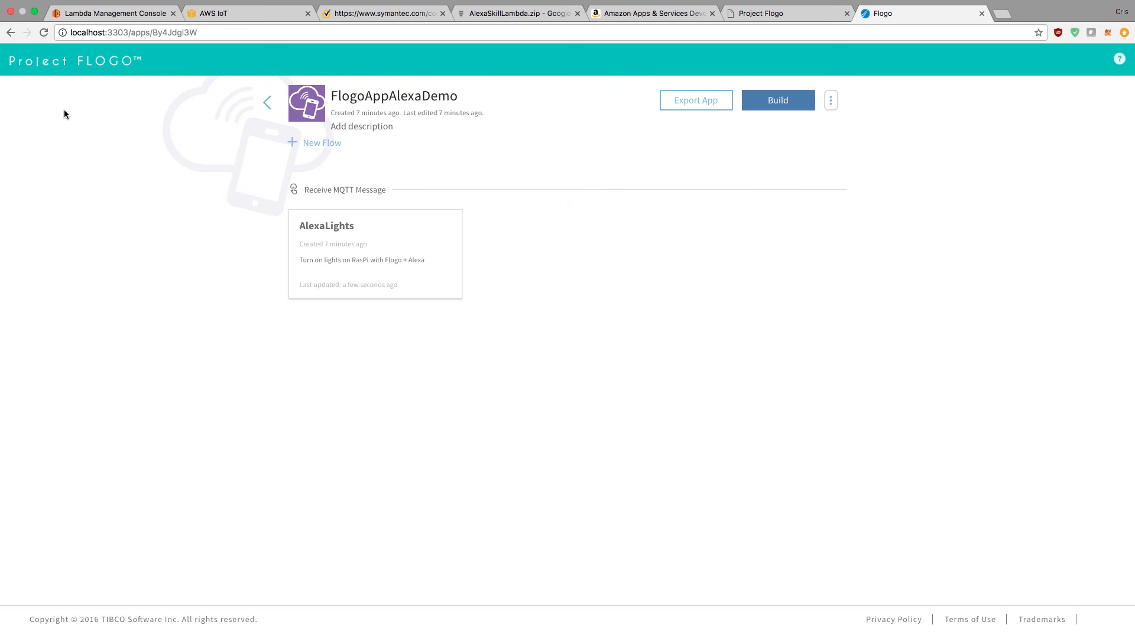
mouse_move(422, 246)
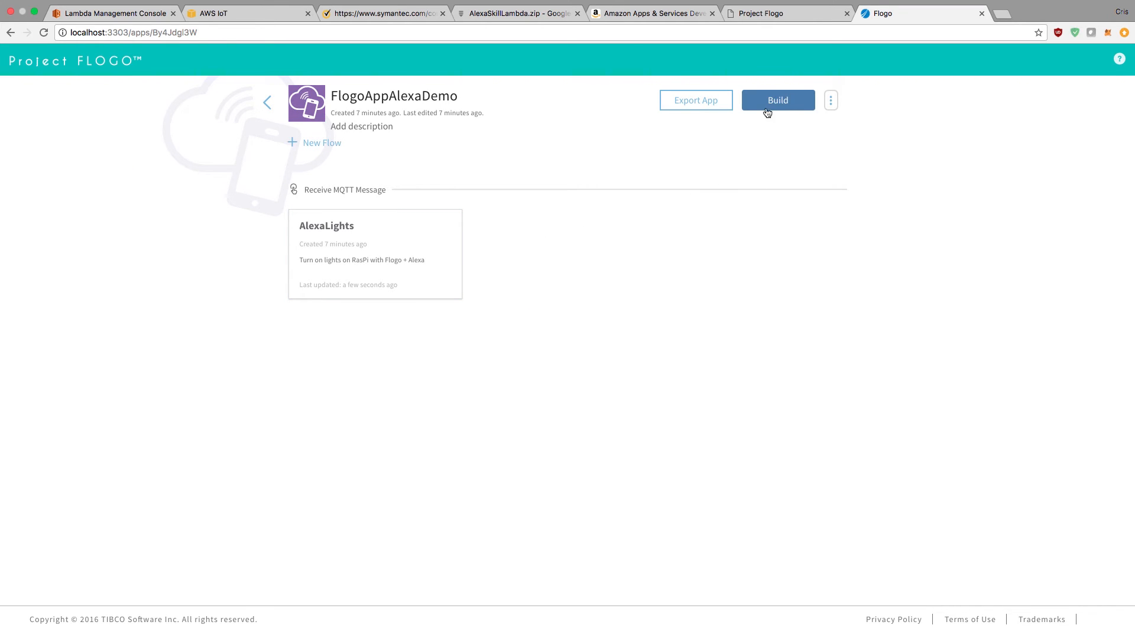
click(777, 99)
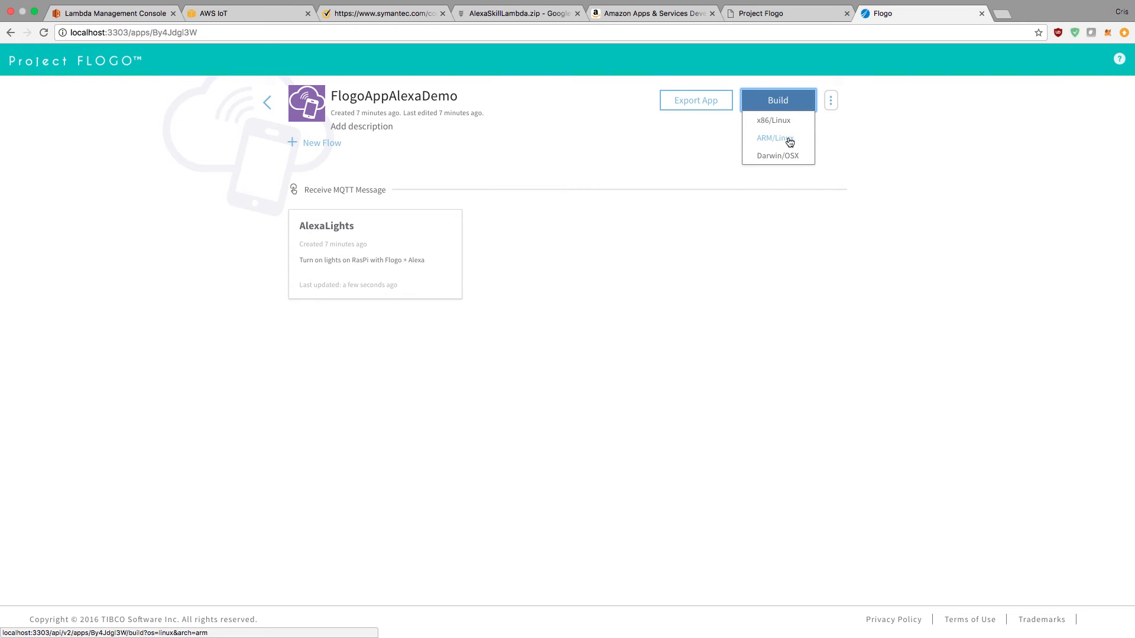
mouse_move(779, 147)
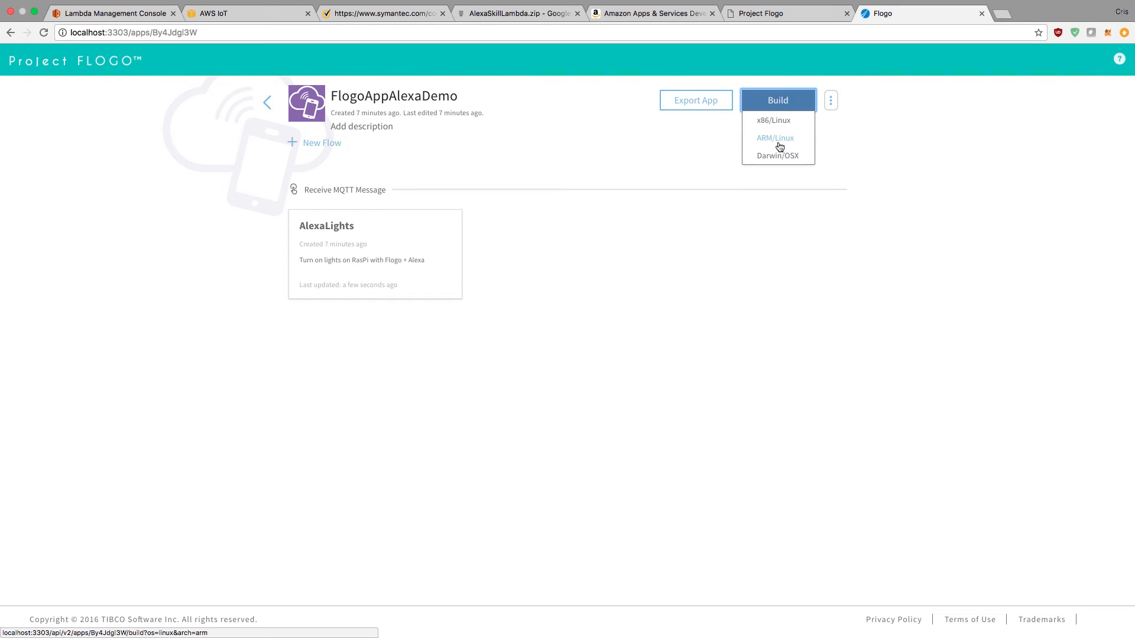
click(774, 138)
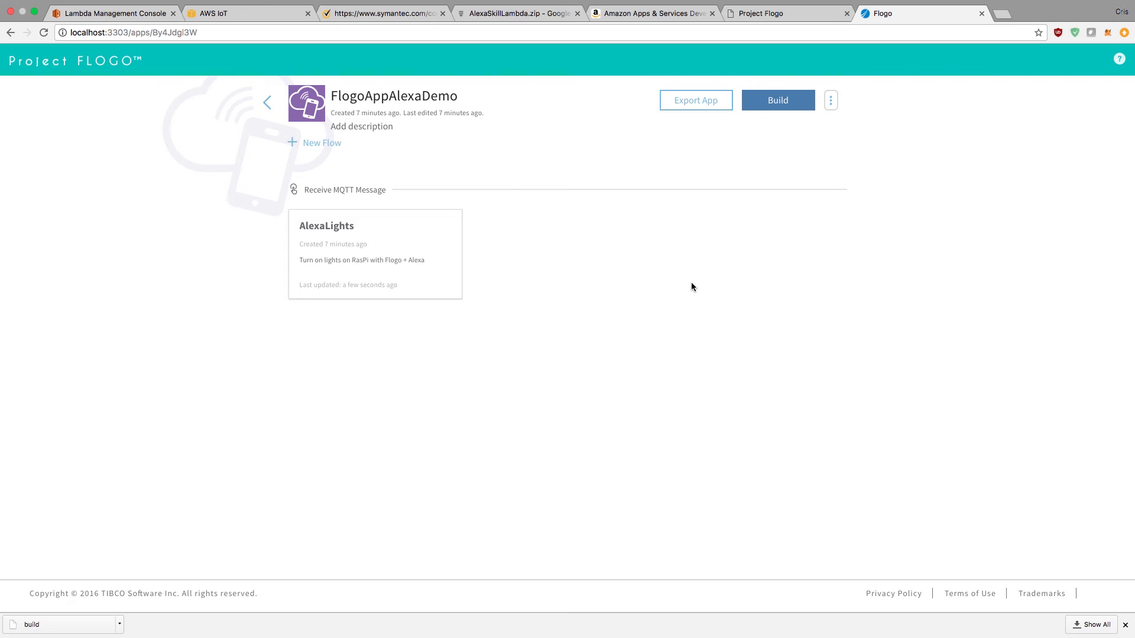
mouse_move(58, 623)
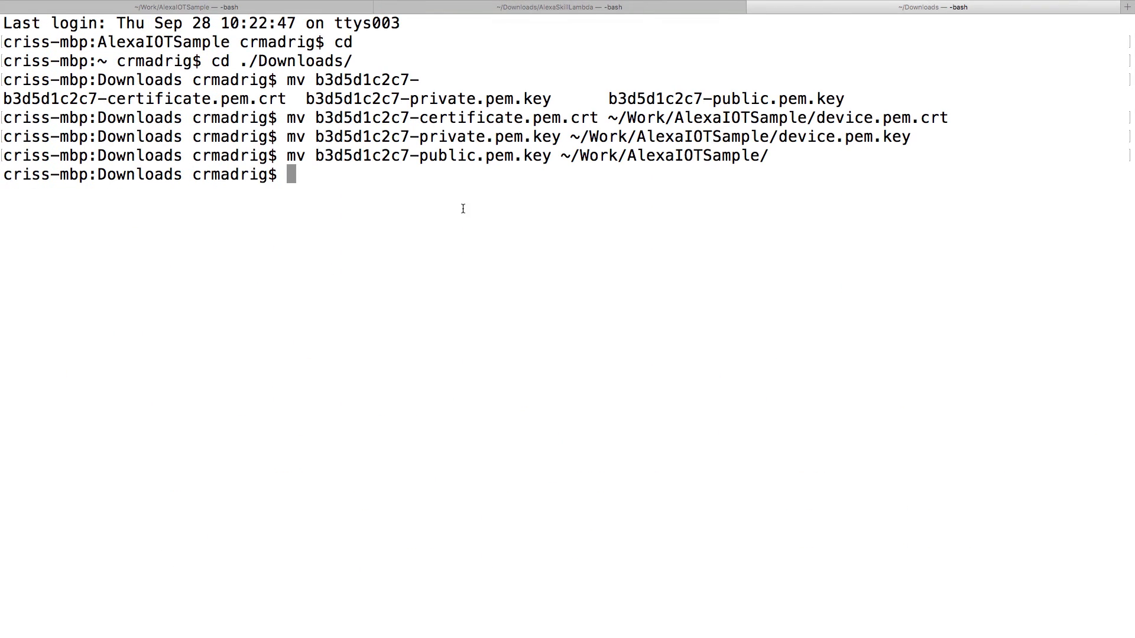
- Run 'chmod 777 build' and move build into ~/Work/AlexaIOTSample/
text(m)
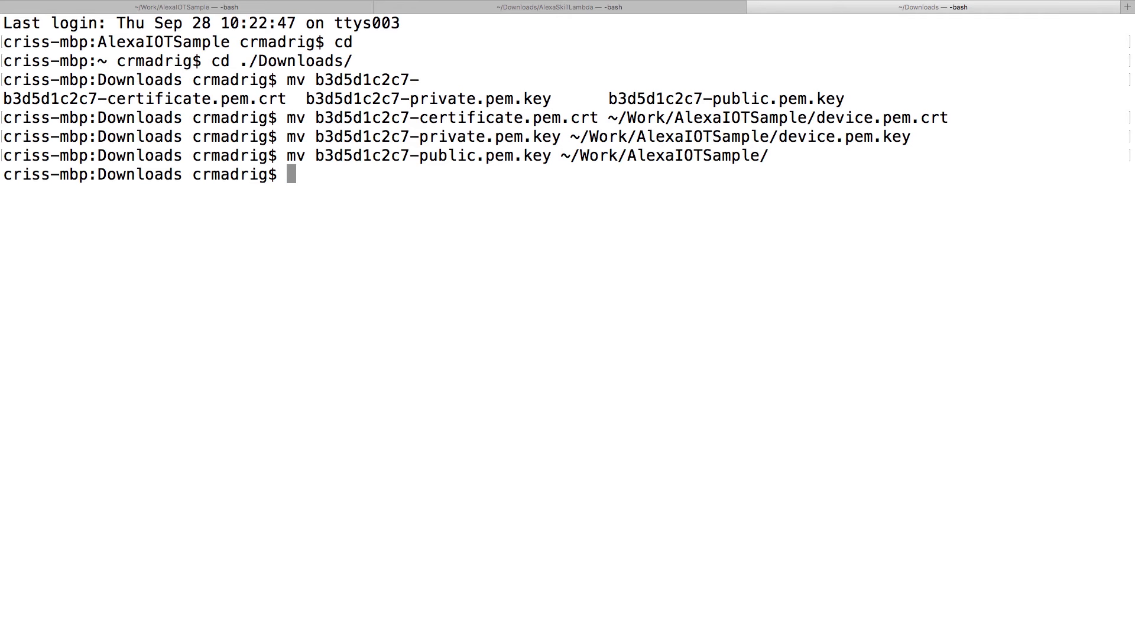
text(chmod 777 build)
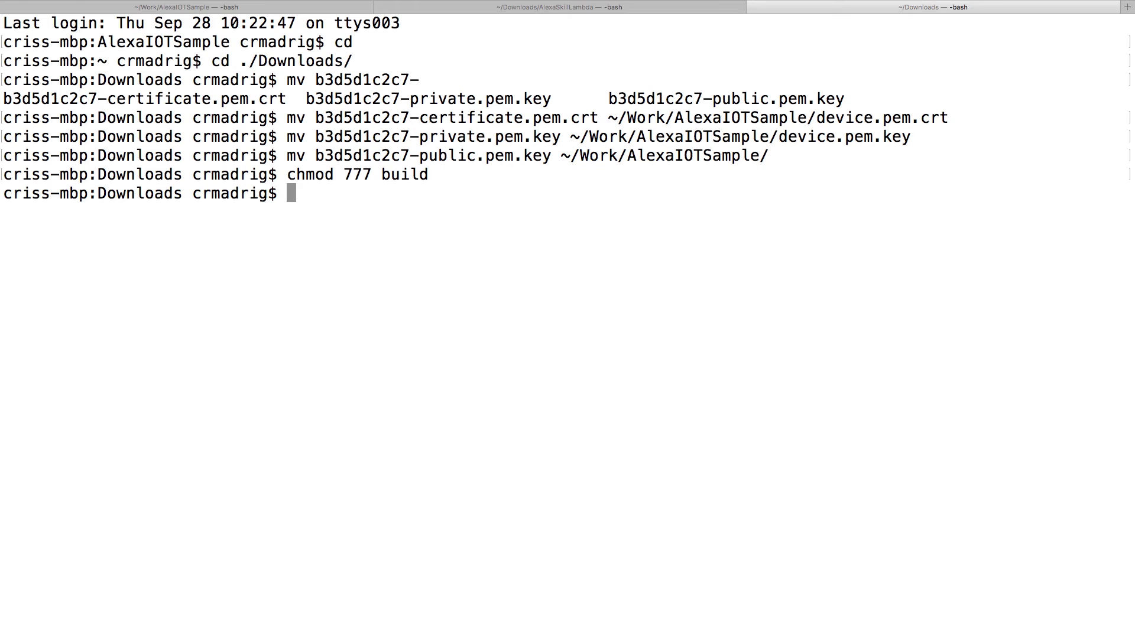
text(mv bui)
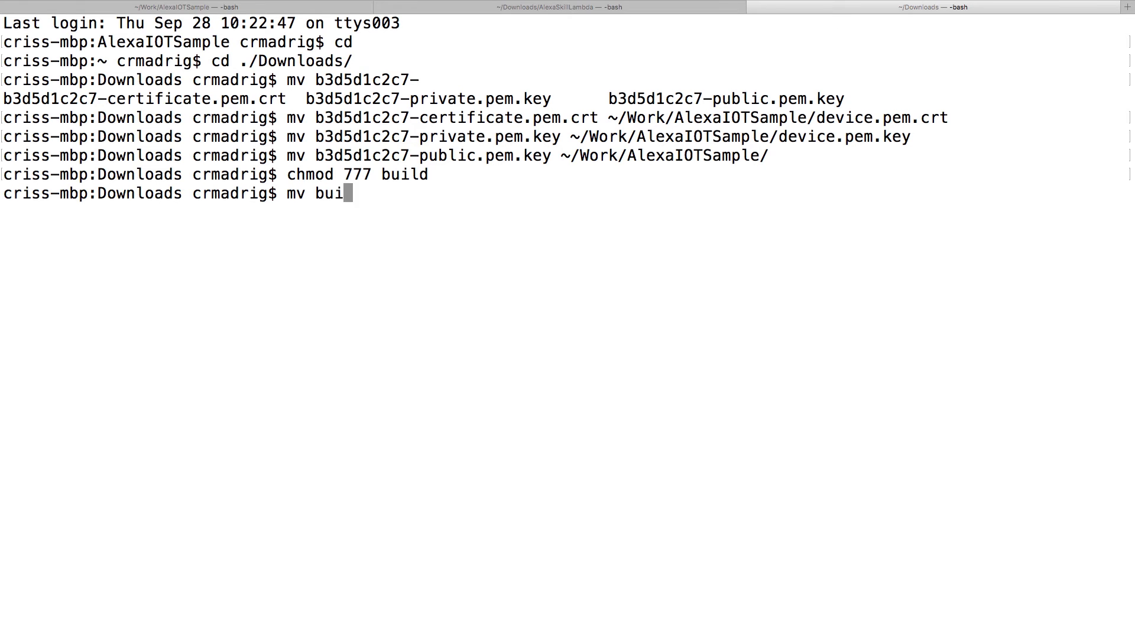
text(ld ~/)
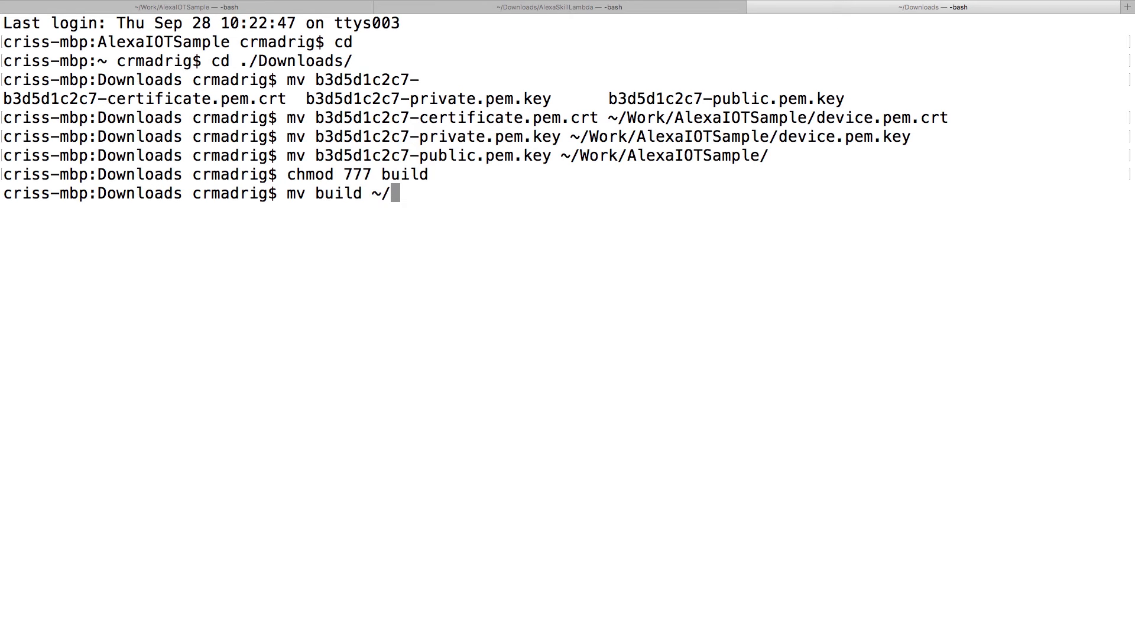
text(Work/)
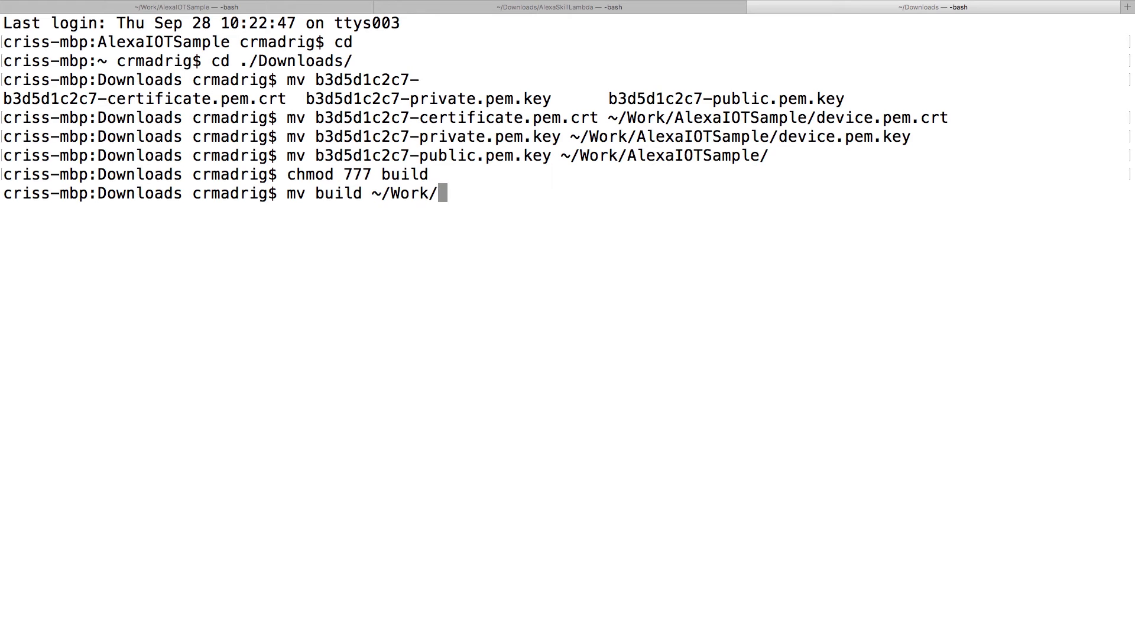
text(AlexaI)
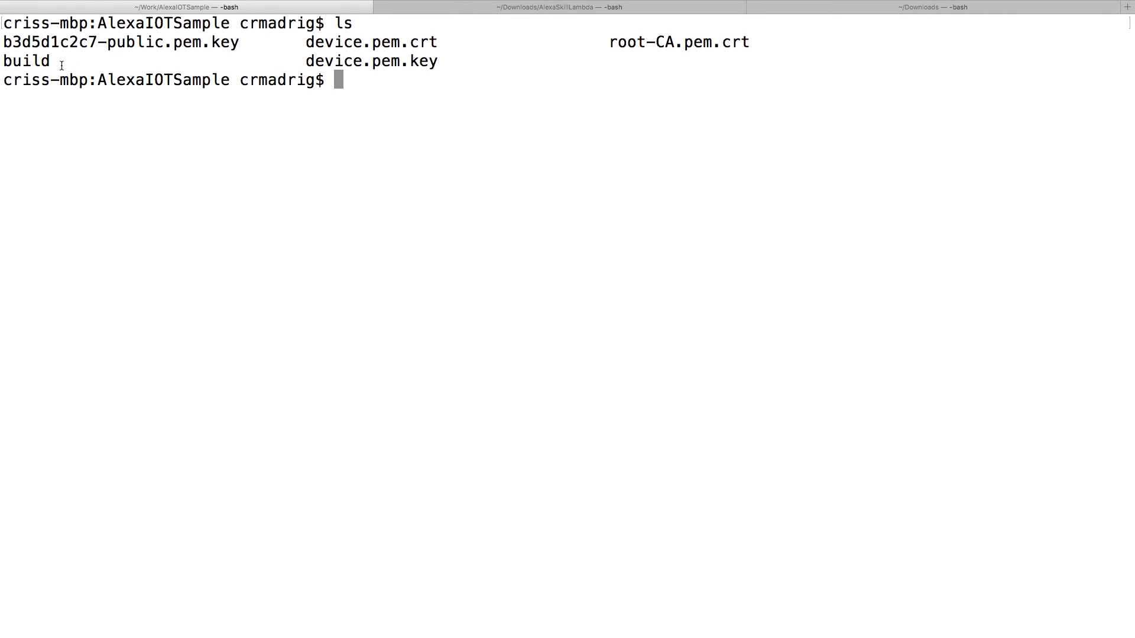
mouse_move(374, 145)
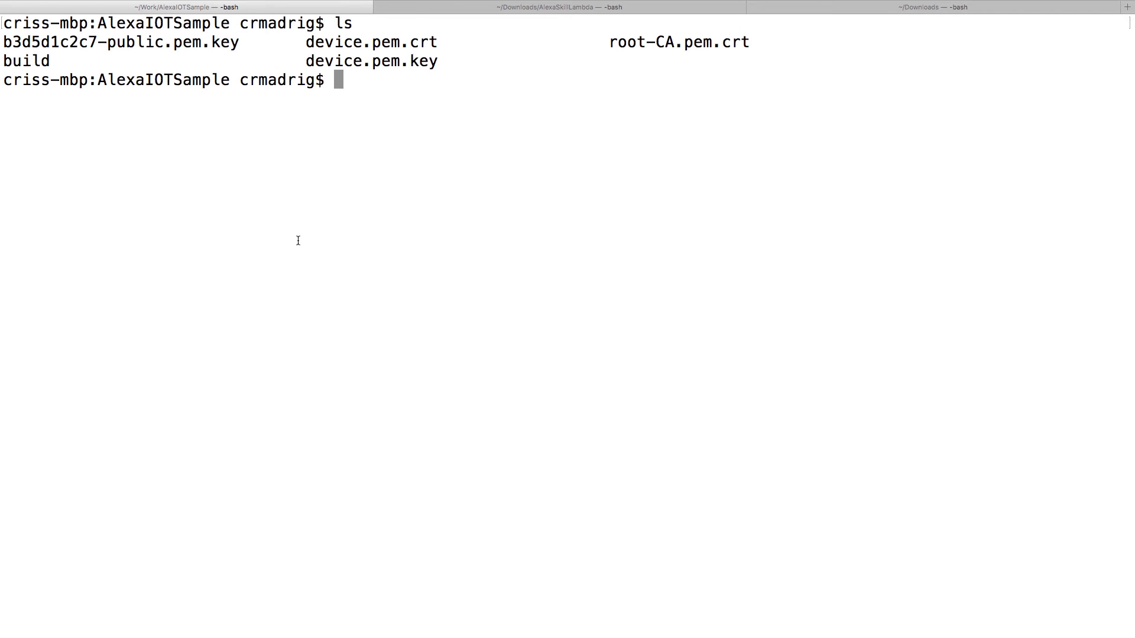
mouse_move(364, 165)
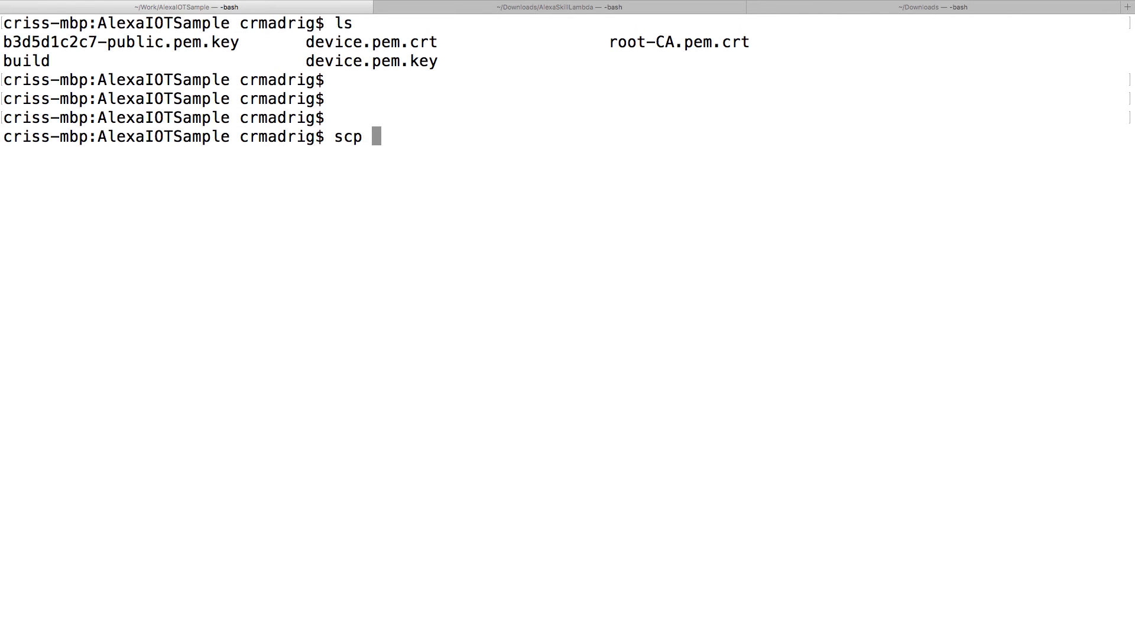
text(device.pem.c)
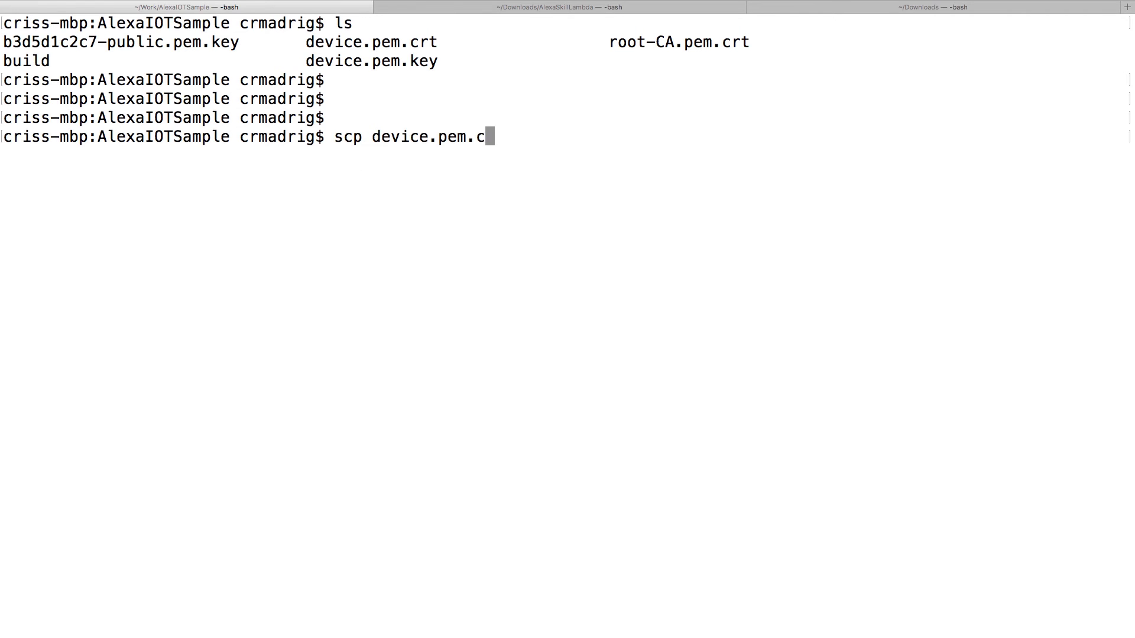
text(rt pi@)
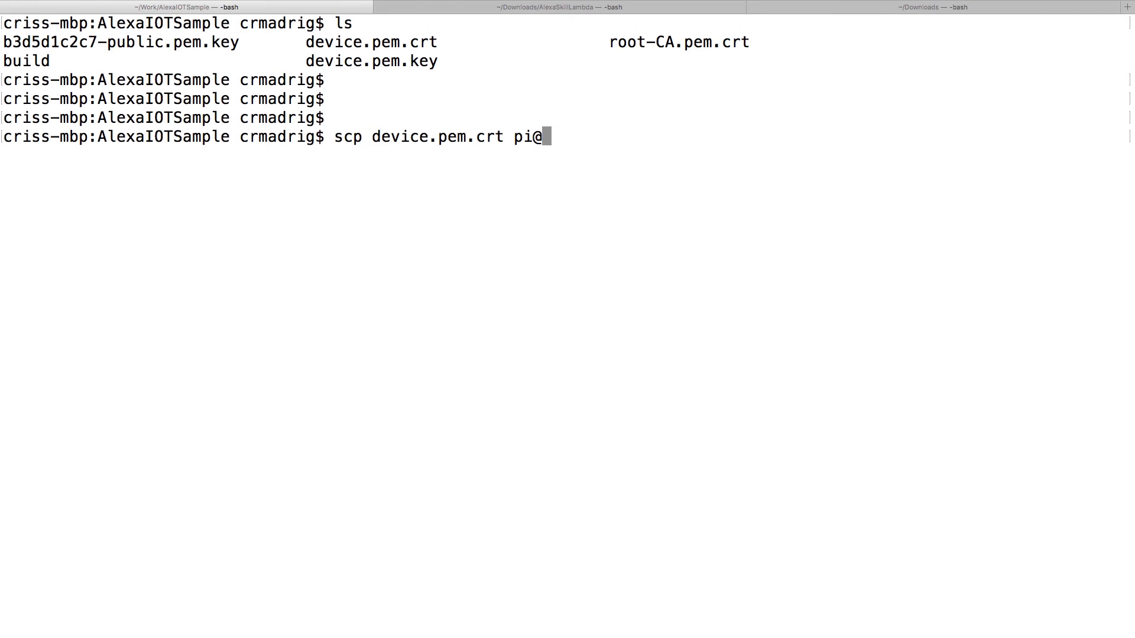
text(10.11)
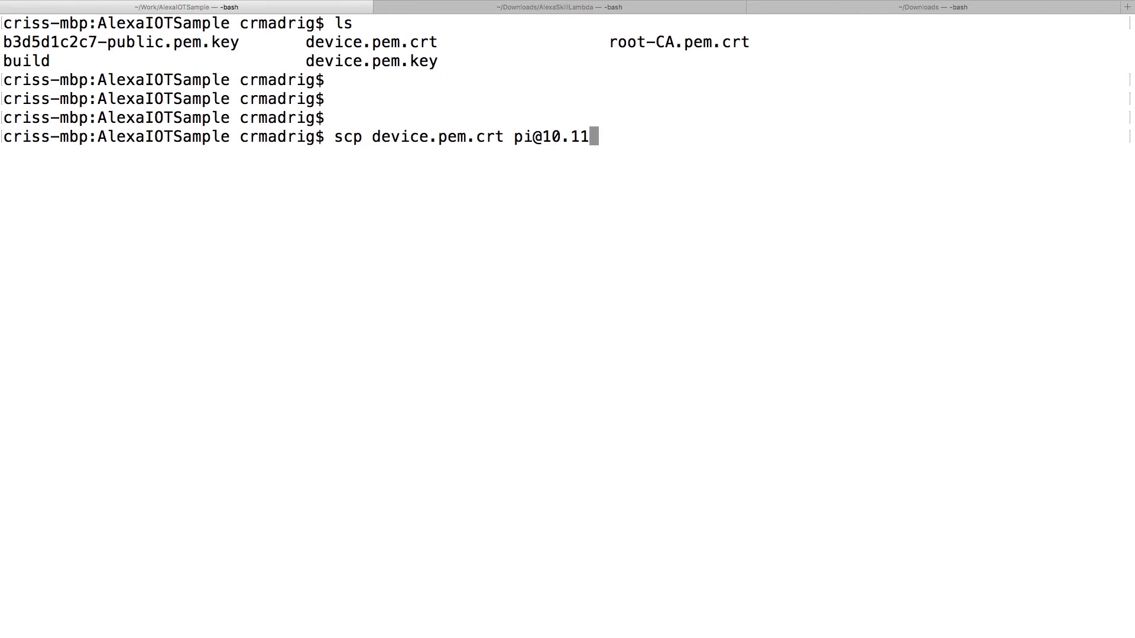
text(5.36)
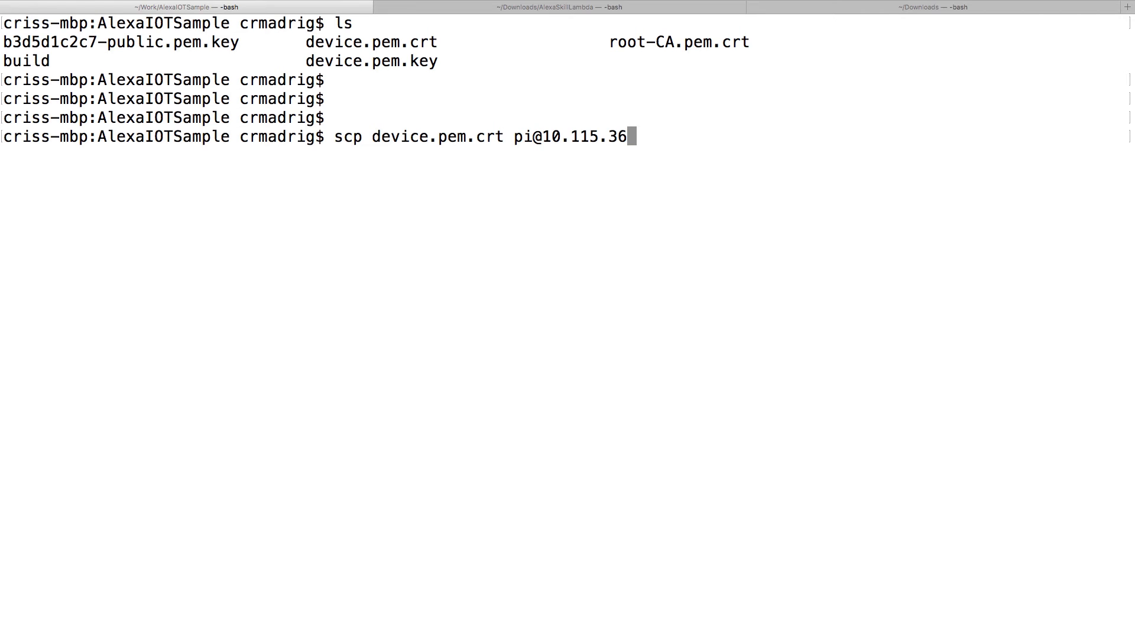
text(.164:/)
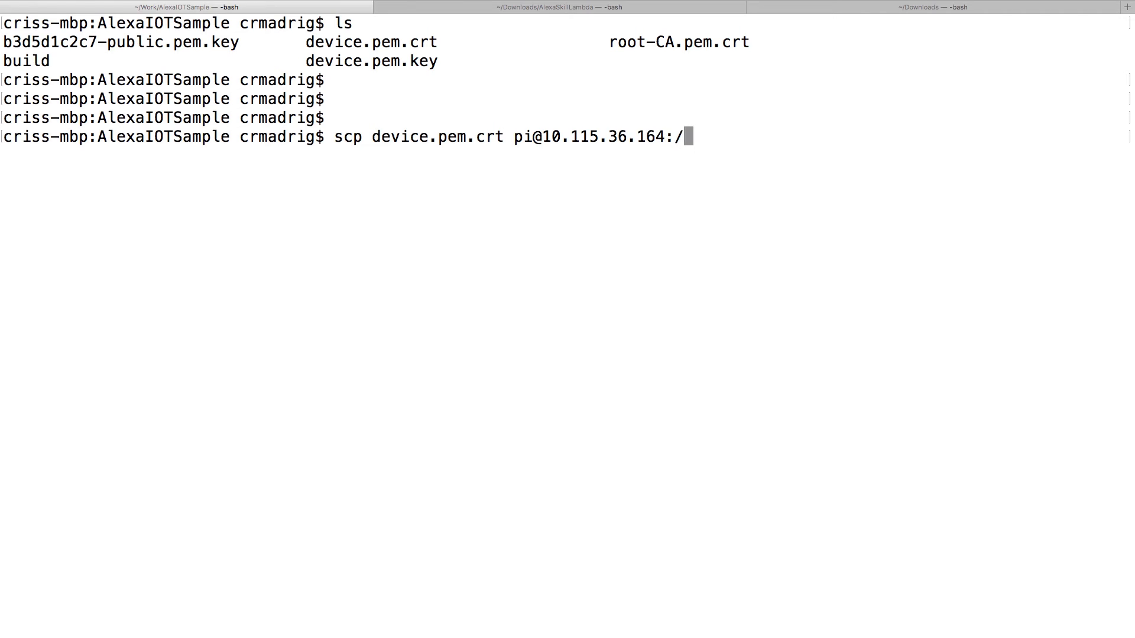
text(home/pi/)
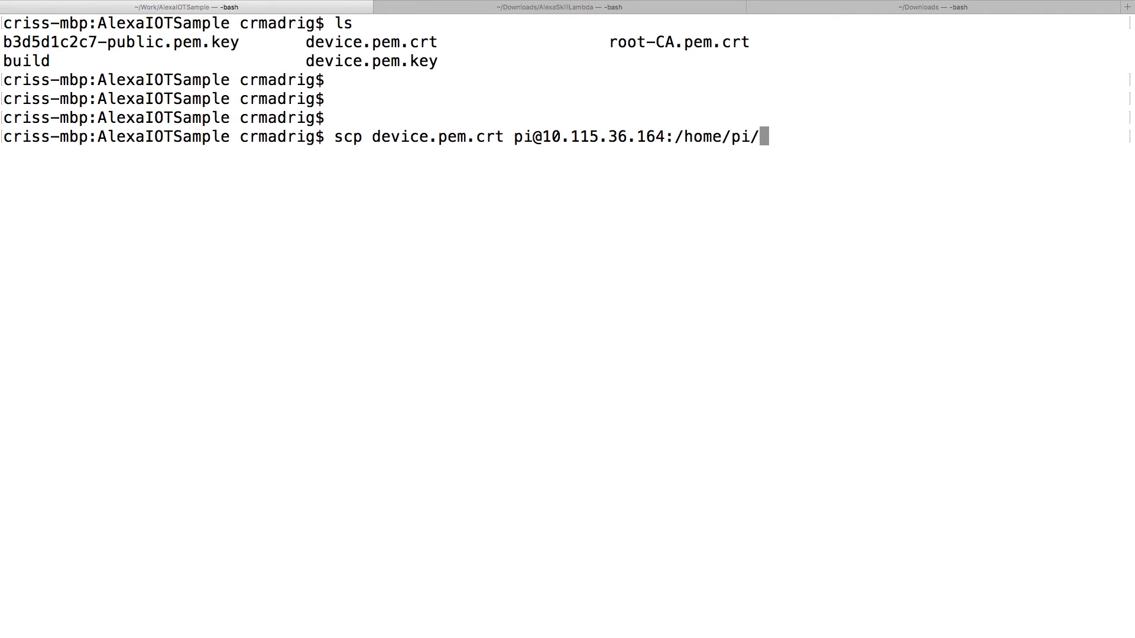
text(FlogoAp)
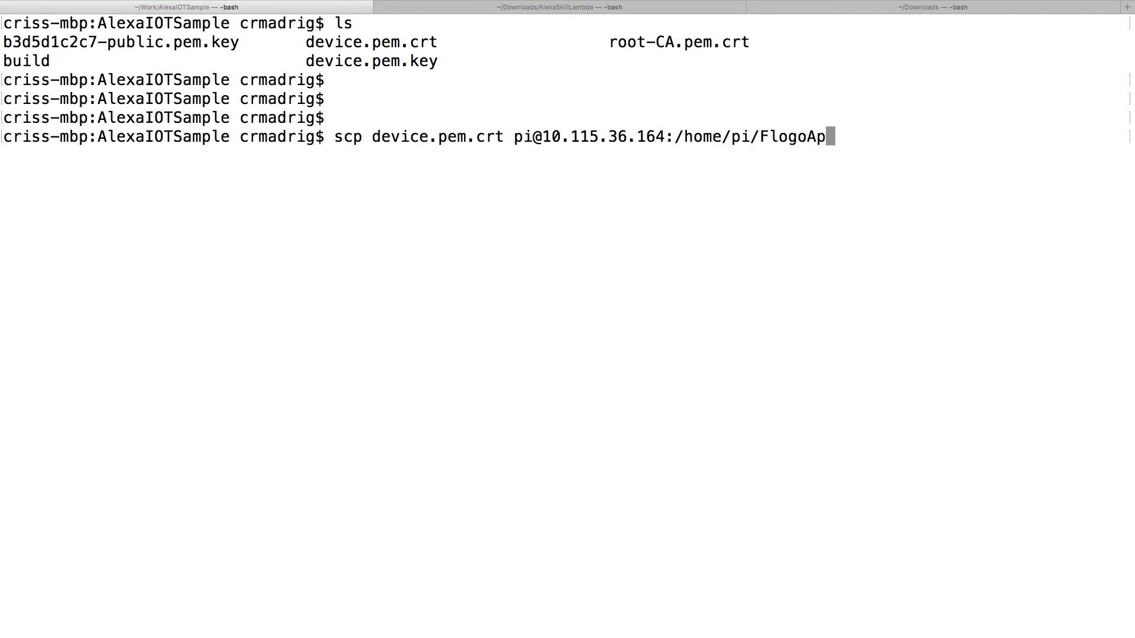
text(ps/AlexaI)
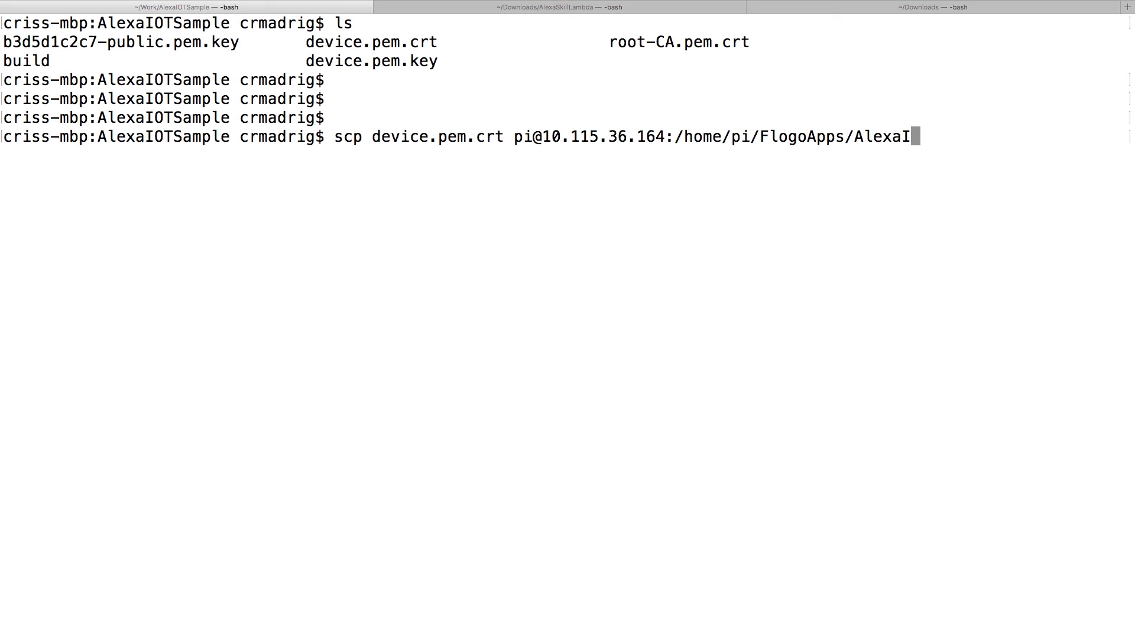
text(otDemo)
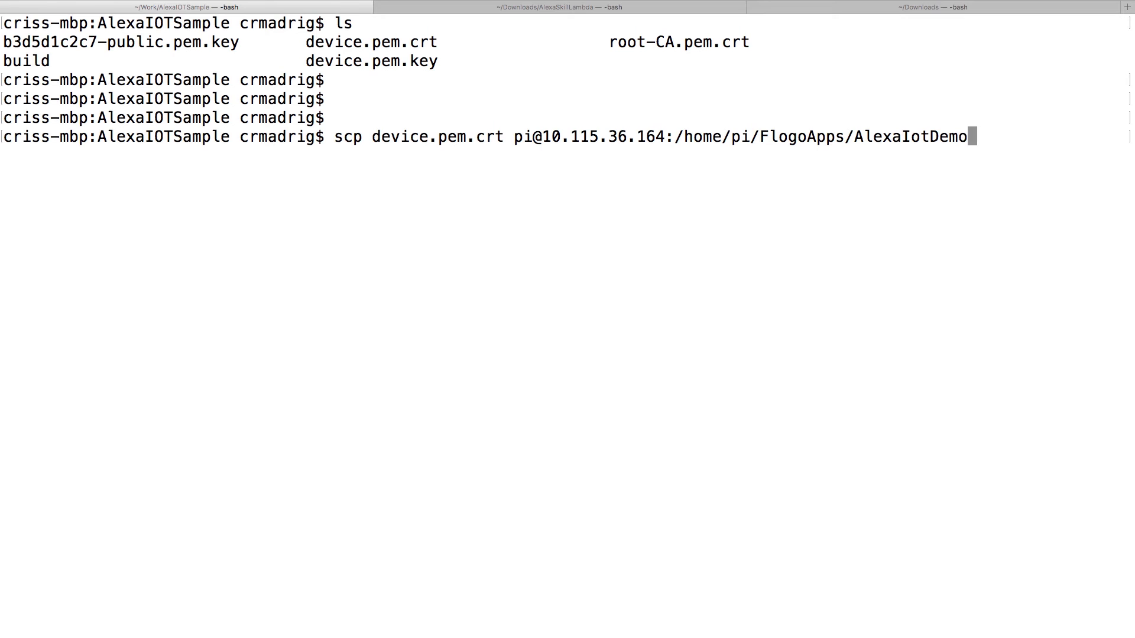
text(yes/no)? ye)
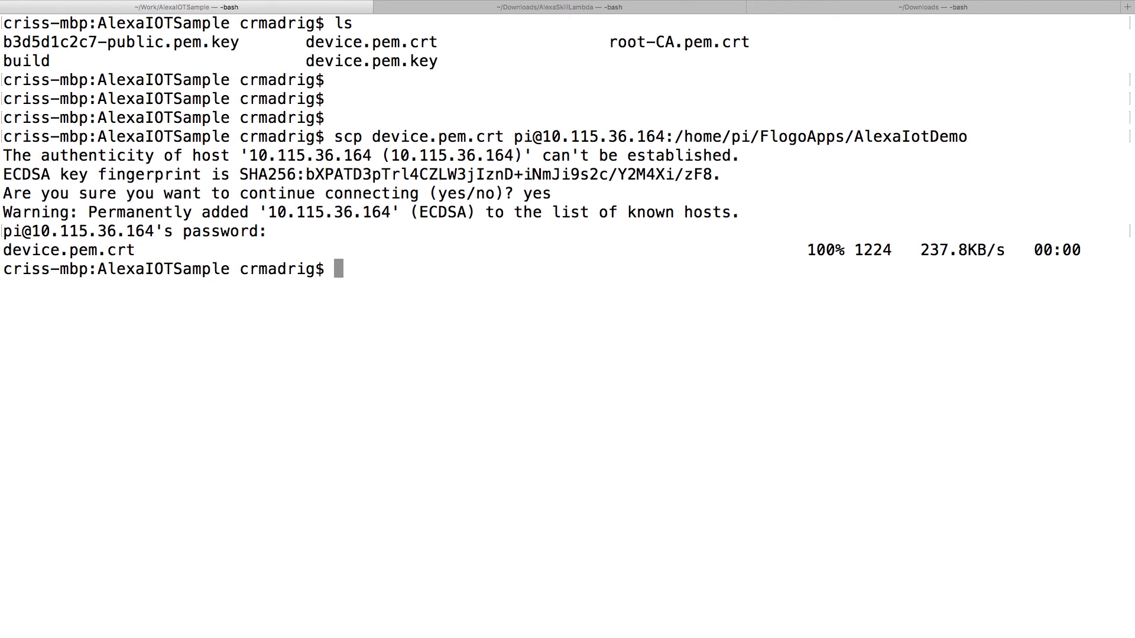
- Re-run the scp of device.pem.crt to the Pi's AlexaIotDemo folder and enter the password
text(scp device.pem.crt pi@10.115.36.164:/home/pi/FlogoApps/AlexaIotDemo)
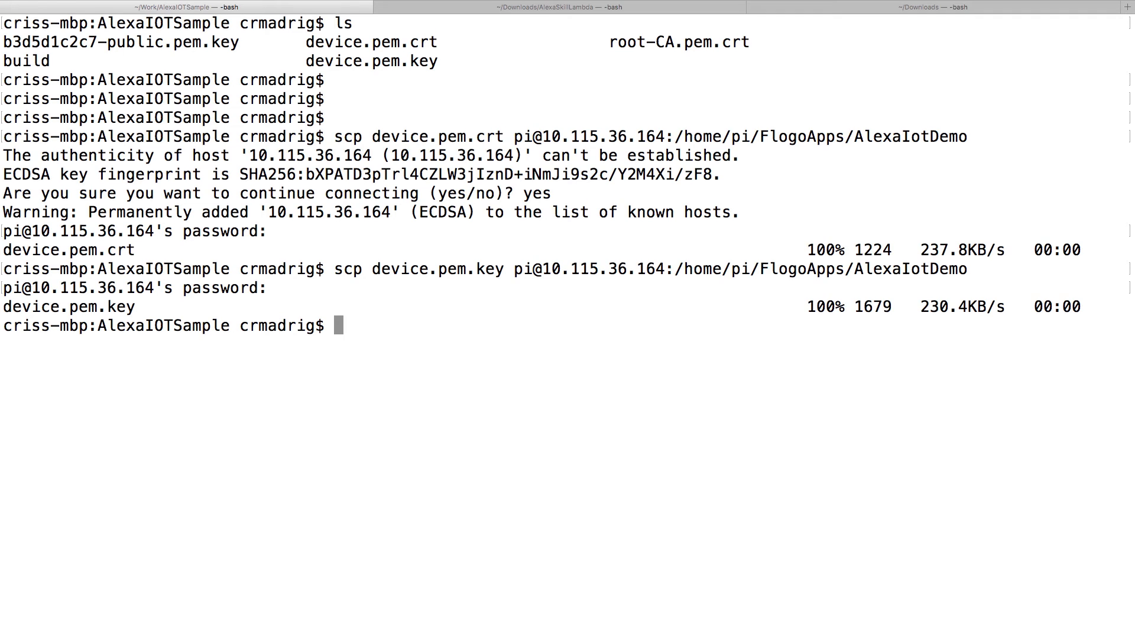
- scp device.pem.key and root-CA.pem.crt to the Pi's AlexaIotDemo folder, submitting the password
text(scp device.pem.key pi@10.115.36.164:/home/pi/FlogoApps/AlexaIotDemo)
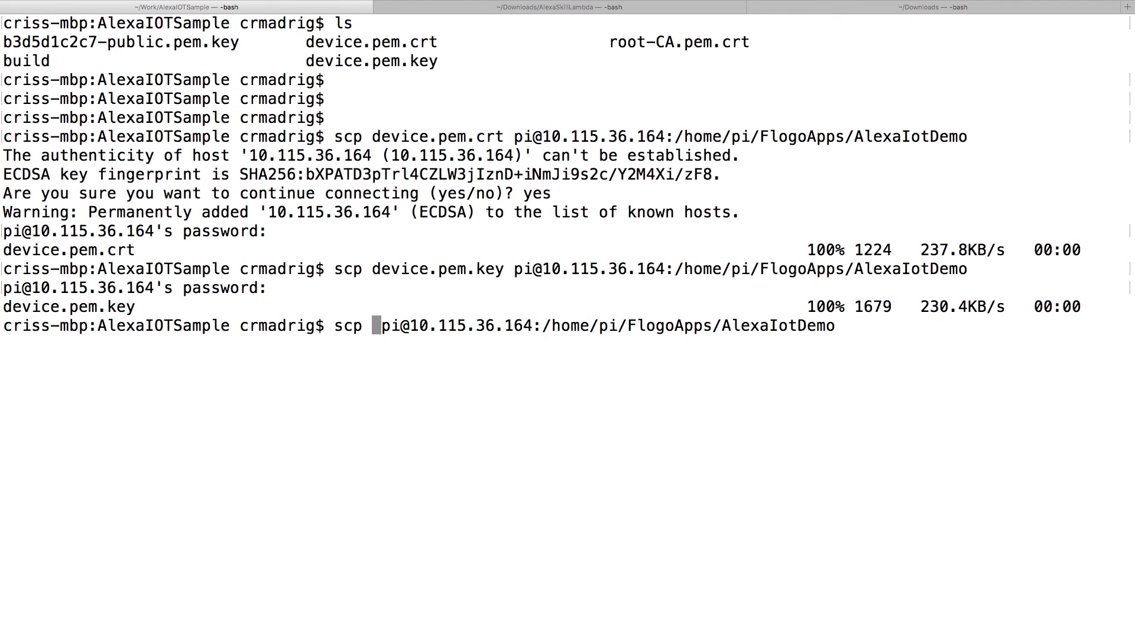
text(root-CA.pem.crt)
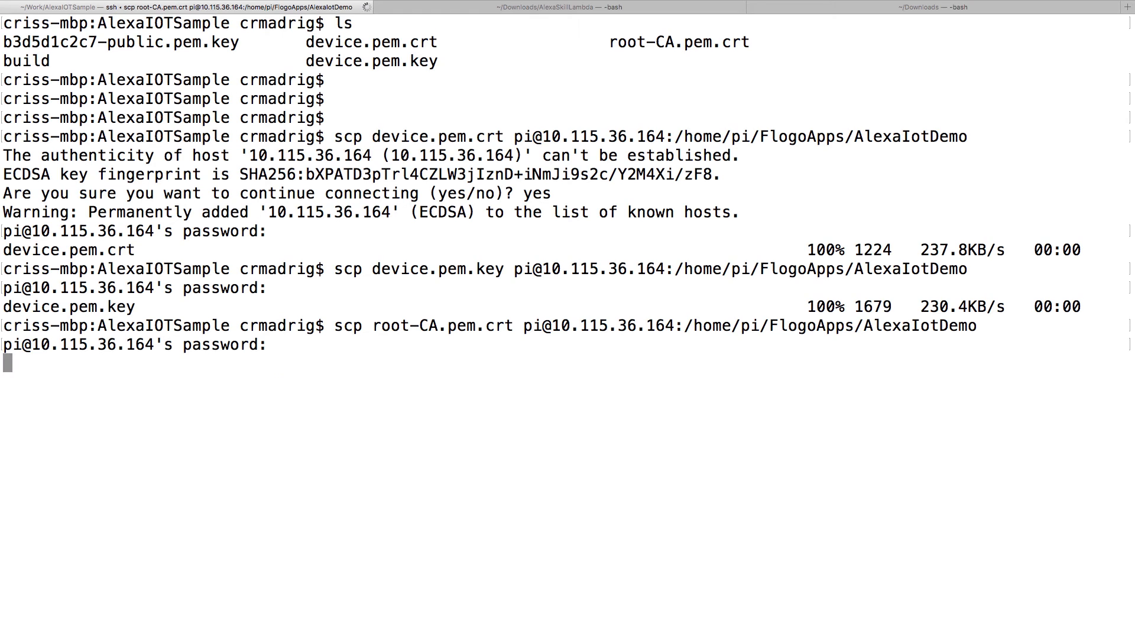
key(Return)
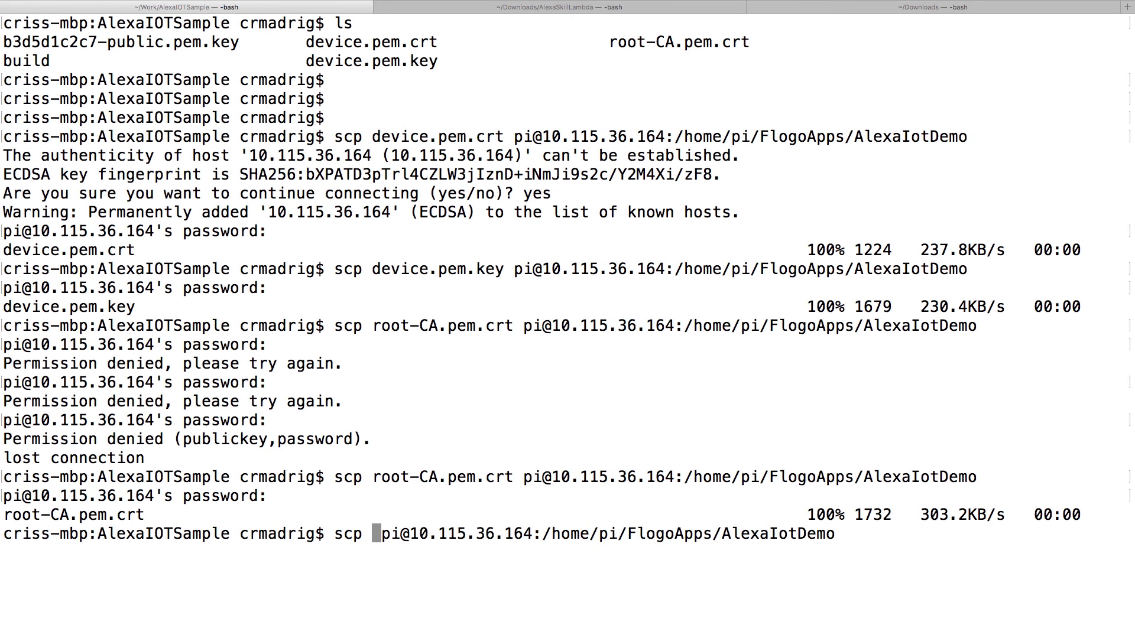
- scp the build app to the Pi's AlexaIotDemo folder, completing the four transfers
text(build)
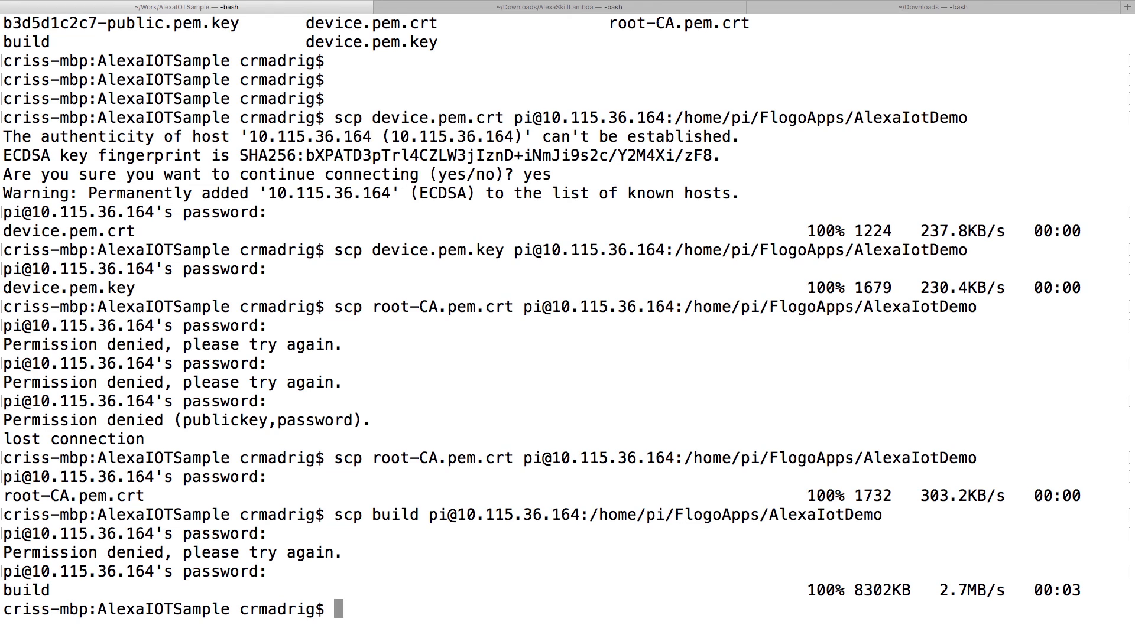
key(enter)
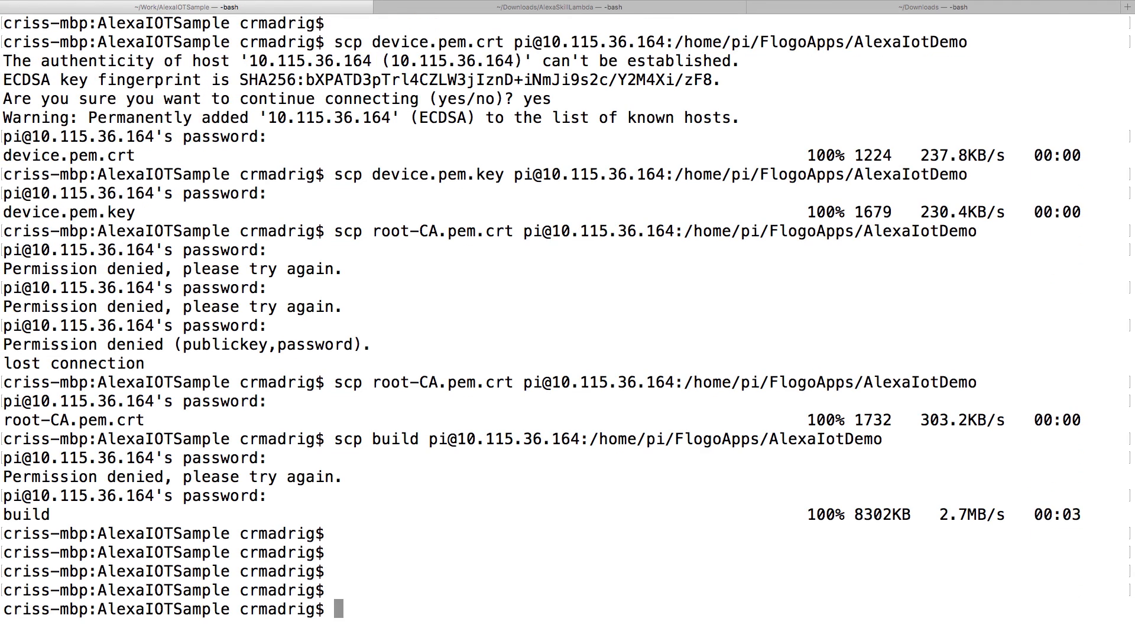
text(ssh pi@)
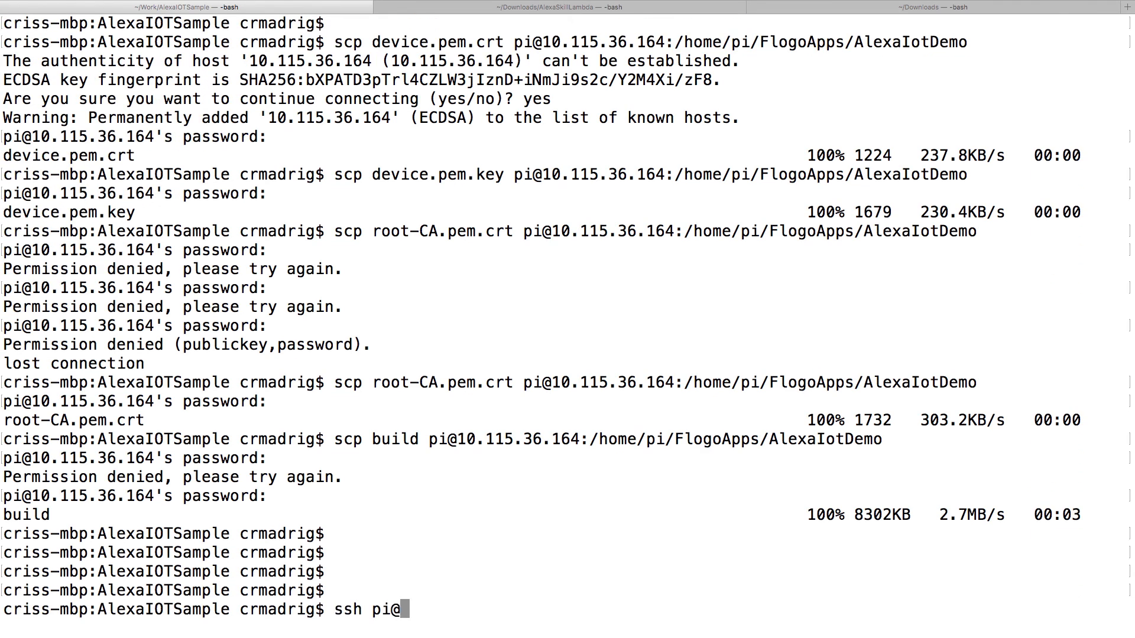
text(10.115.)
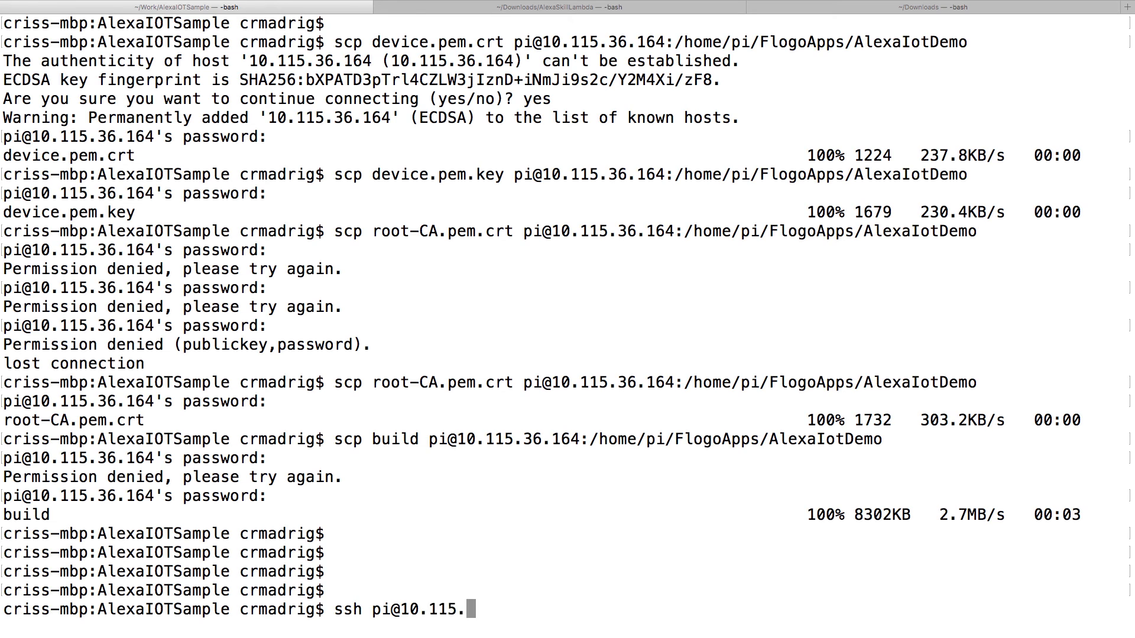
text(36.164)
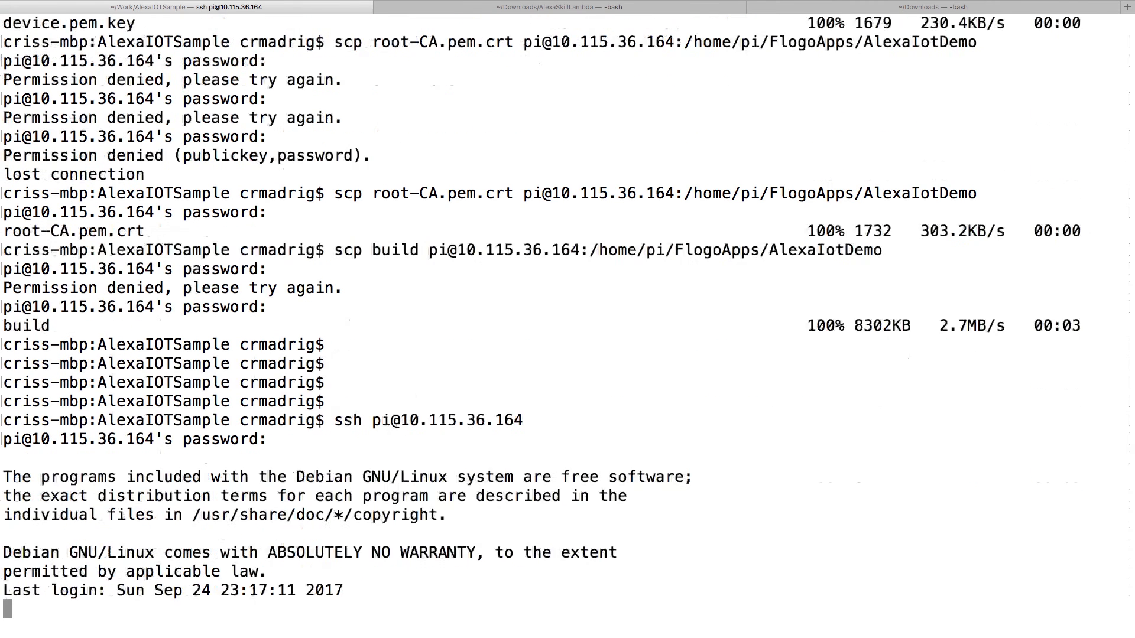
text(ls)
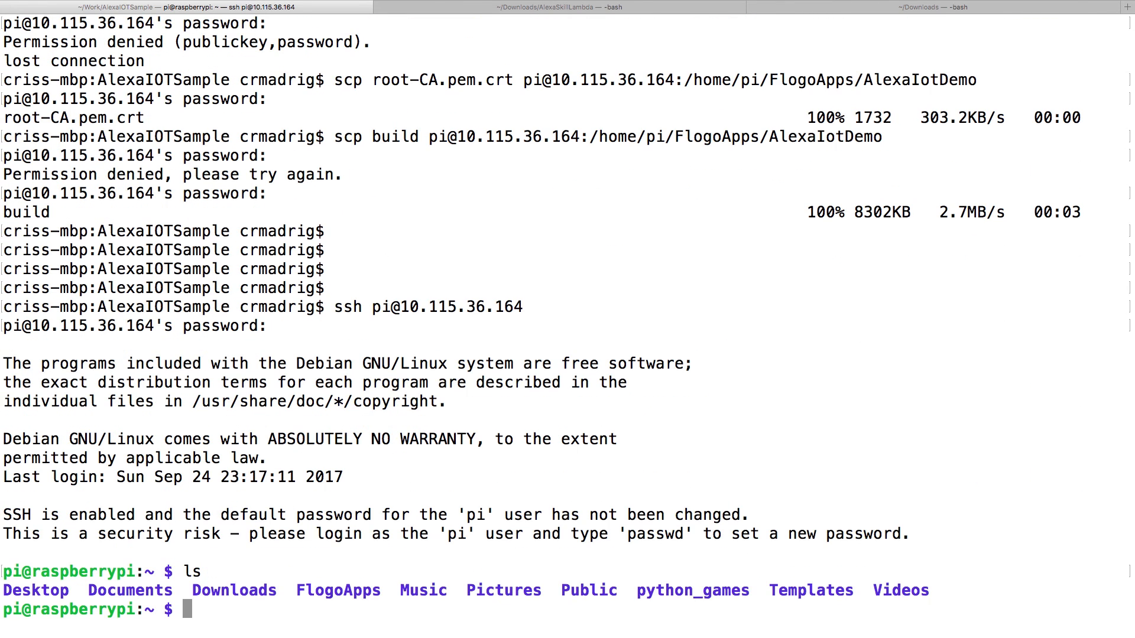
- cd into ./FlogoApps/AlexaIotDemo/ and list build, device.pem.crt, device.pem.key and root-CA.pem.crt
text(cd ./)
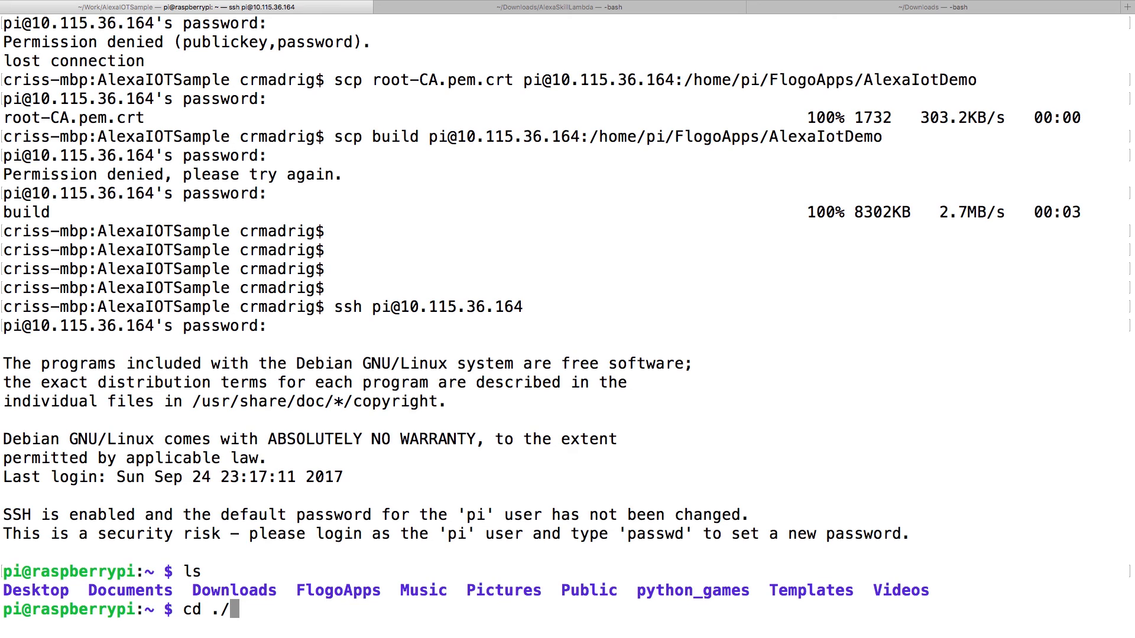
text(FlogoApps/)
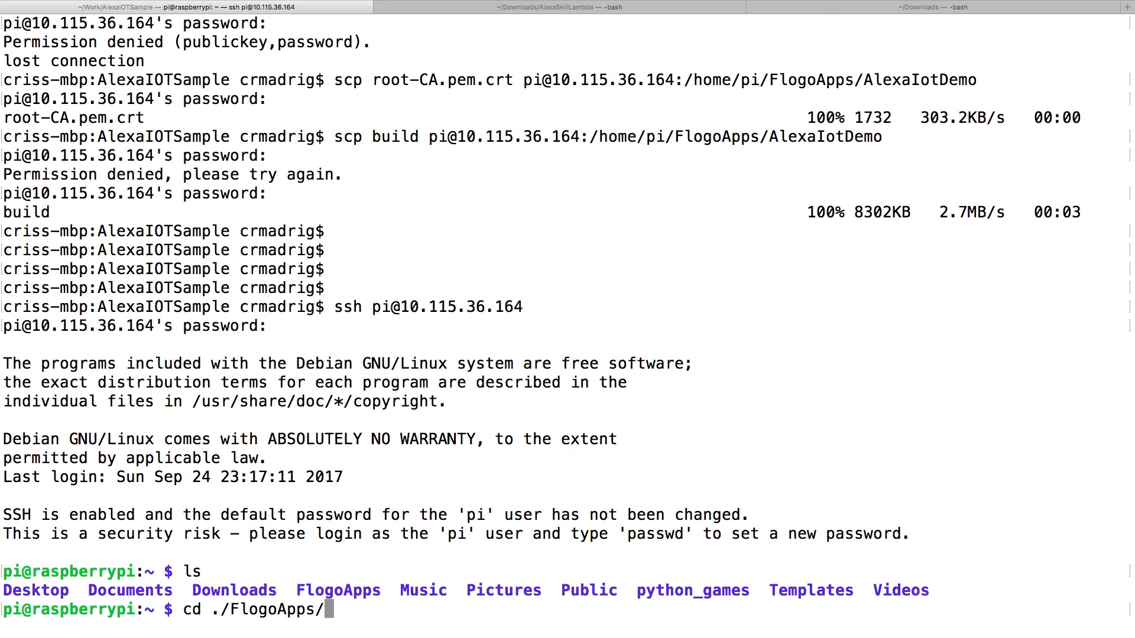
text(AlexaIotDemo/)
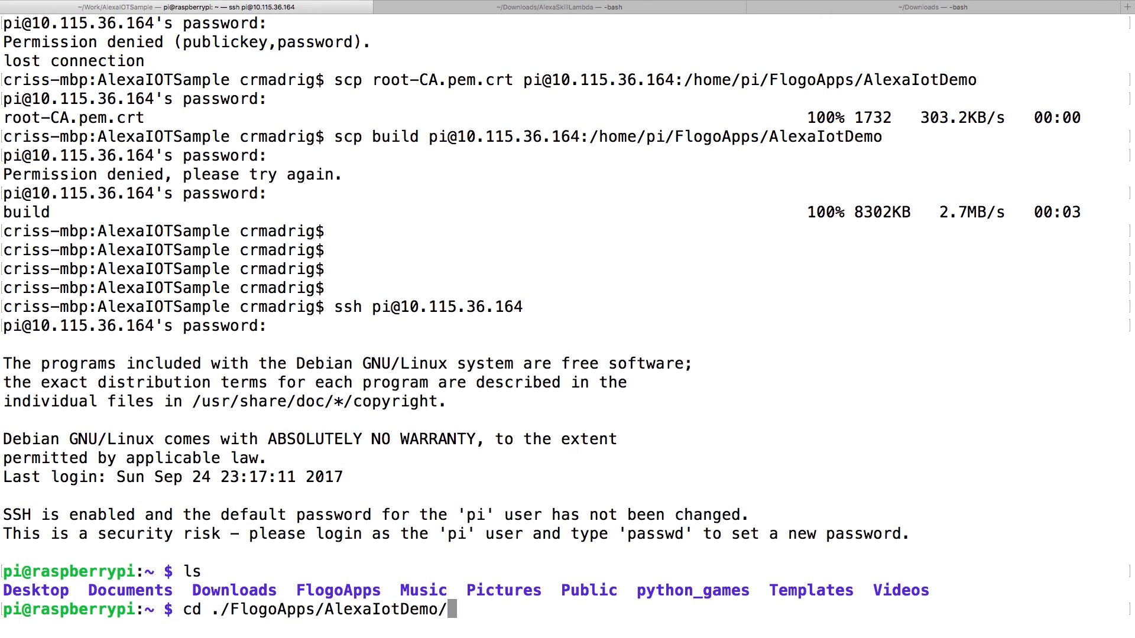
text(ls)
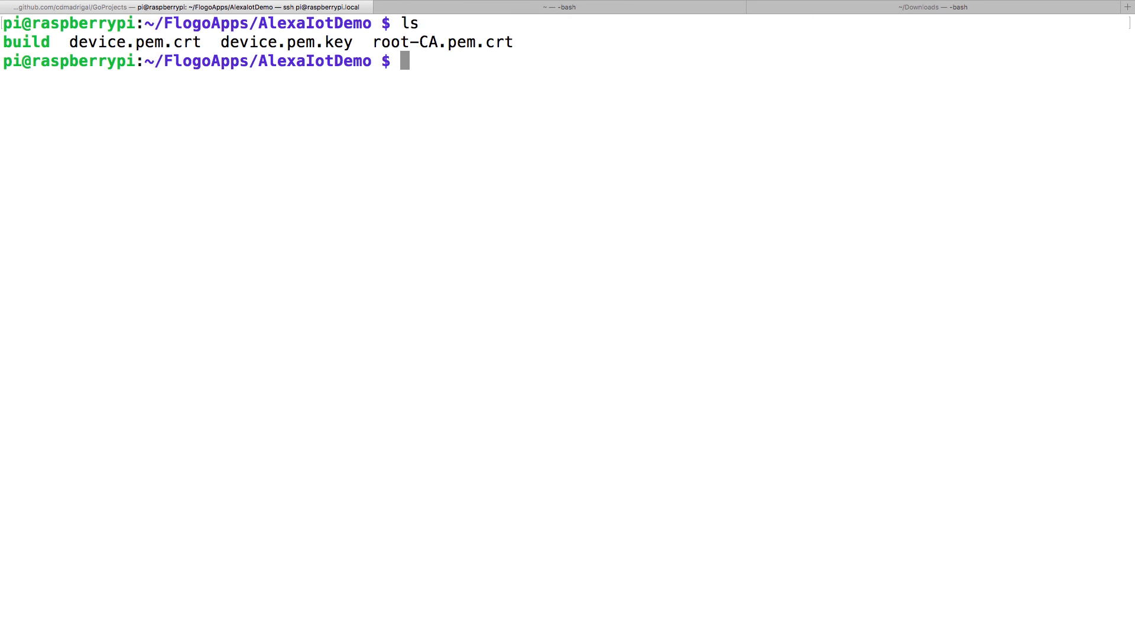
- Run ./build in the Pi's AlexaIotDemo directory to start the Flogo app
text(./build)
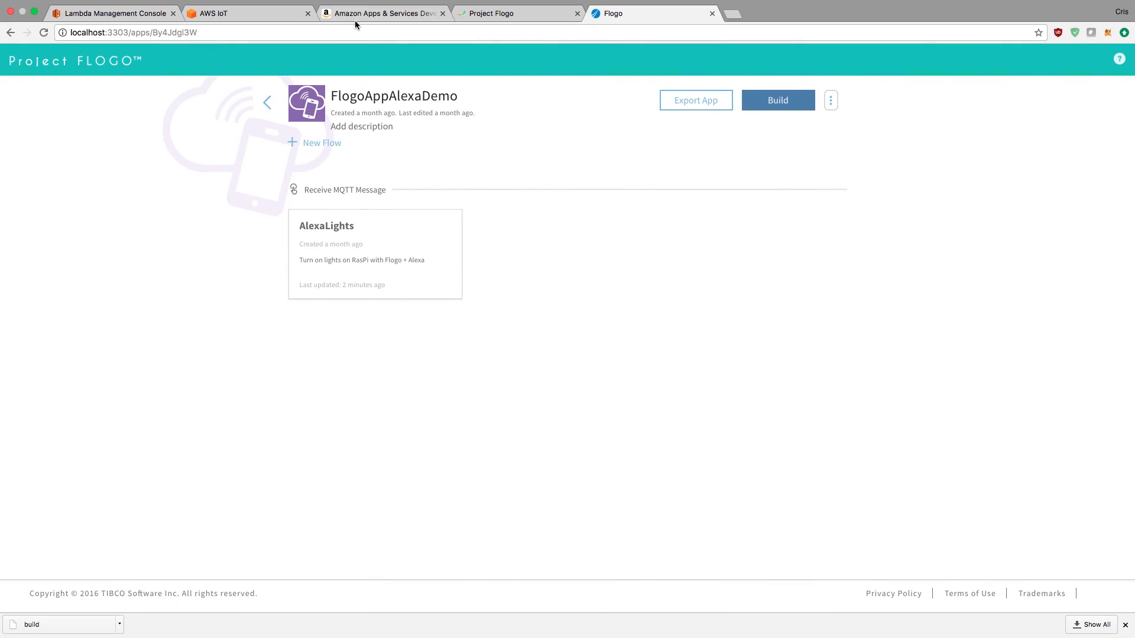
- In the Service Simulator, ask 'Alexa ask Flogo to turn on the lights' and get 'Turning lights on now.'
click(380, 13)
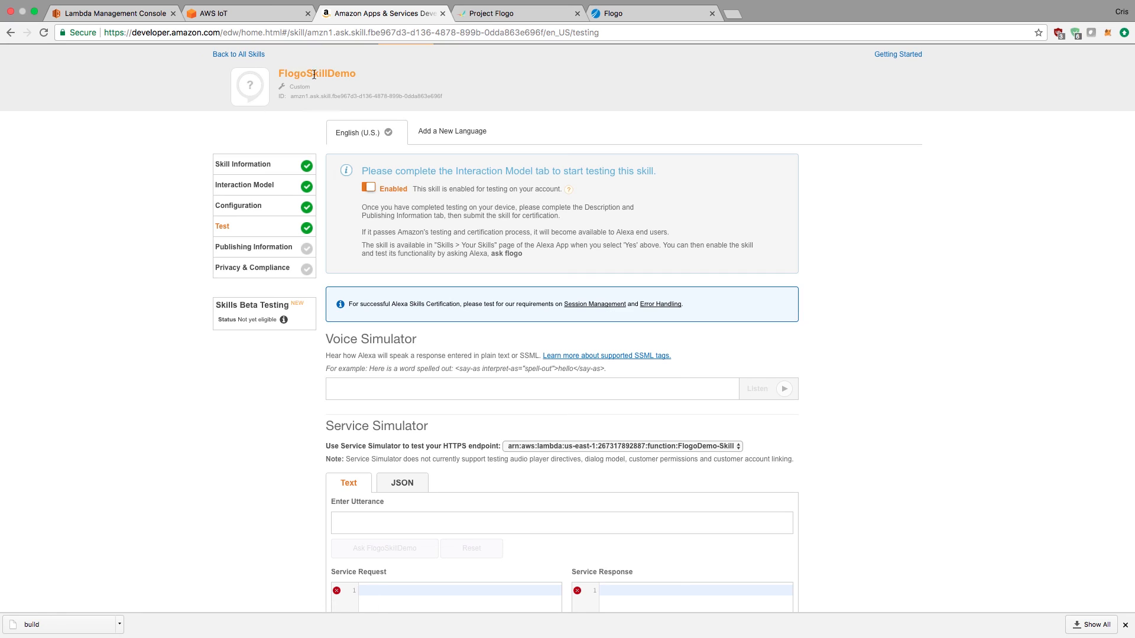
mouse_move(172, 246)
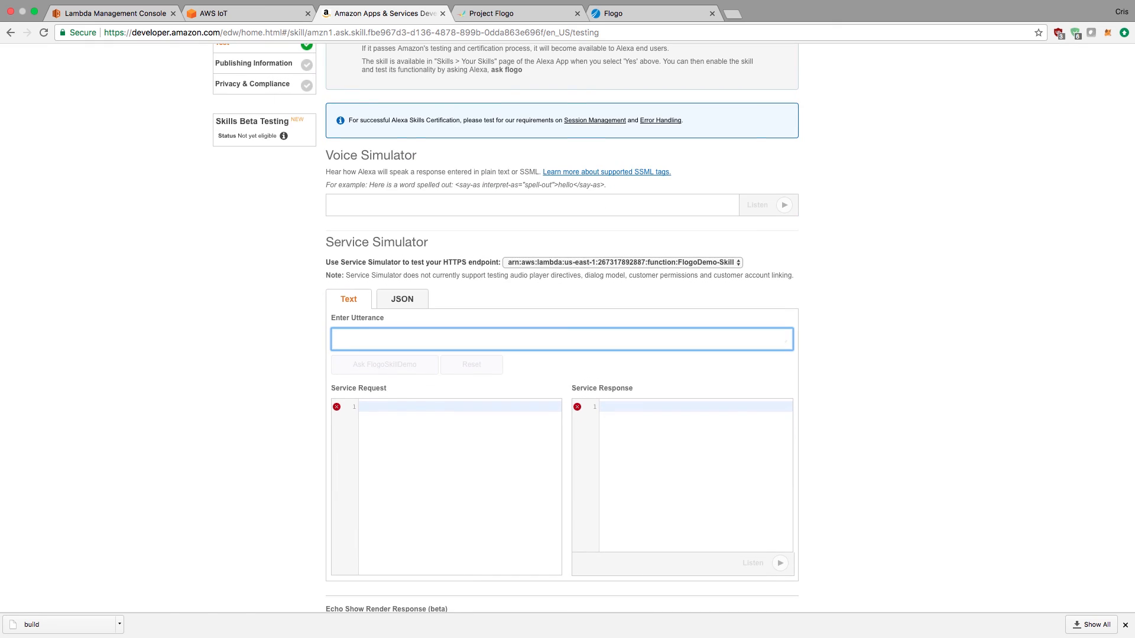
text(Alexa ask F)
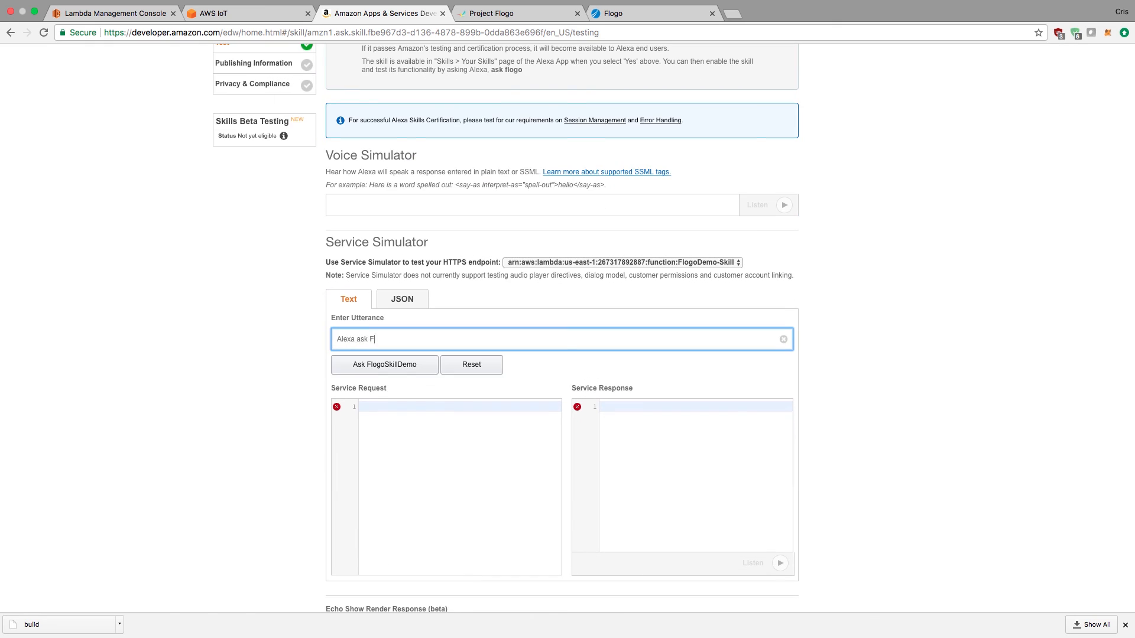
text(logo to turn on th)
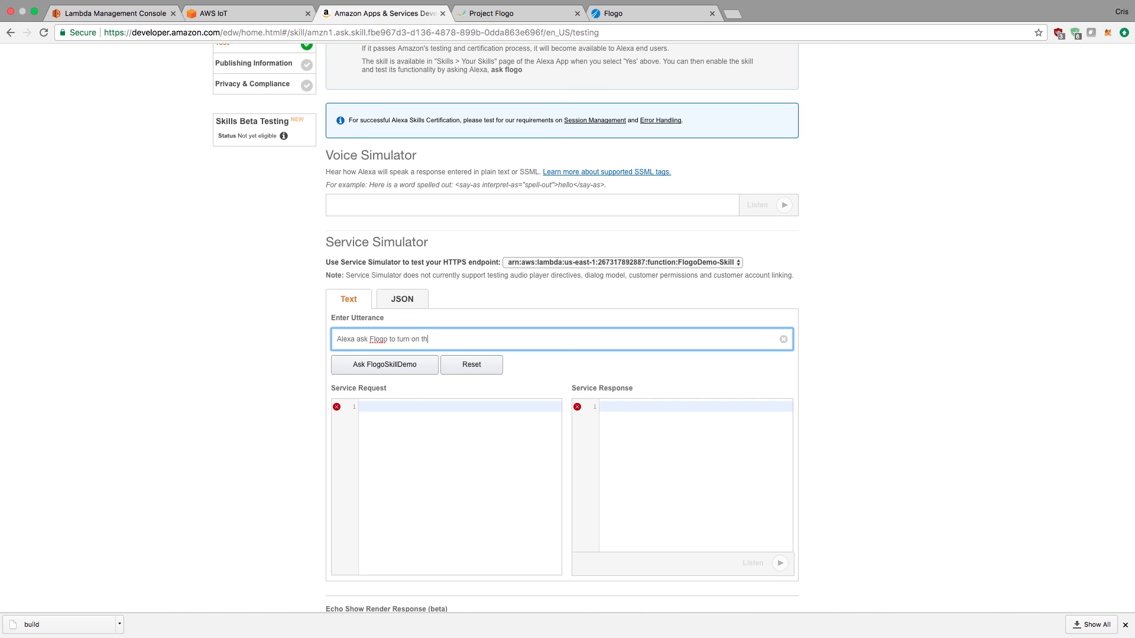
click(384, 364)
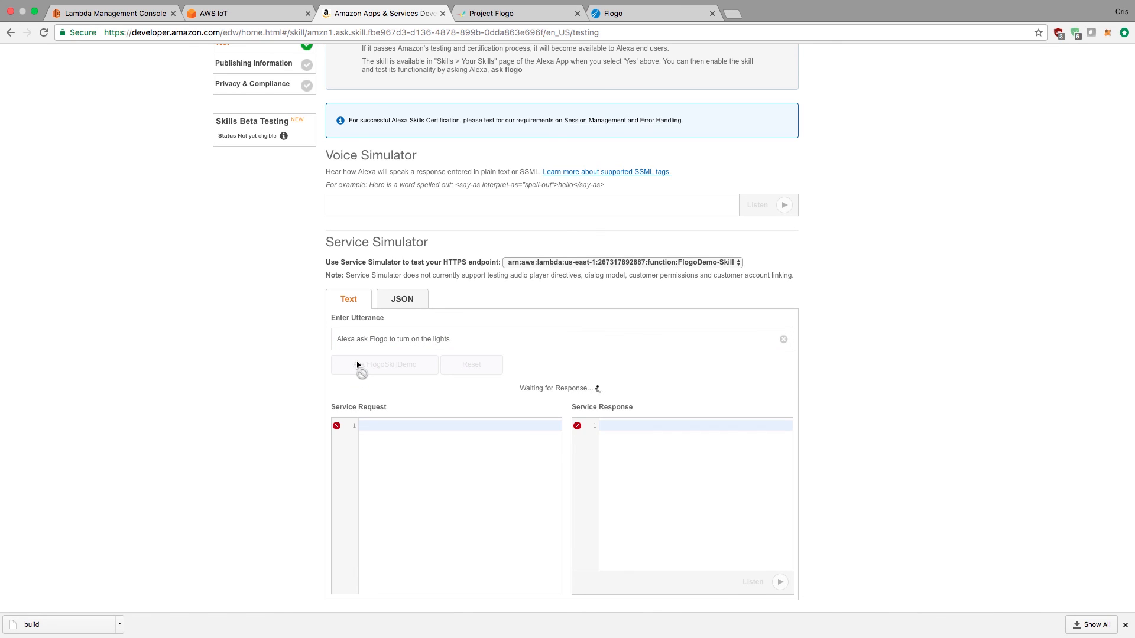
click(383, 364)
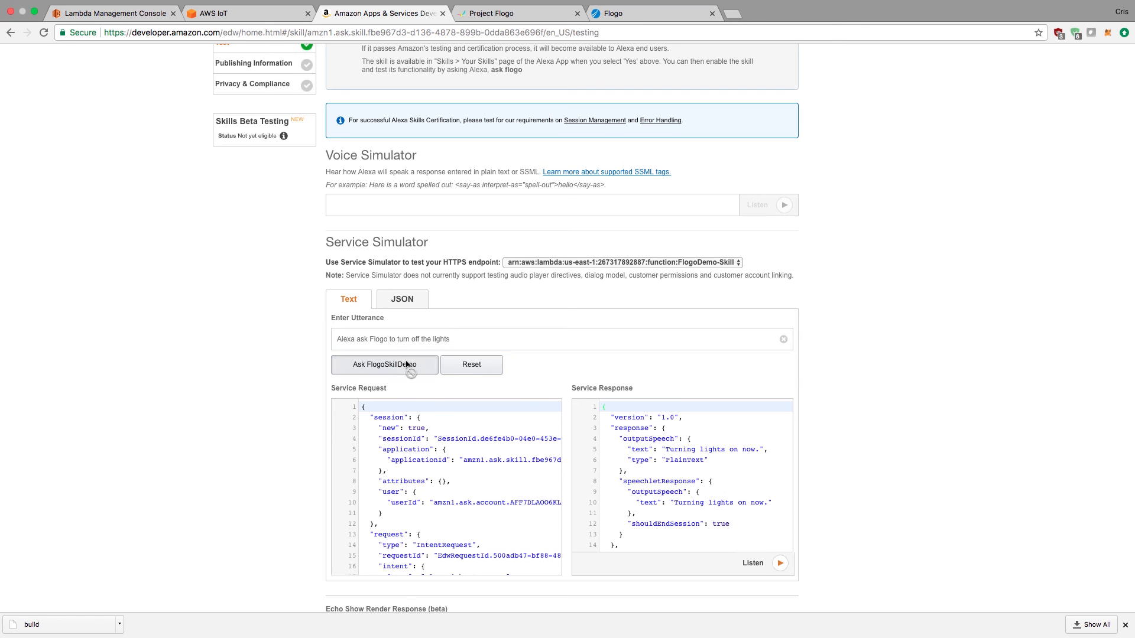
- Ask FlogoSkillDemo 'Alexa ask Flogo to turn off the lights' in the Service Simulator
click(384, 364)
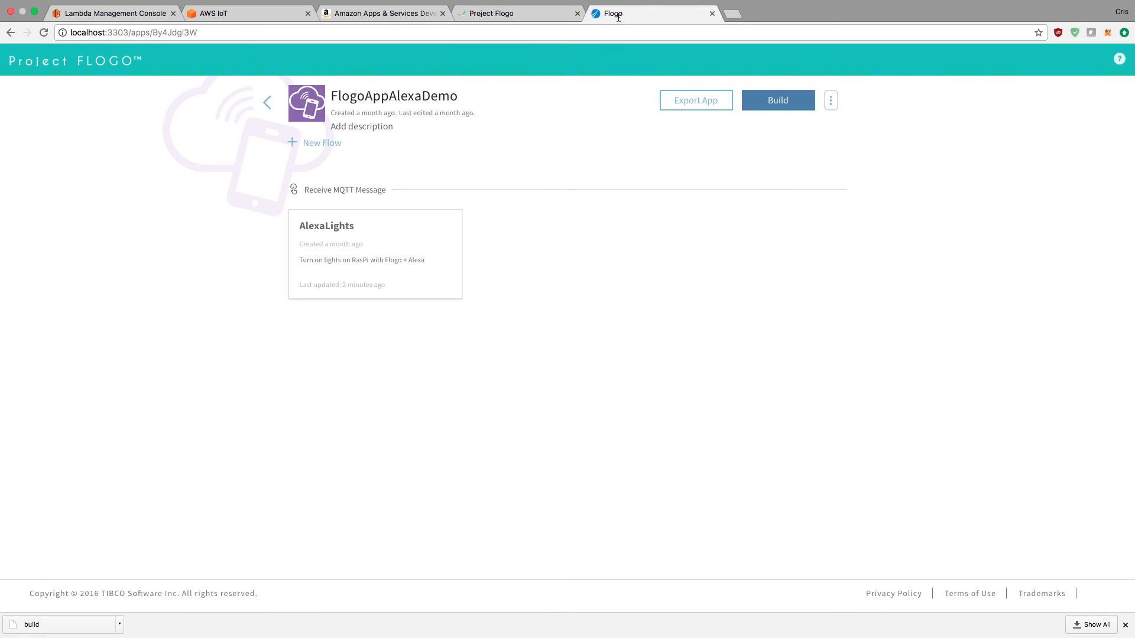
- In the AlexaLights flow, review the SetToOffLog and Log Message ('Request Sent!') activity settings
click(326, 225)
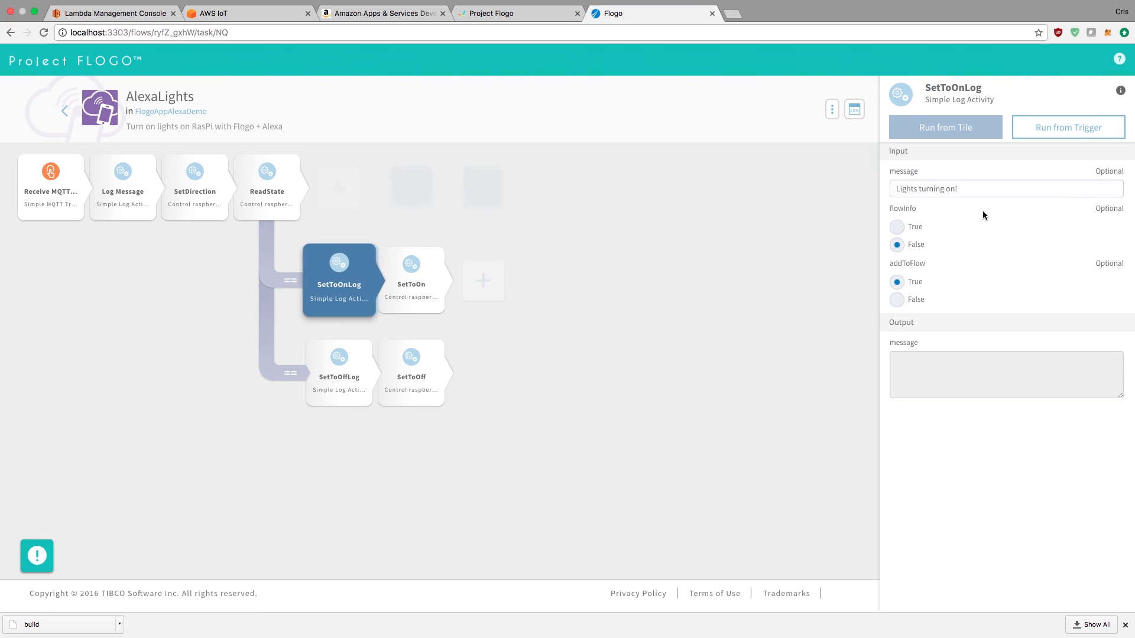
click(339, 373)
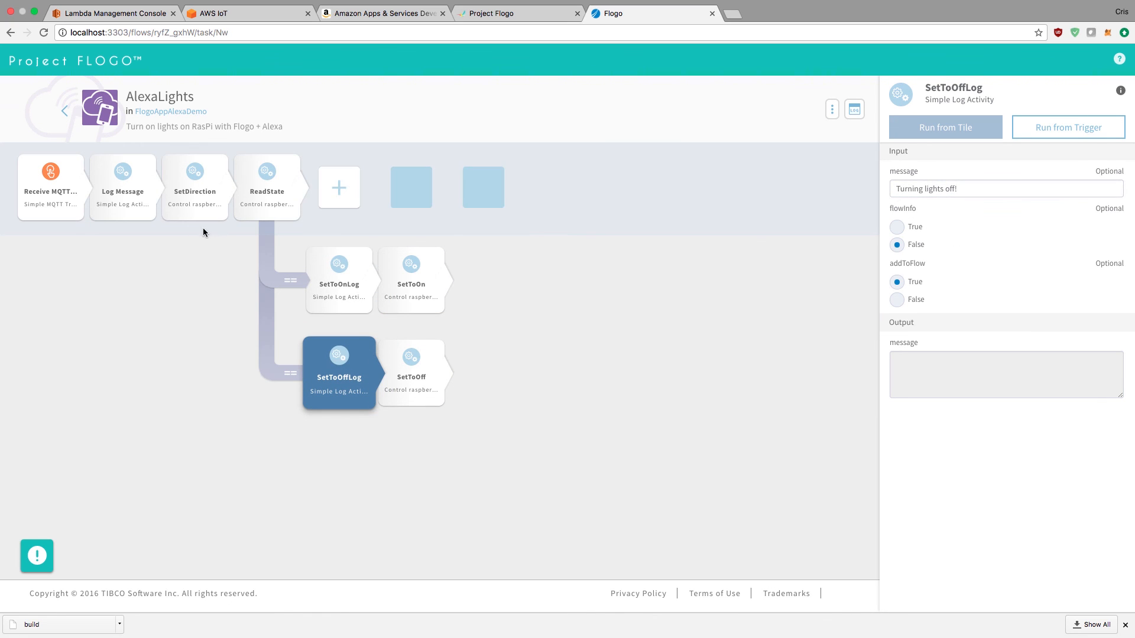
click(122, 185)
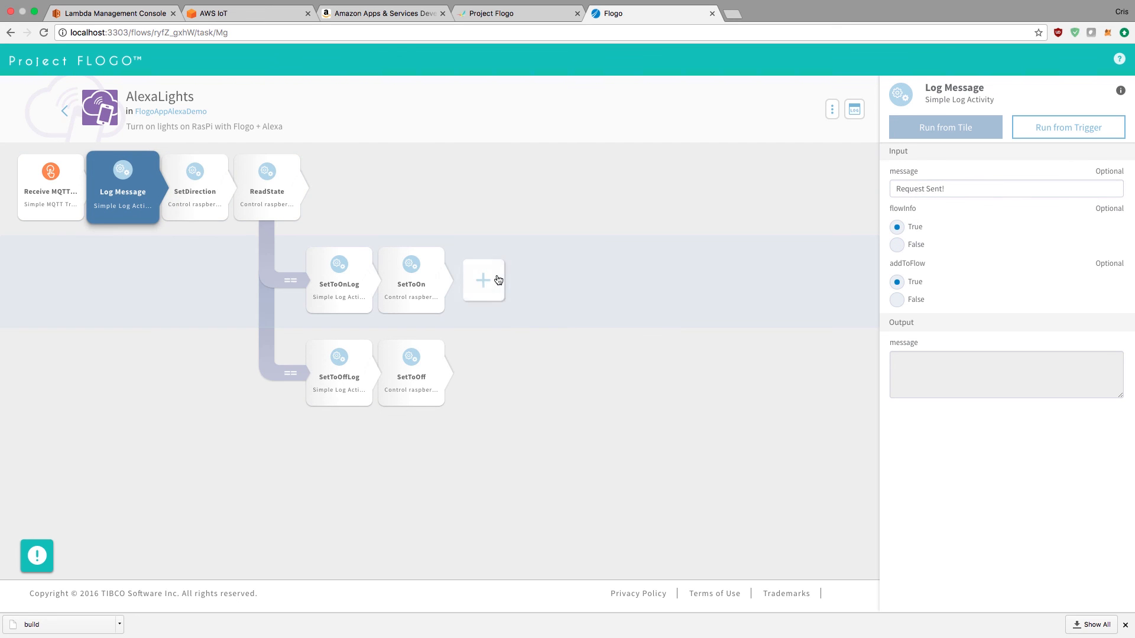
mouse_move(619, 122)
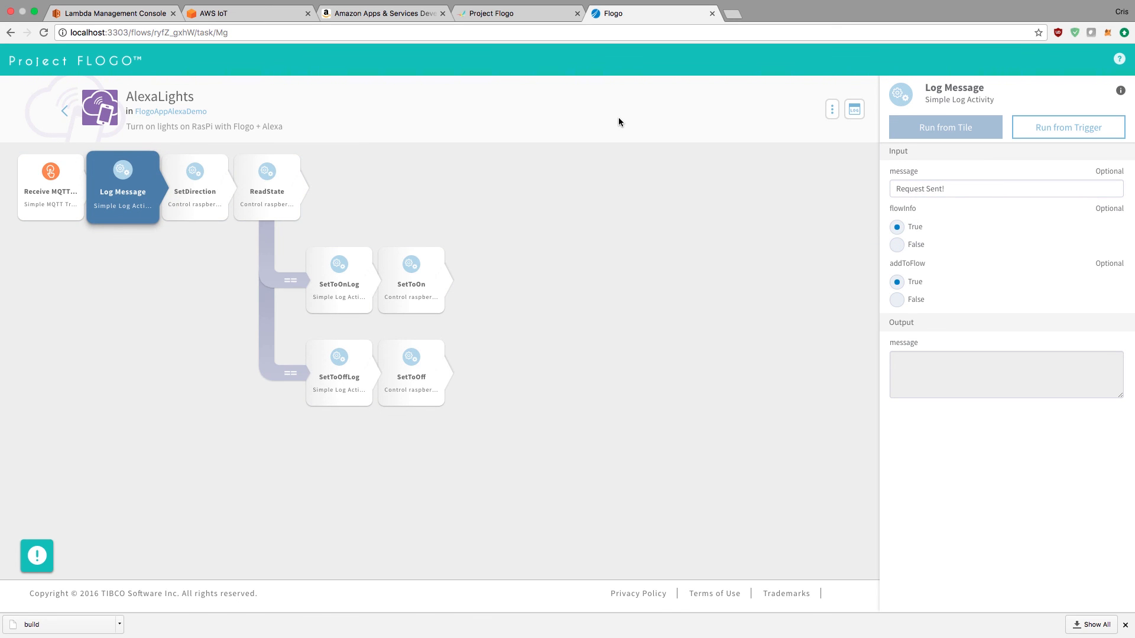